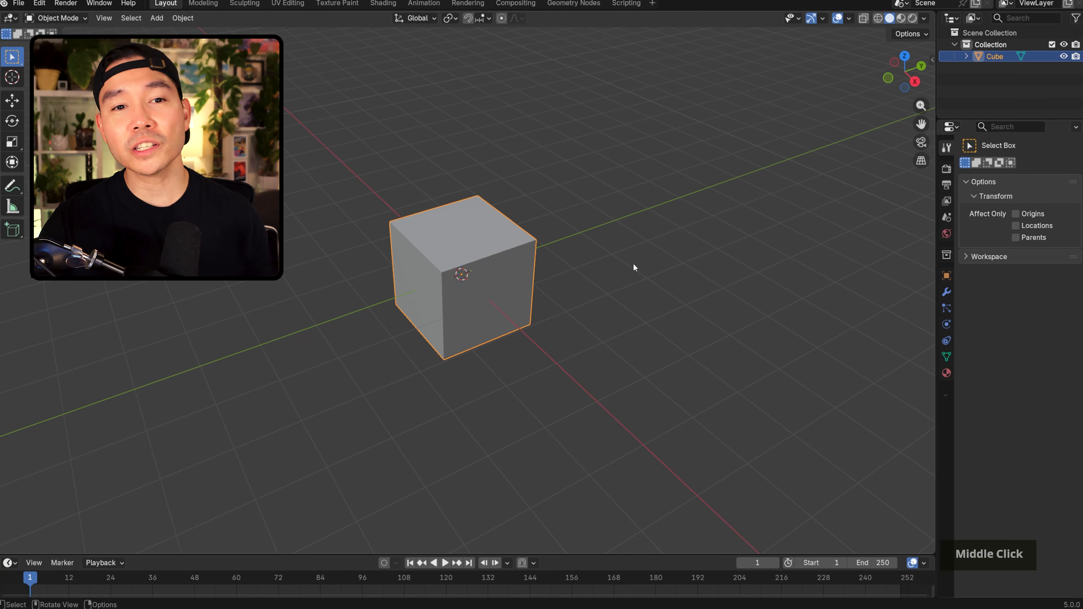
- Scale the default cube into a flat slab roughly 5.95 m long, 2 m wide and 0.34 m thick
{"action": "left_click_drag", "start_coordinate": [634, 268], "coordinate": [694, 230]}
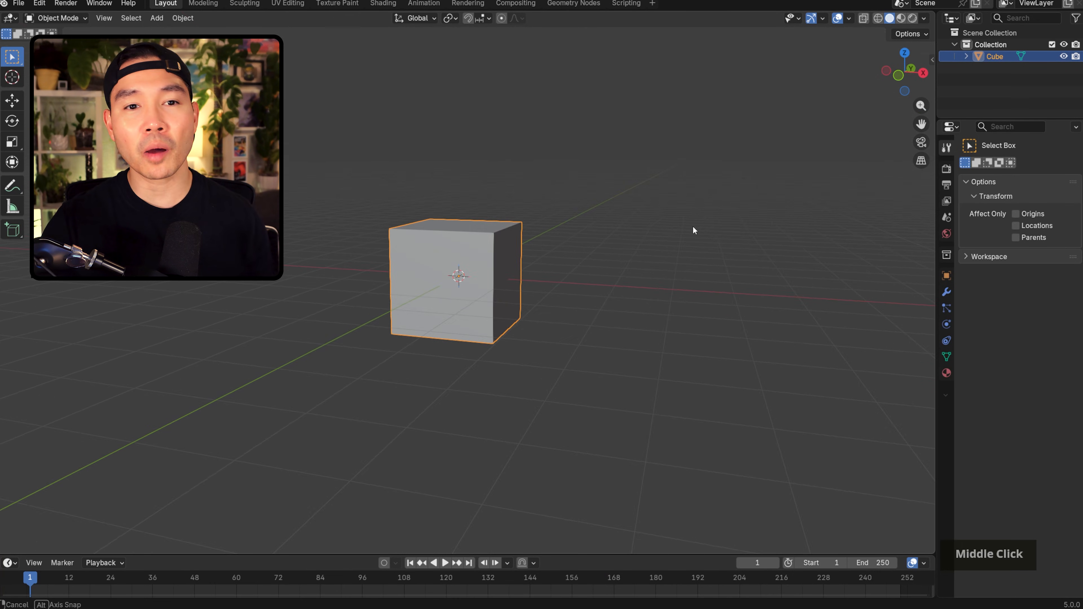
{"action": "left_click_drag", "start_coordinate": [693, 231], "coordinate": [634, 230]}
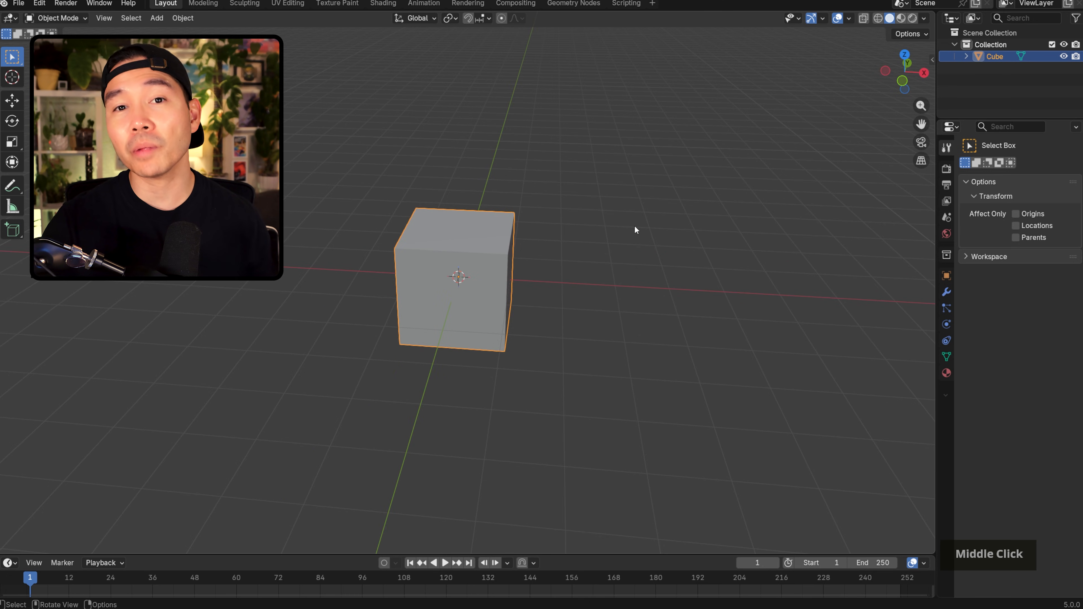
{"action": "left_click_drag", "start_coordinate": [636, 231], "coordinate": [652, 234]}
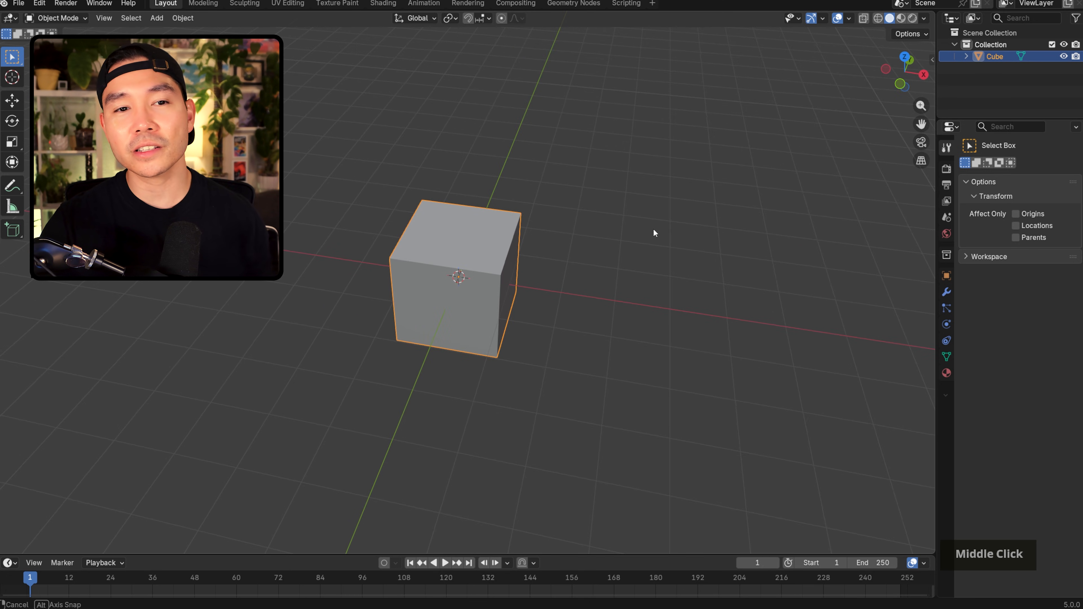
{"action": "left_click_drag", "start_coordinate": [654, 233], "coordinate": [629, 230]}
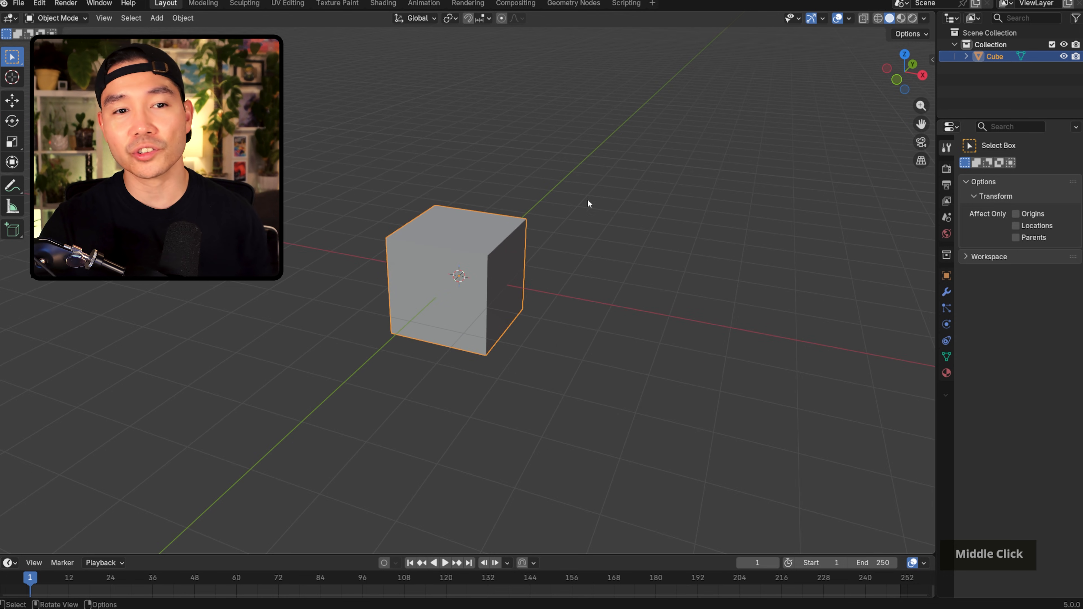
{"action": "mouse_move", "coordinate": [465, 179]}
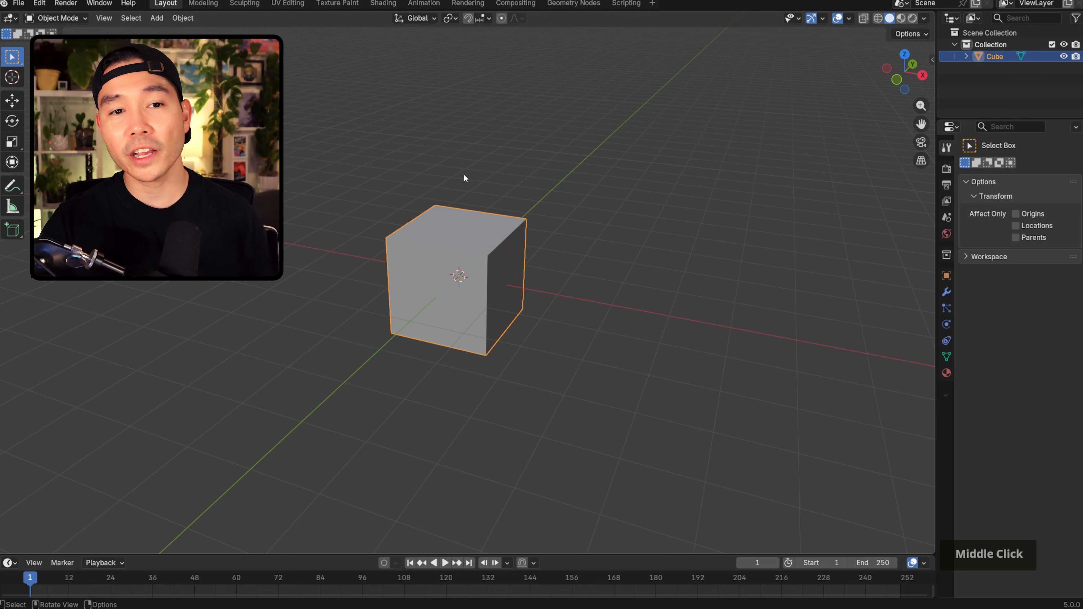
{"action": "key", "text": "n"}
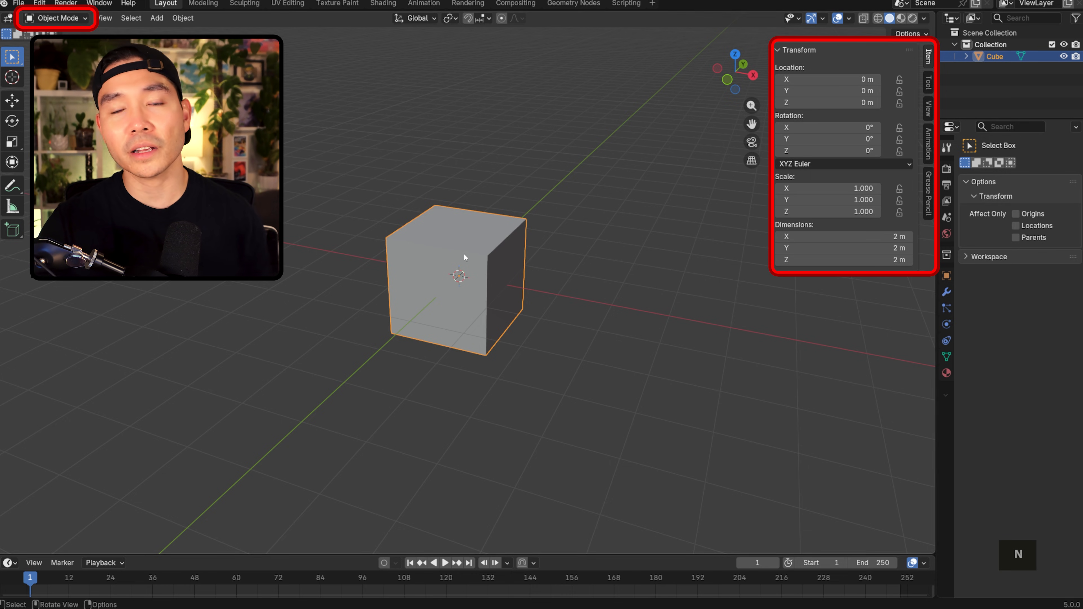
{"action": "key", "text": "s"}
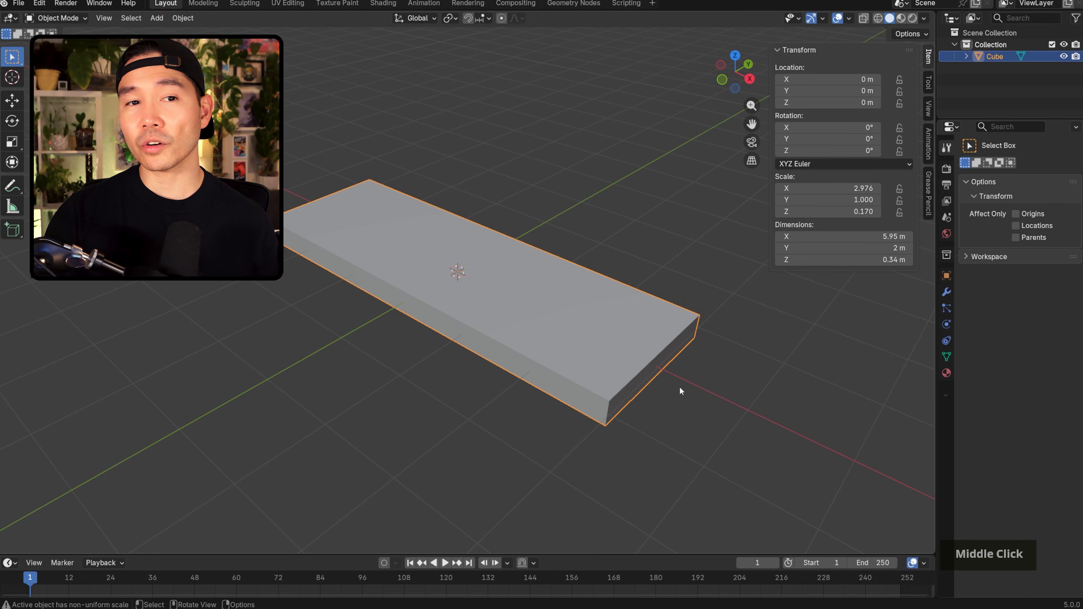
{"action": "scroll", "scroll_direction": "down", "scroll_amount": 3}
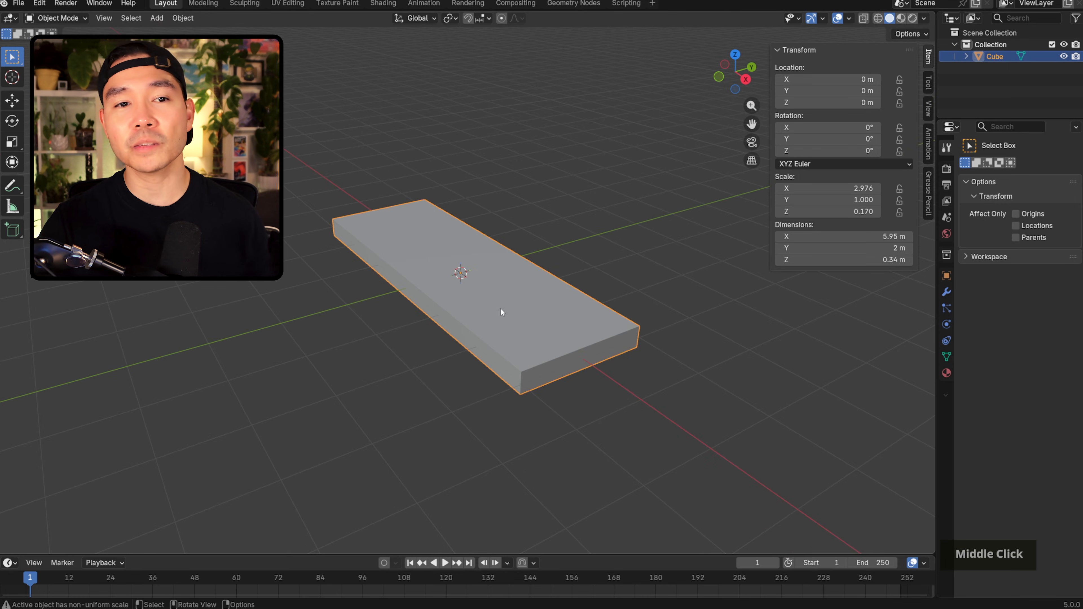
{"action": "key", "text": "Tab"}
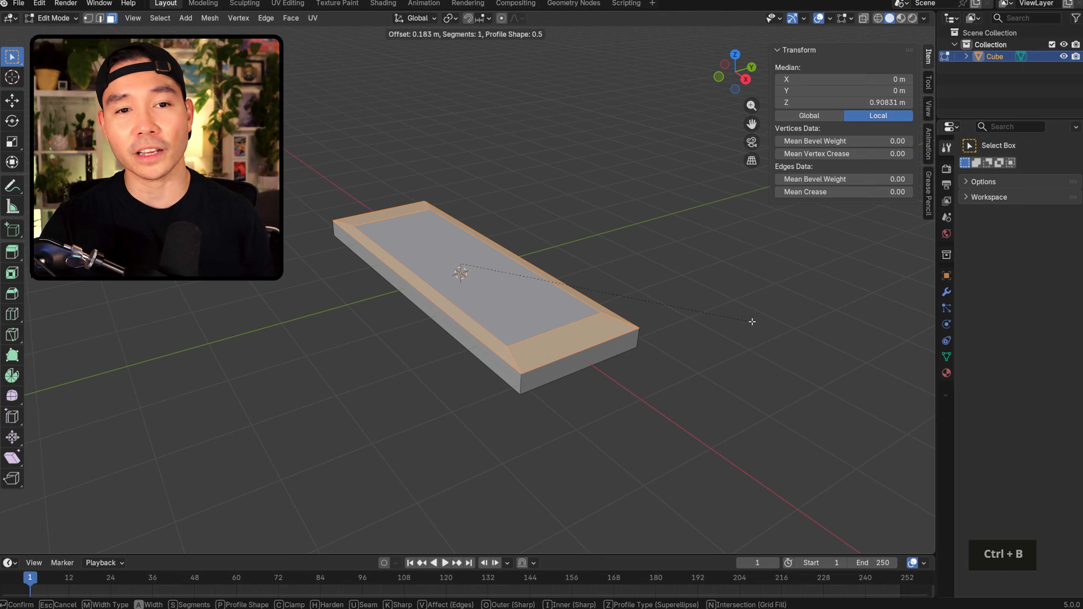
{"action": "mouse_move", "coordinate": [760, 336]}
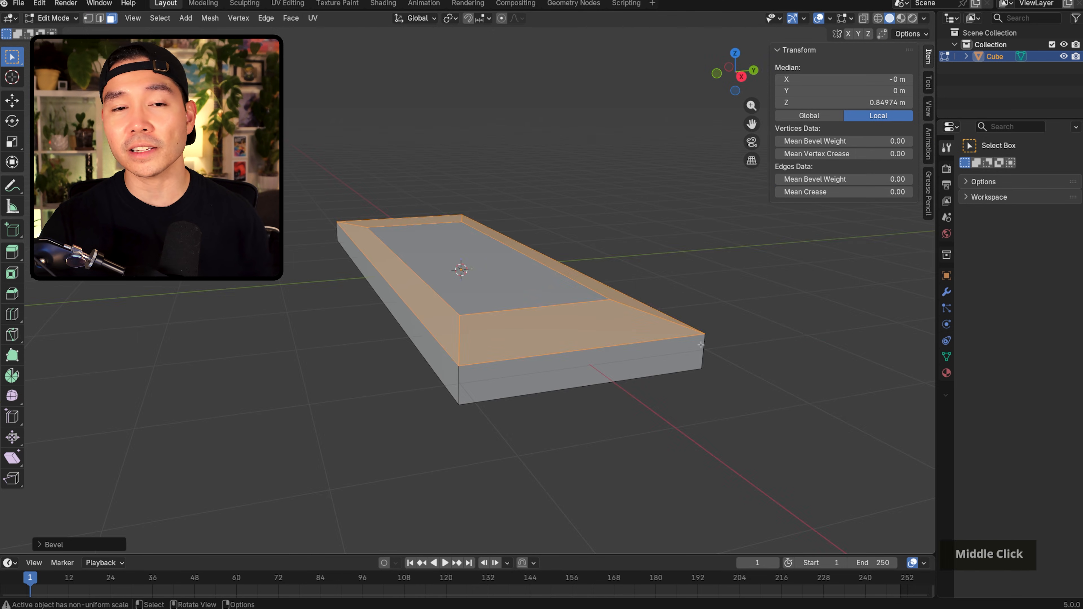
{"action": "key", "text": "ctrl+z"}
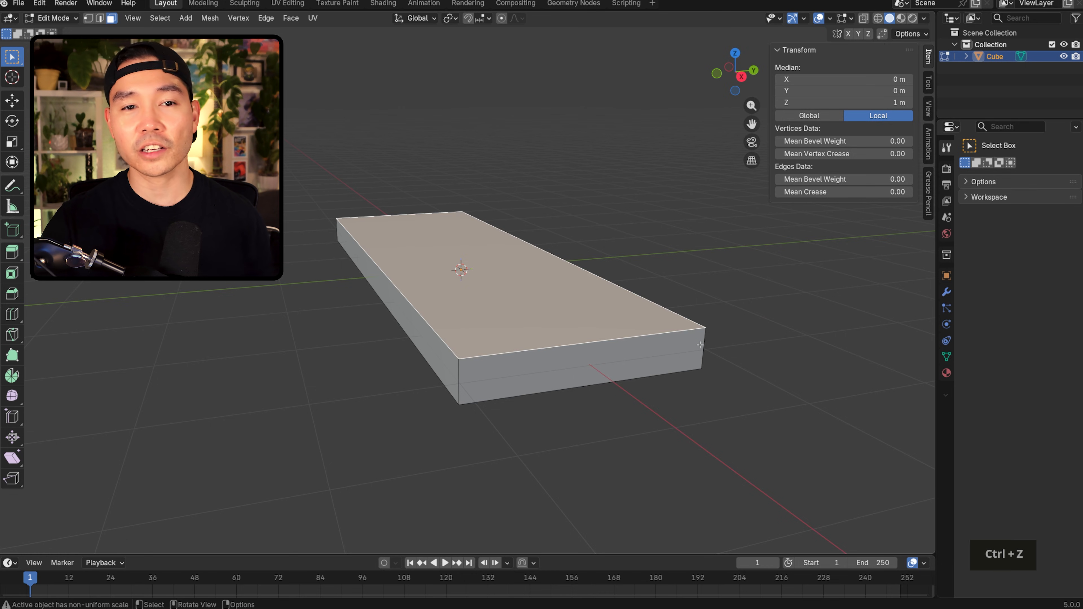
{"action": "key", "text": "ctrl+b"}
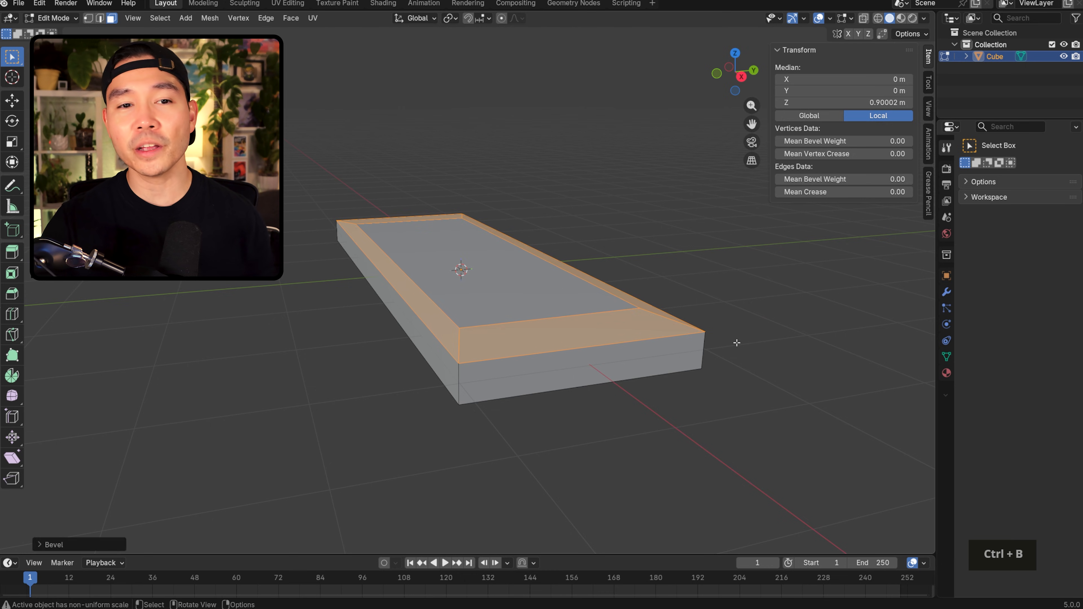
{"action": "key", "text": "Tab"}
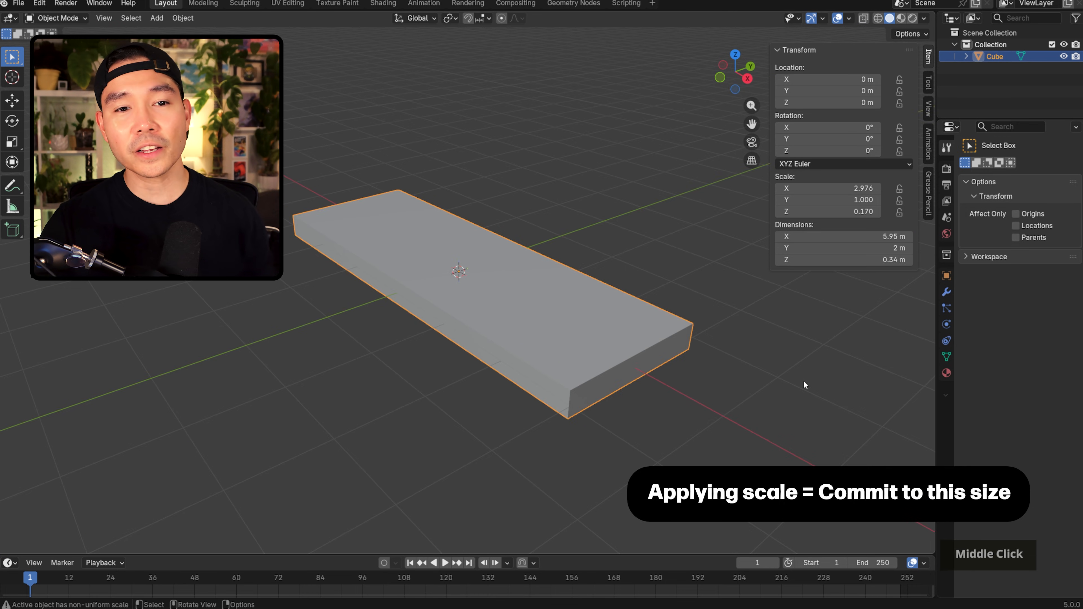
- Apply the plate's scale so it reads 1, 1, 1 while keeping its 5.95 × 2 × 0.34 m size
{"action": "scroll", "scroll_direction": "down", "scroll_amount": 3}
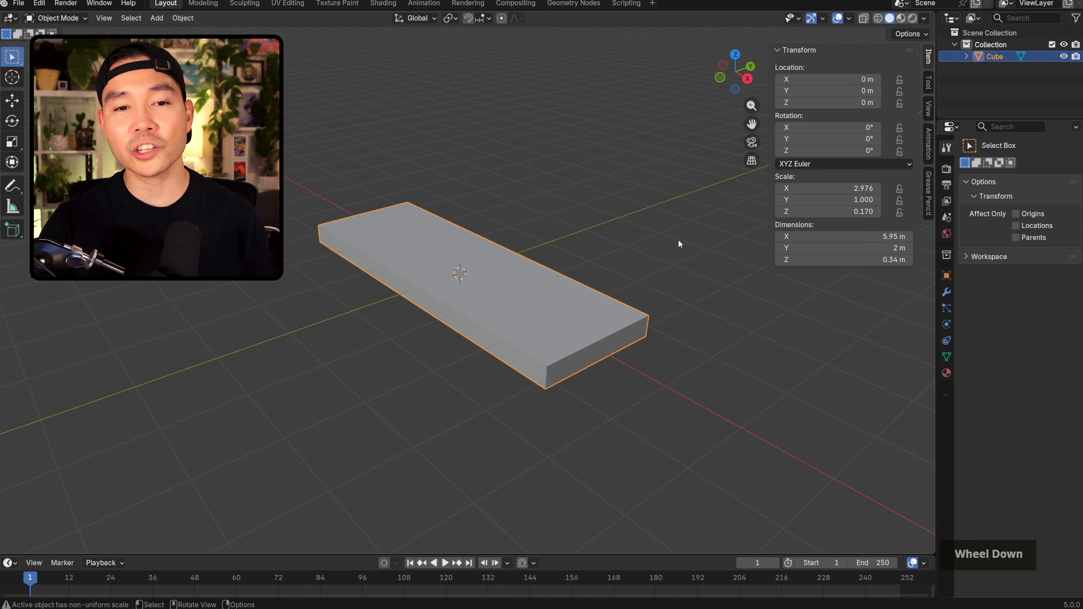
{"action": "key", "text": "Ctrl+A"}
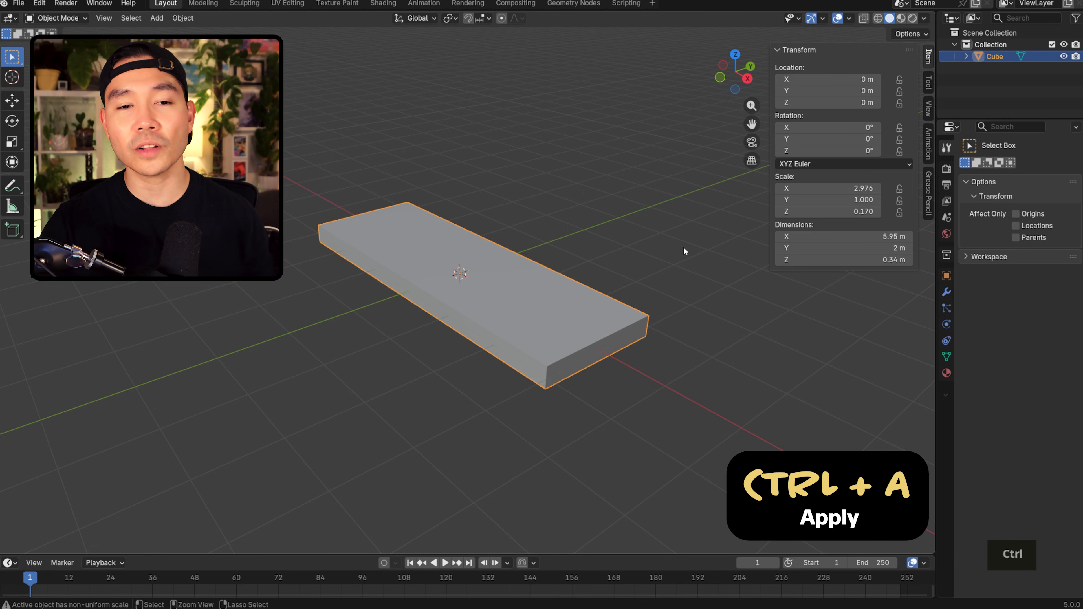
{"action": "key", "text": "ctrl+a"}
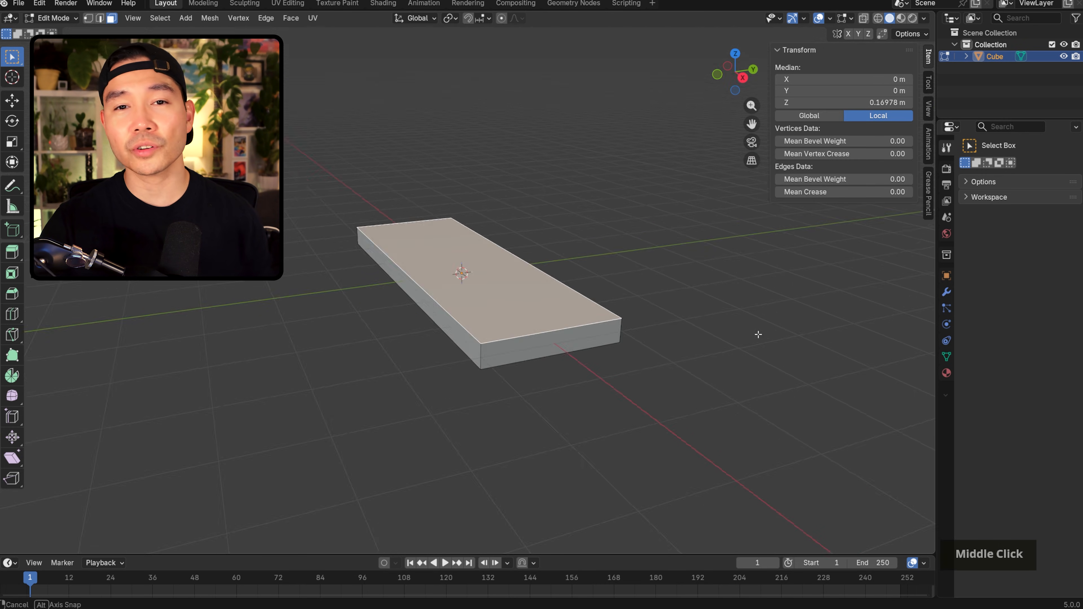
{"action": "key", "text": "Tab"}
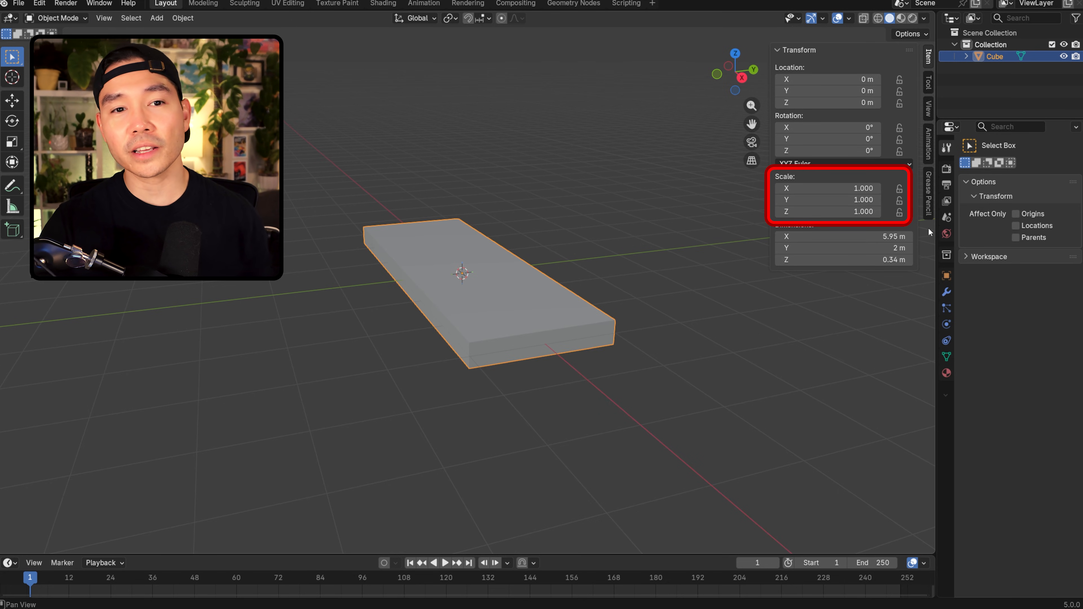
{"action": "scroll", "scroll_direction": "up", "scroll_amount": 3}
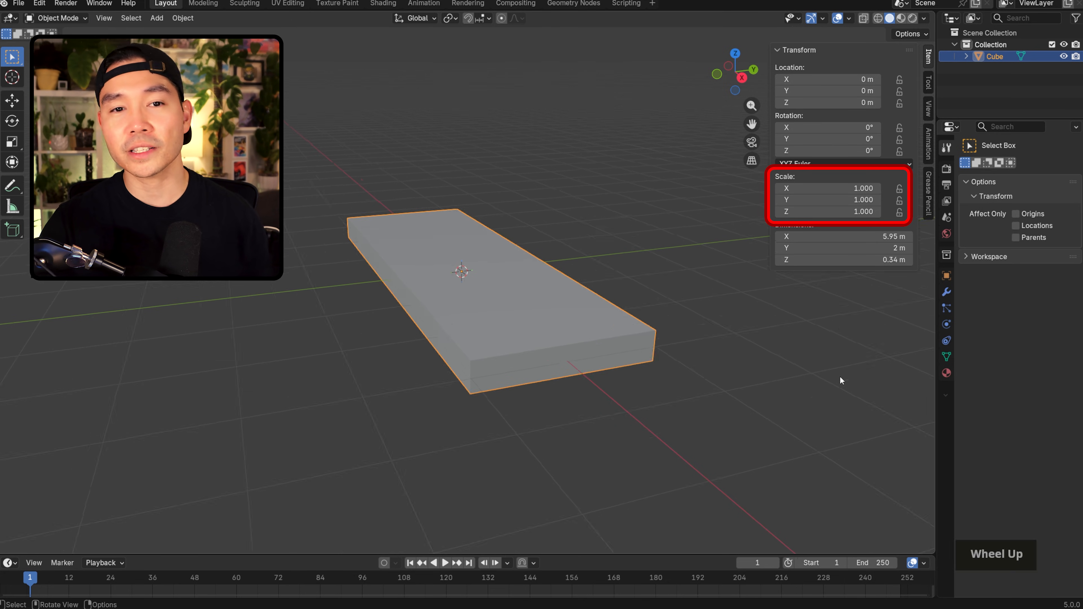
{"action": "key", "text": "Tab"}
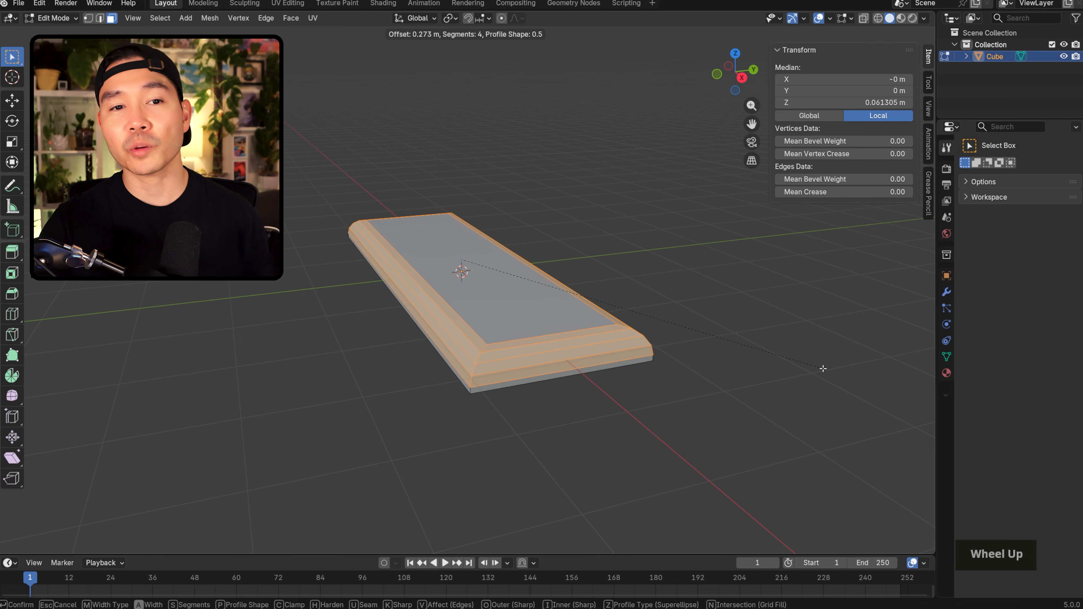
- Confirm the four-segment rounded bevel on the top edges, then undo it in Edit Mode
{"action": "key", "text": "Tab"}
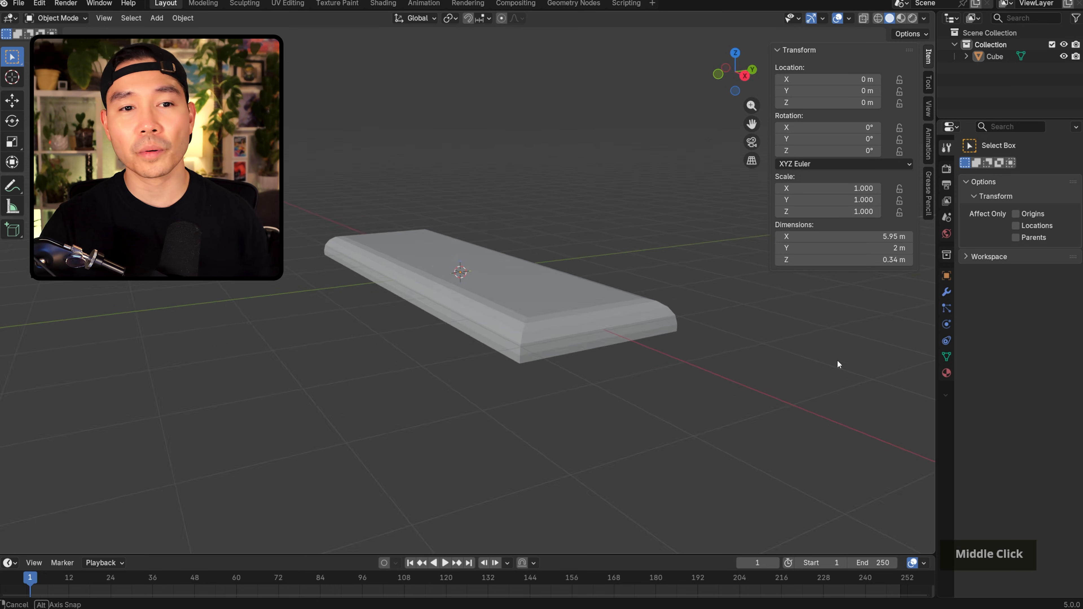
{"action": "key", "text": "Tab"}
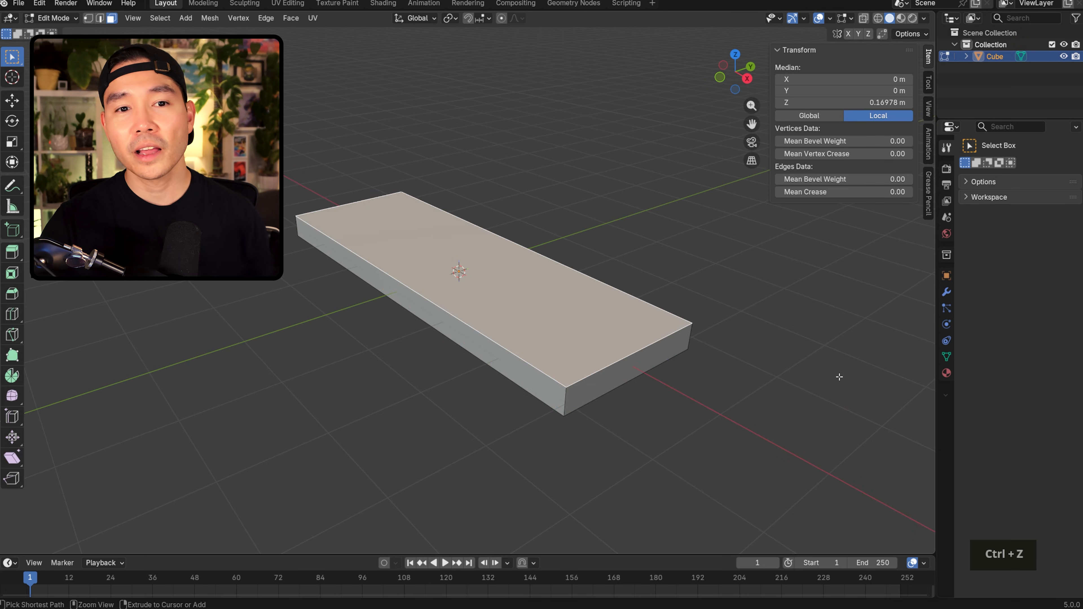
{"action": "key", "text": "Tab"}
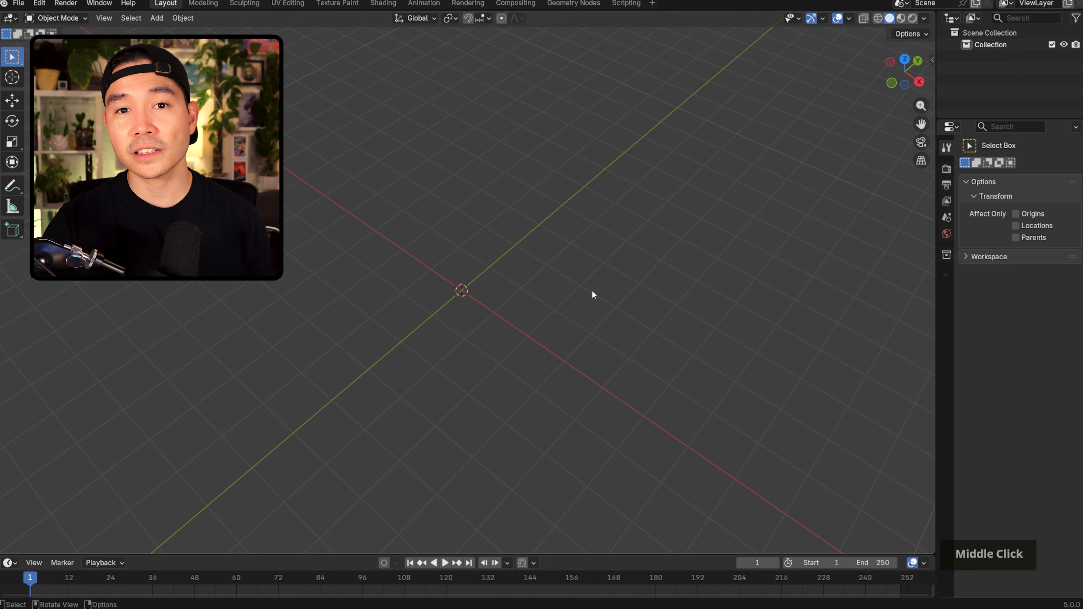
- Add a text object and change its default text to read Missile
{"action": "key", "text": "shift+a"}
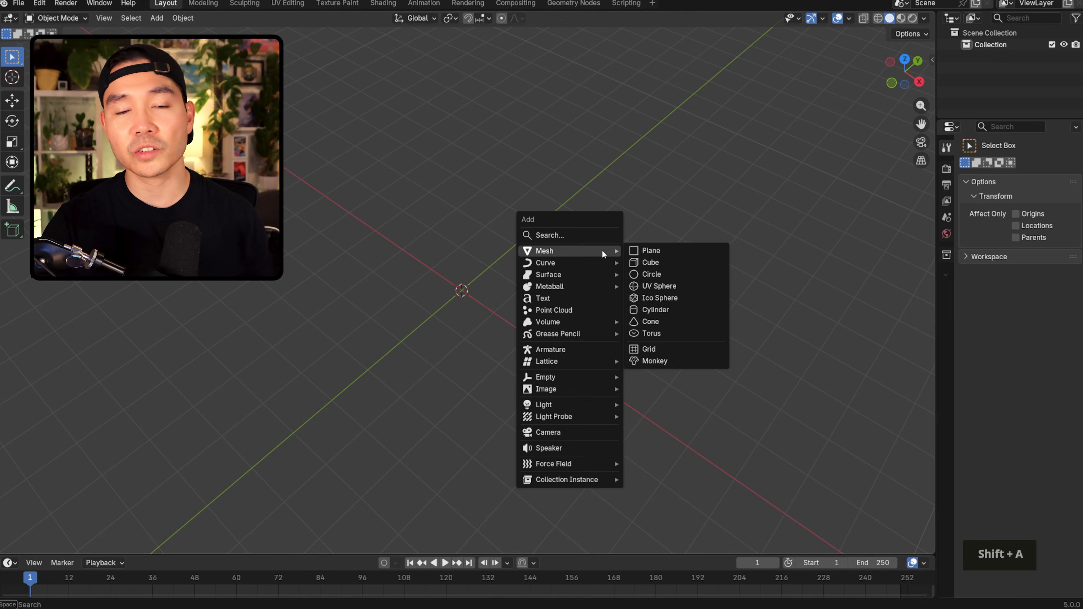
{"action": "left_click", "coordinate": [543, 297]}
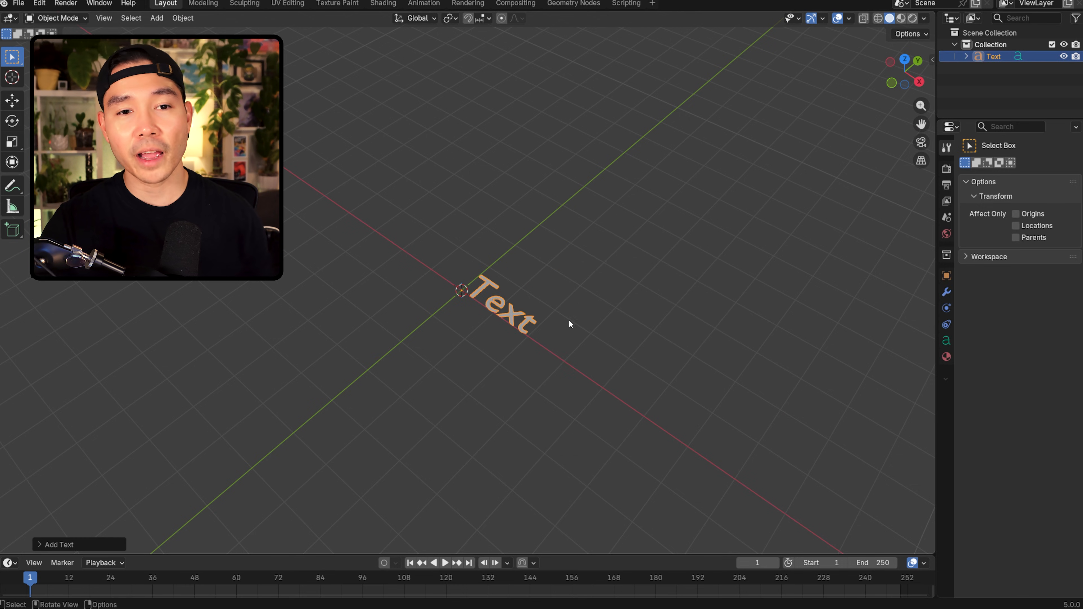
{"action": "key", "text": "Tab"}
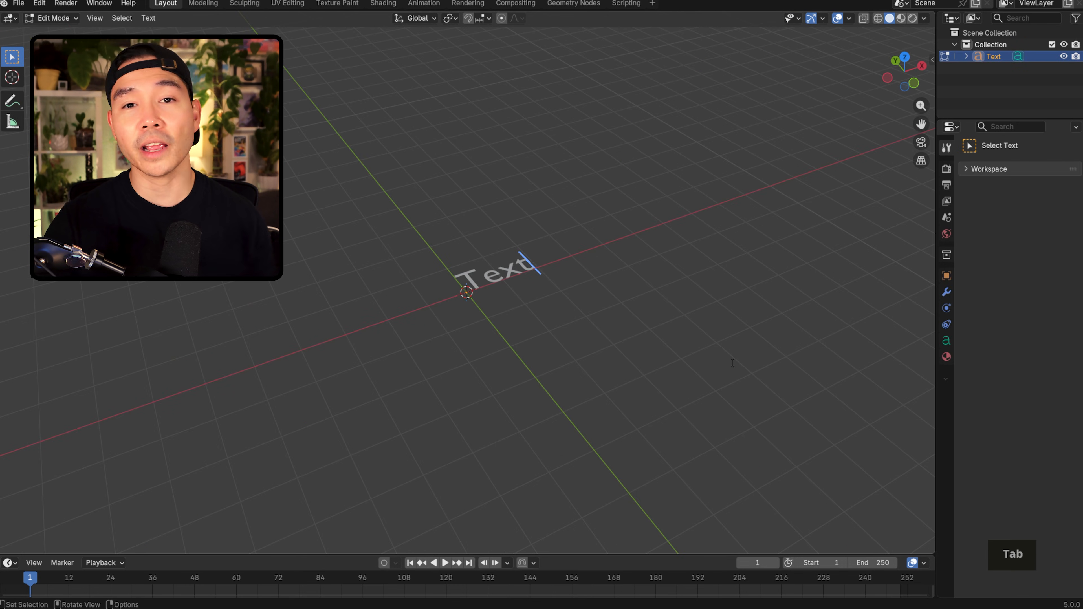
{"action": "type", "text": "Missile"}
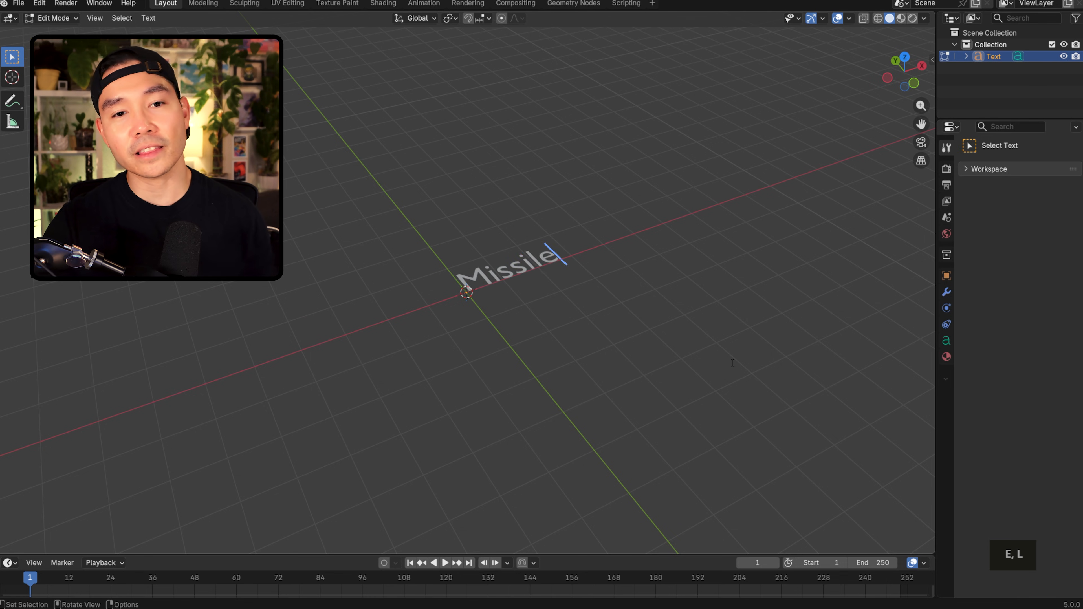
{"action": "key", "text": "Tab"}
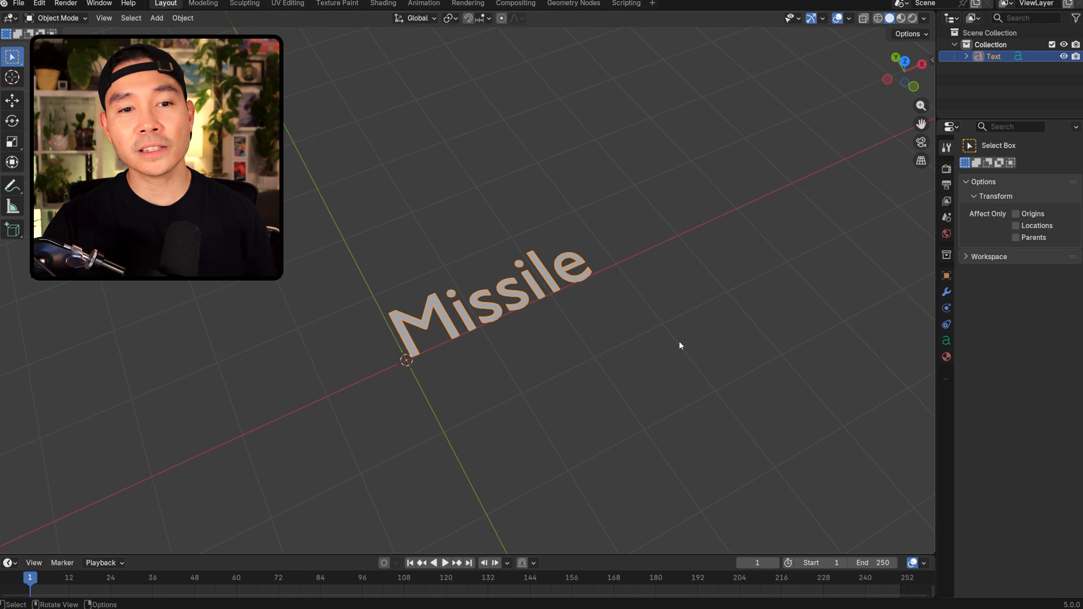
{"action": "key", "text": "Tab"}
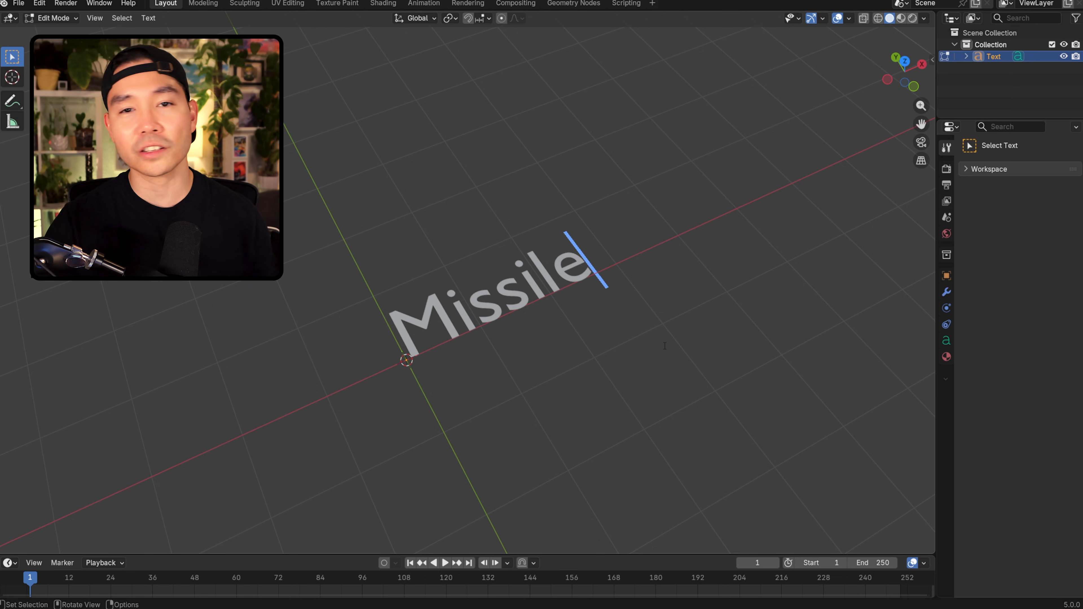
- Undo the extra 'eee' so the text reads Missile again and leave text editing
{"action": "type", "text": "eee"}
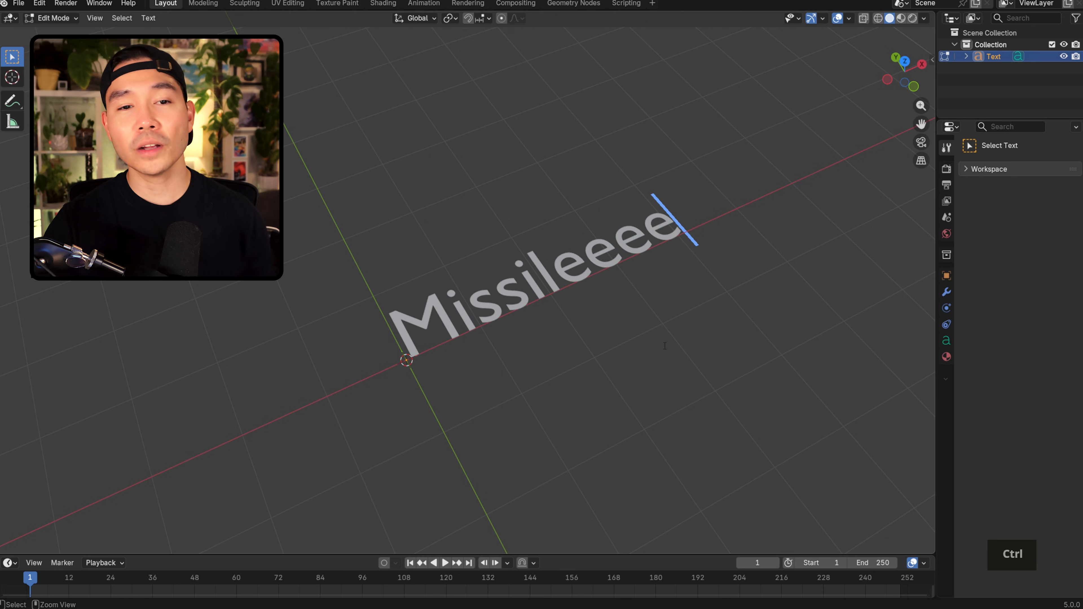
{"action": "key", "text": "ctrl+z"}
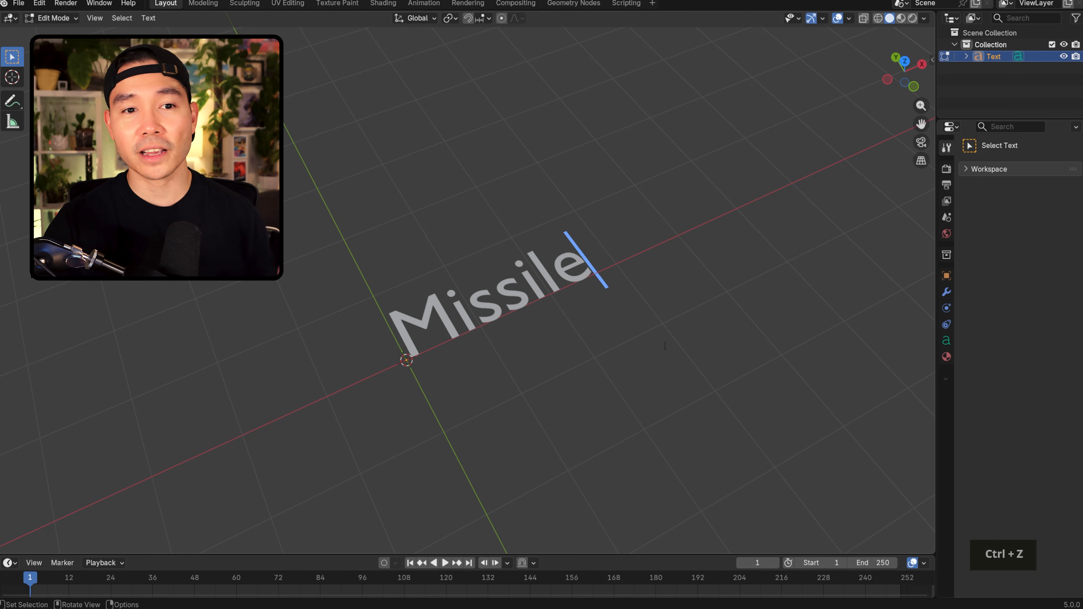
{"action": "key", "text": "Tab"}
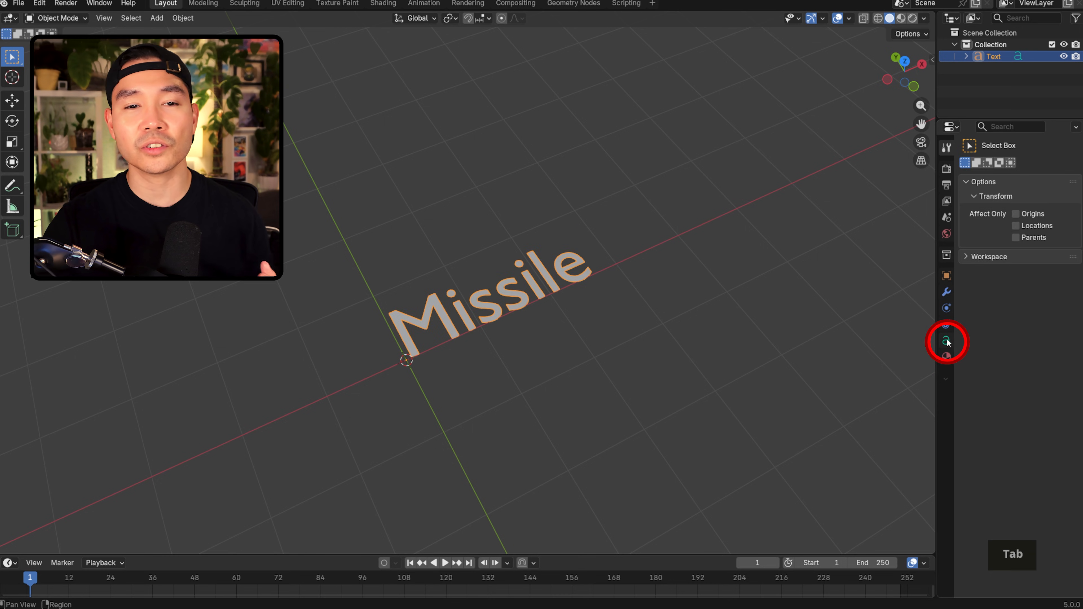
{"action": "mouse_move", "coordinate": [948, 341]}
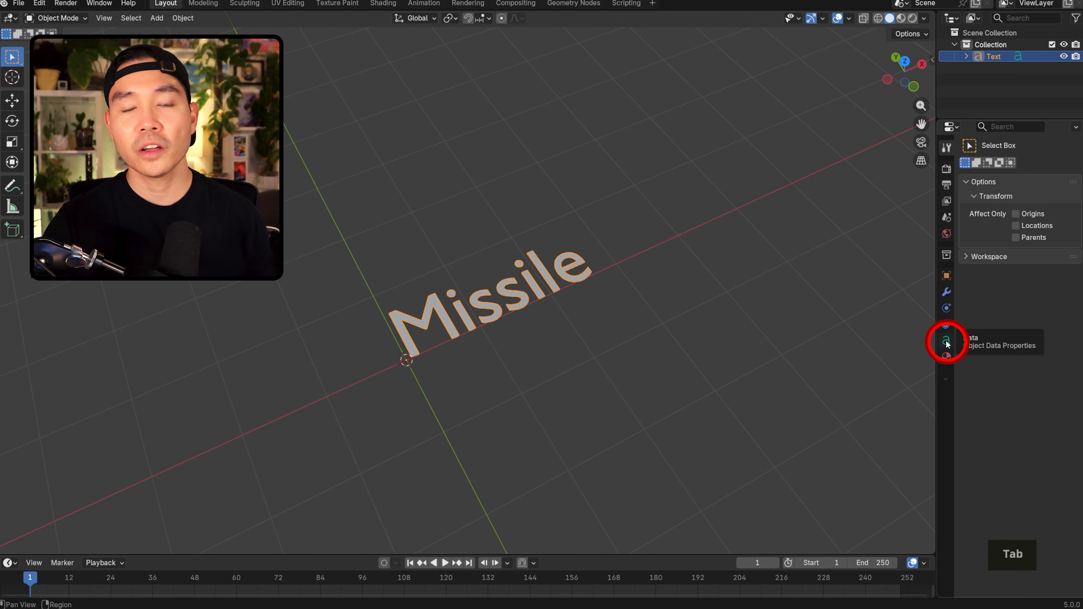
- Set the Missile text's Extrude to 0.16 m in its Geometry settings to make solid letters
{"action": "left_click", "coordinate": [947, 339]}
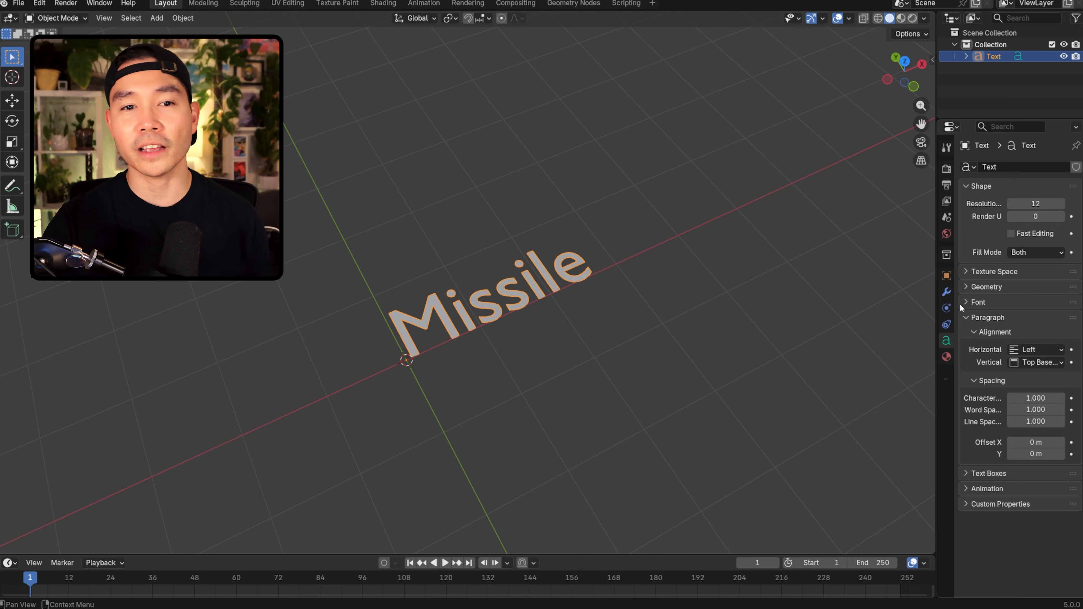
{"action": "left_click", "coordinate": [968, 286]}
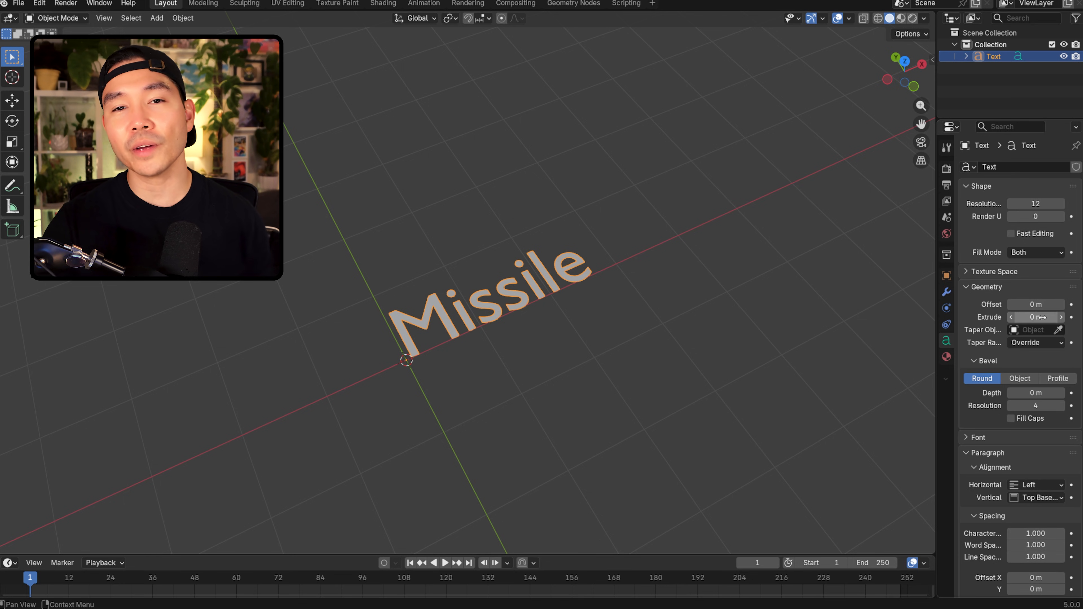
{"action": "left_click_drag", "start_coordinate": [1036, 318], "coordinate": [1046, 317]}
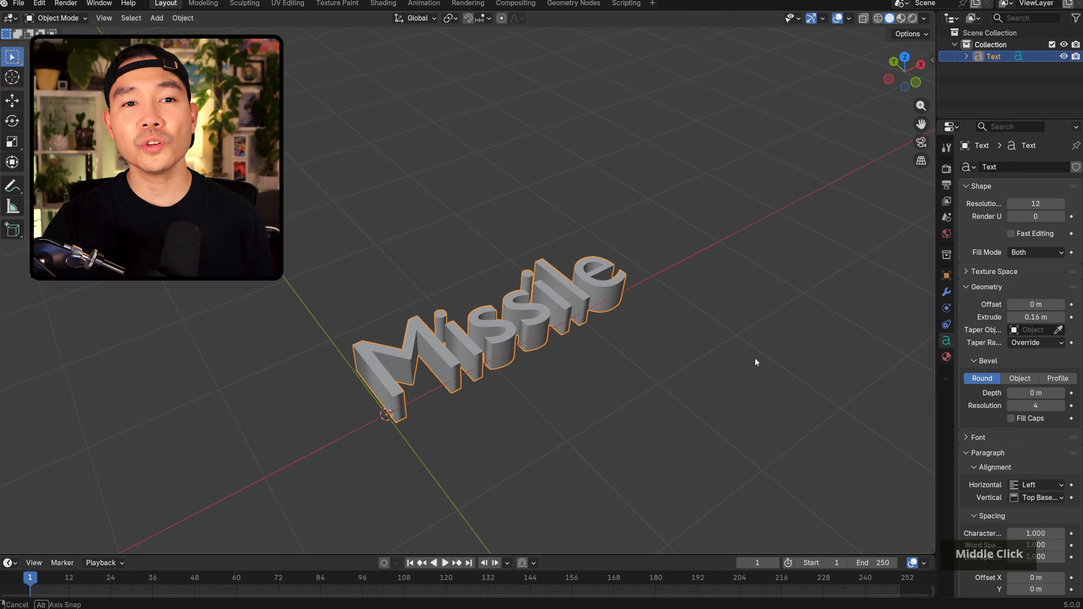
{"action": "left_click_drag", "start_coordinate": [756, 363], "coordinate": [626, 358]}
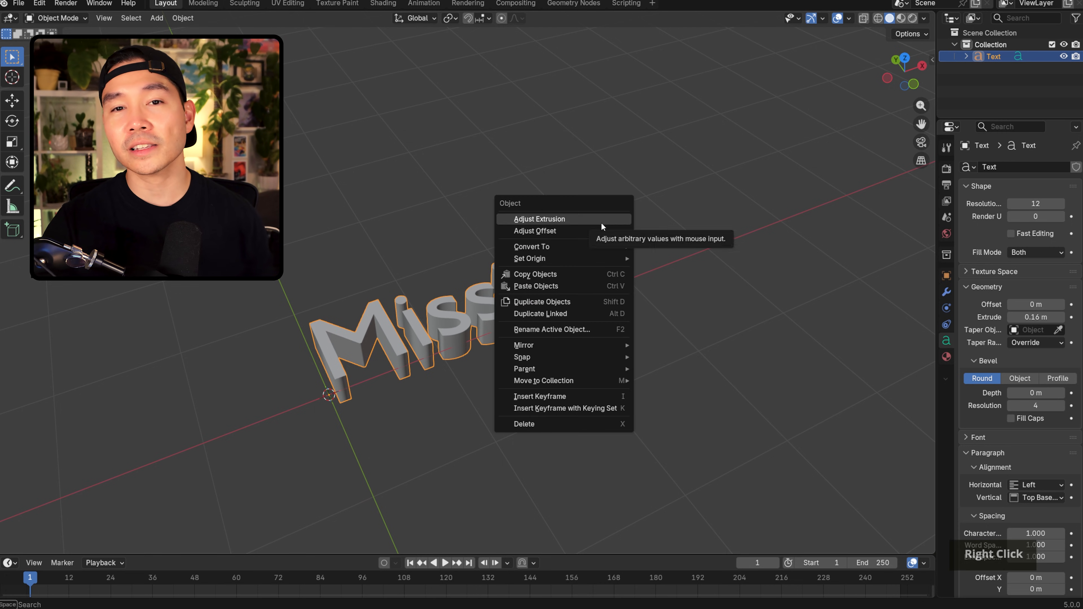
- Convert the extruded Missile text into a mesh object
{"action": "left_click", "coordinate": [532, 246]}
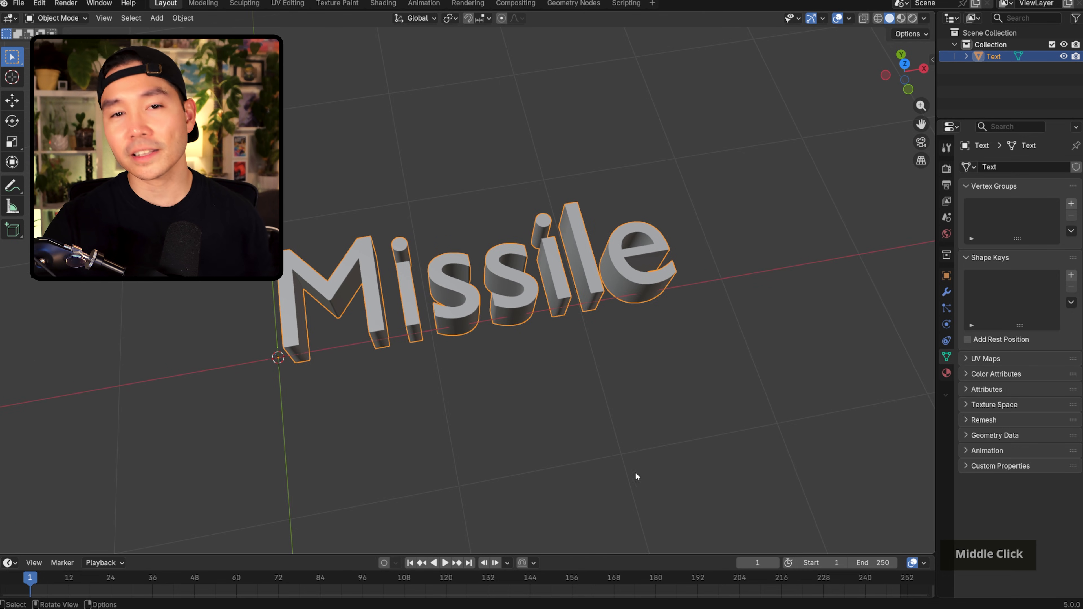
{"action": "scroll", "scroll_direction": "down", "scroll_amount": 3}
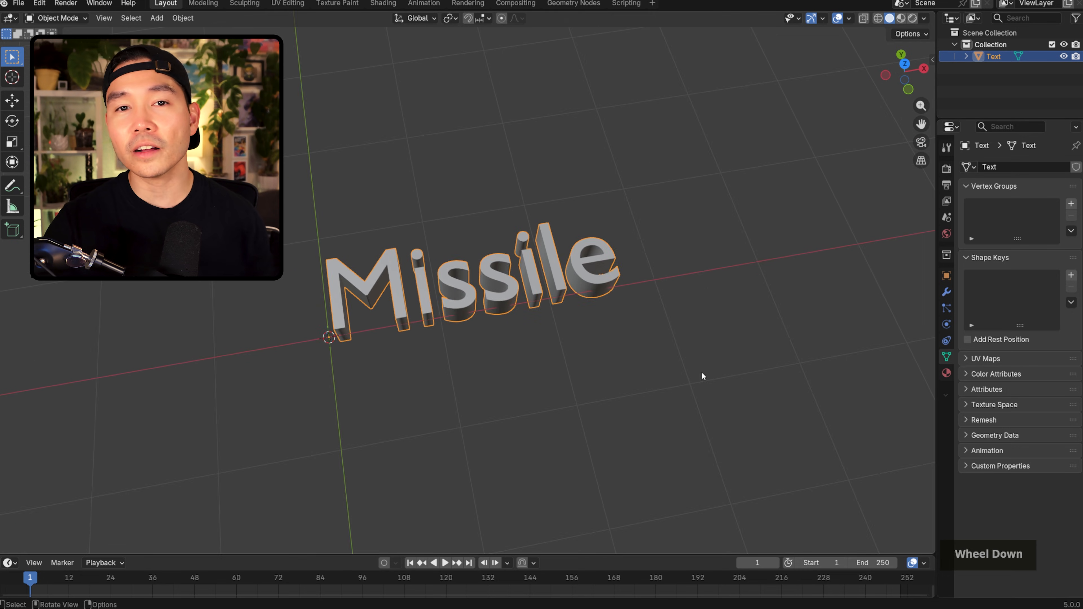
{"action": "left_click_drag", "start_coordinate": [702, 376], "coordinate": [620, 361]}
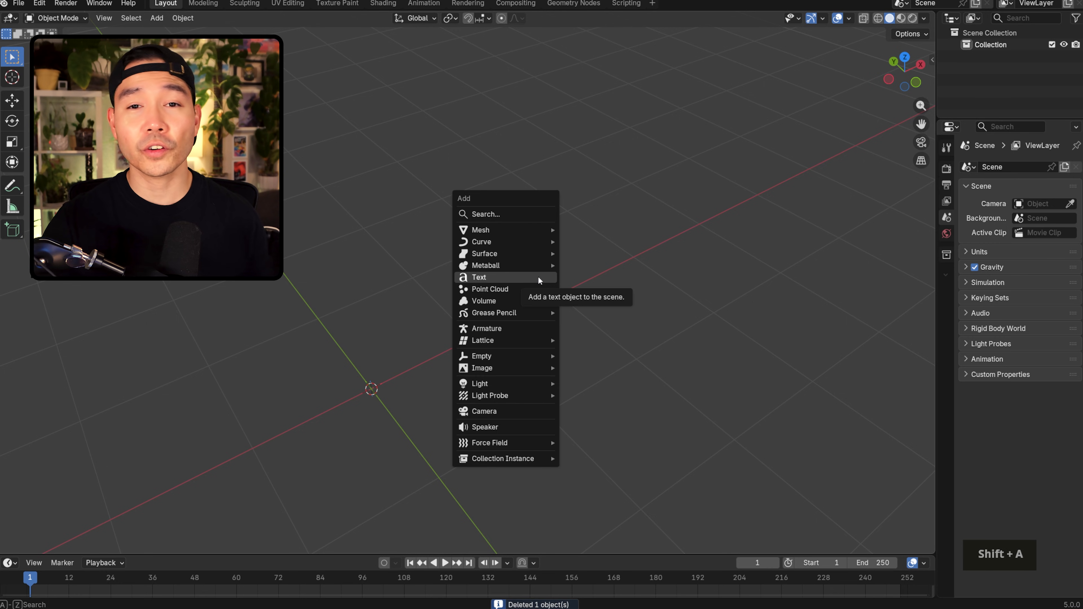
- Add a new flat Missile text mesh and bring up the Add Modifier list for it
{"action": "left_click", "coordinate": [479, 277]}
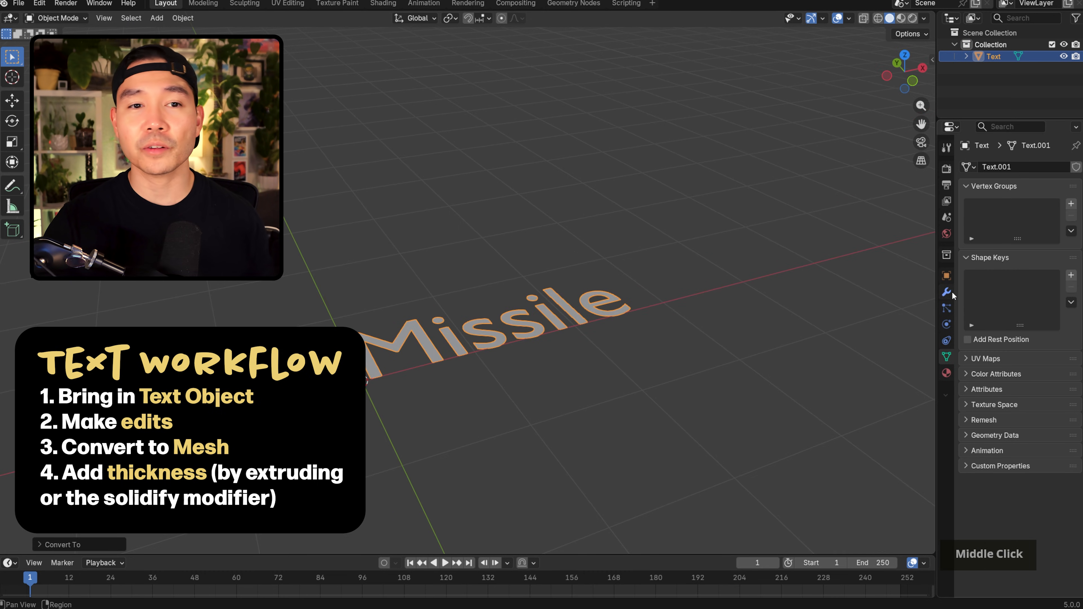
{"action": "left_click", "coordinate": [948, 293]}
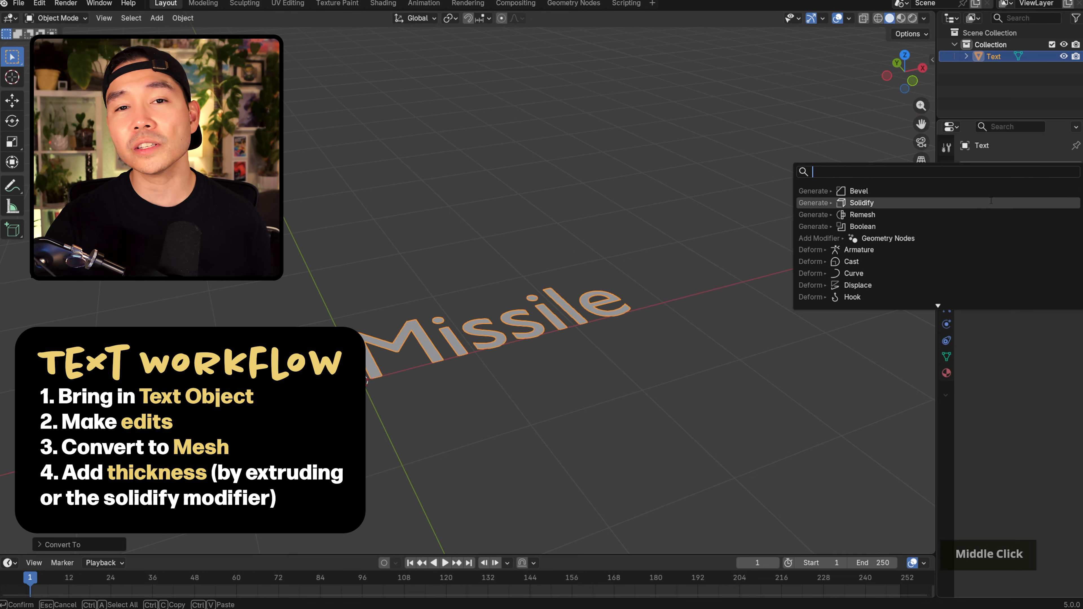
{"action": "left_click", "coordinate": [862, 203]}
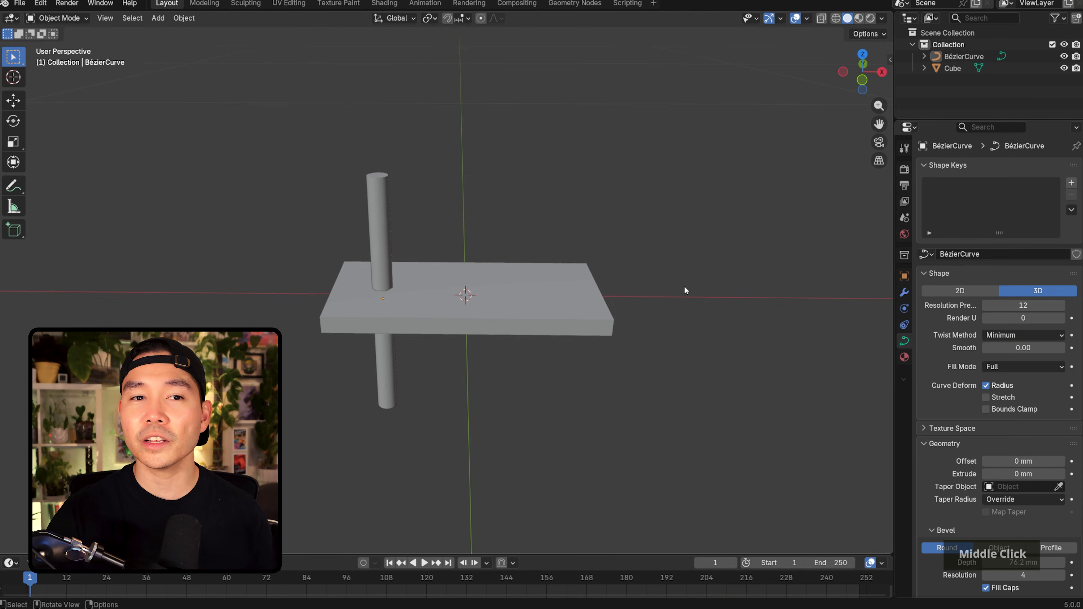
{"action": "mouse_move", "coordinate": [759, 293]}
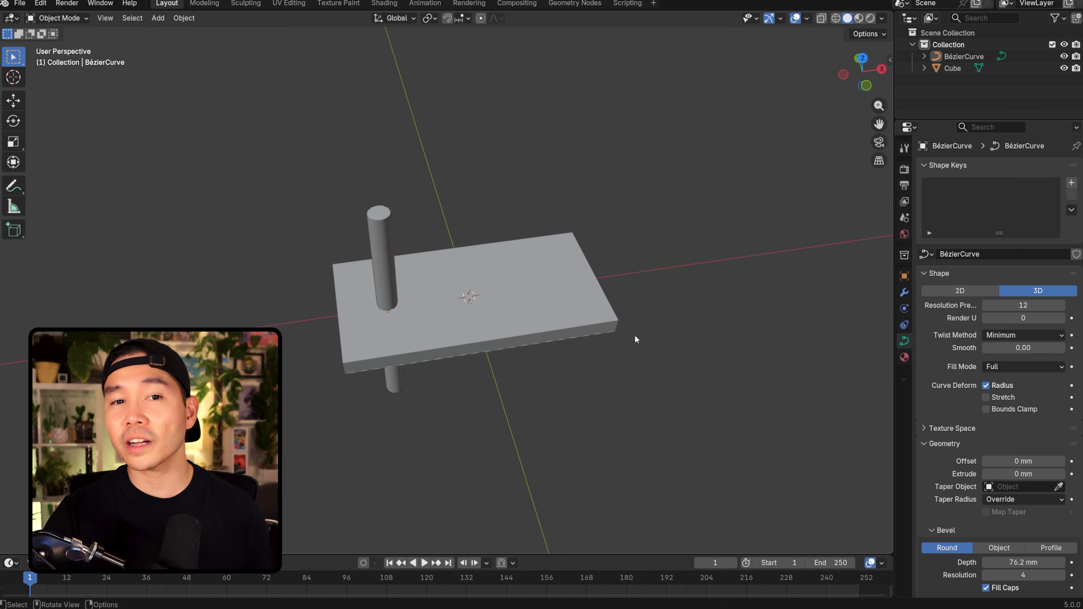
{"action": "mouse_move", "coordinate": [588, 347]}
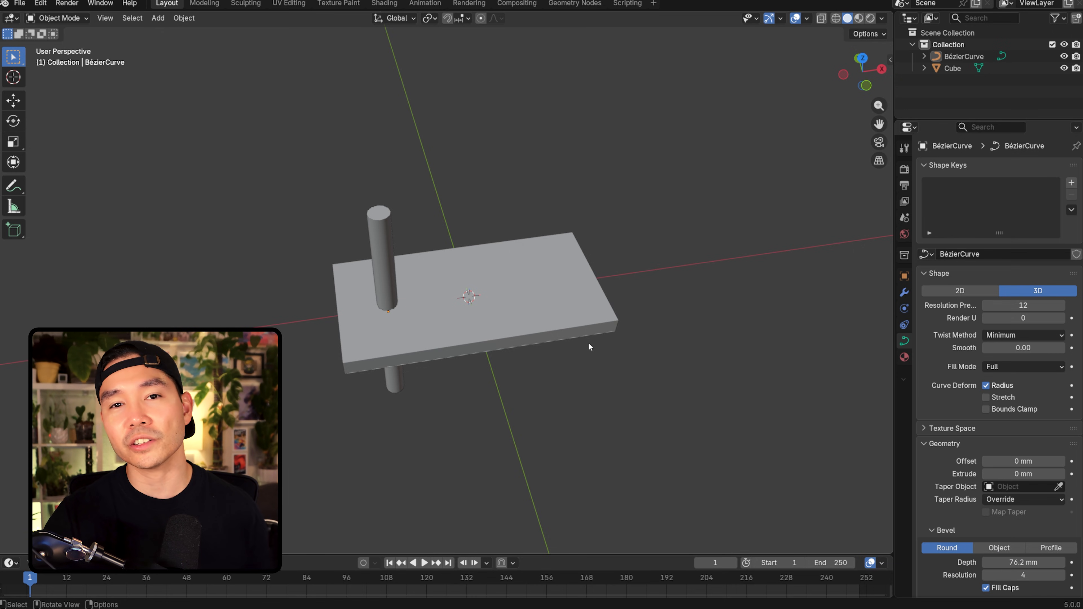
{"action": "mouse_move", "coordinate": [570, 348]}
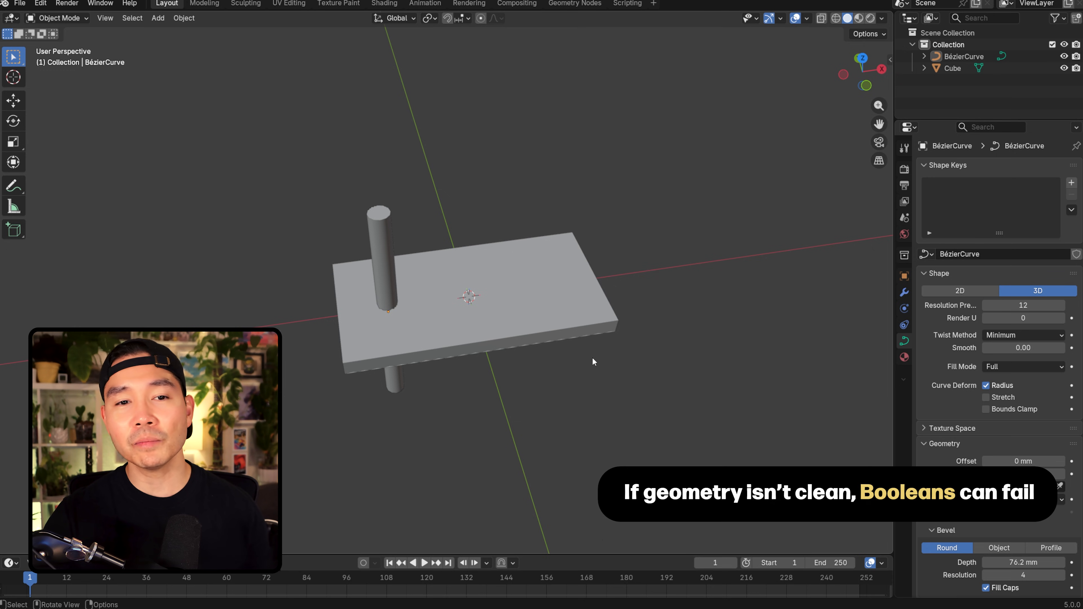
- Convert the BézierCurve rod to a mesh and bring up the Add Modifier list for the Cube plate
{"action": "left_click_drag", "start_coordinate": [592, 363], "coordinate": [611, 262]}
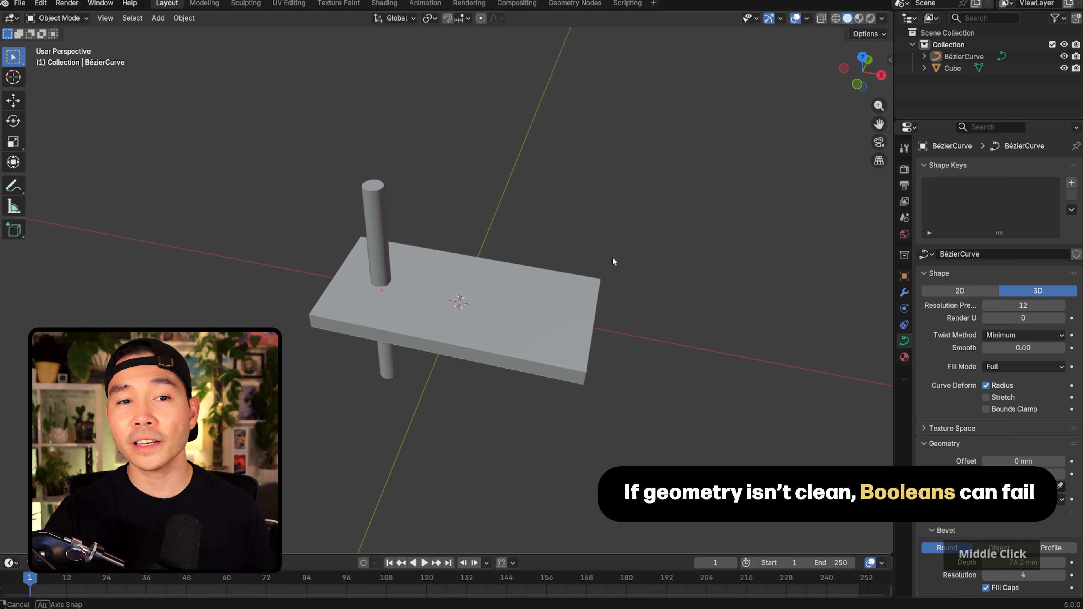
{"action": "scroll", "scroll_direction": "down", "scroll_amount": 3}
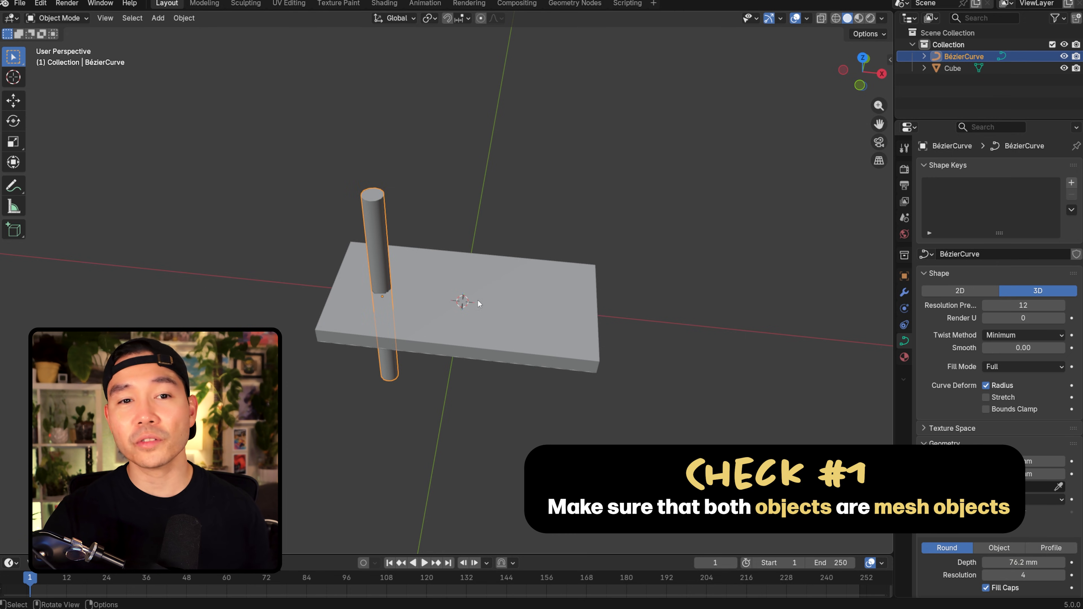
{"action": "left_click", "coordinate": [951, 67]}
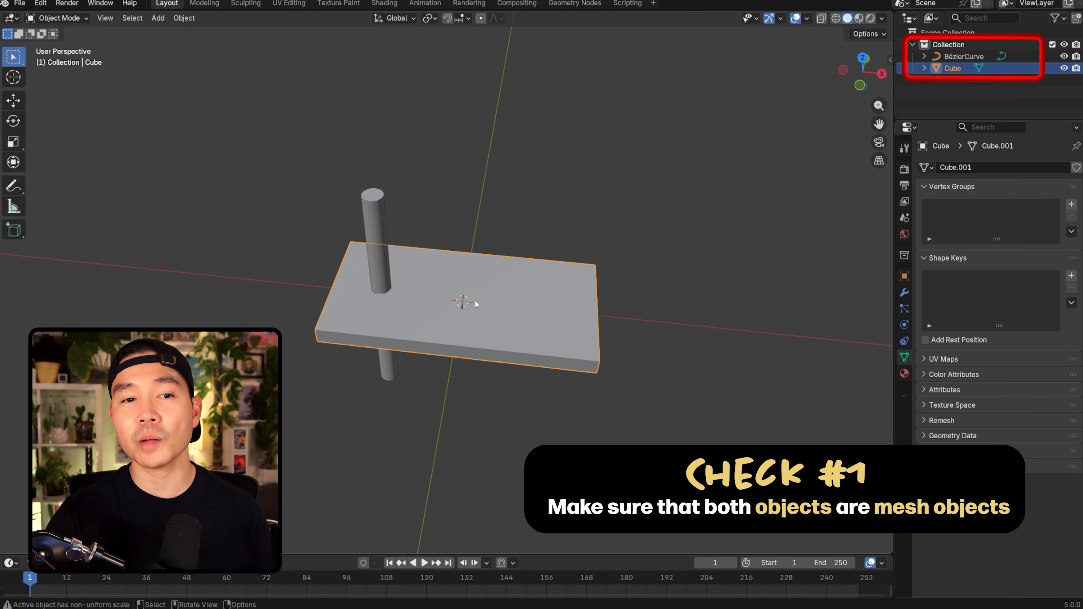
{"action": "mouse_move", "coordinate": [539, 271]}
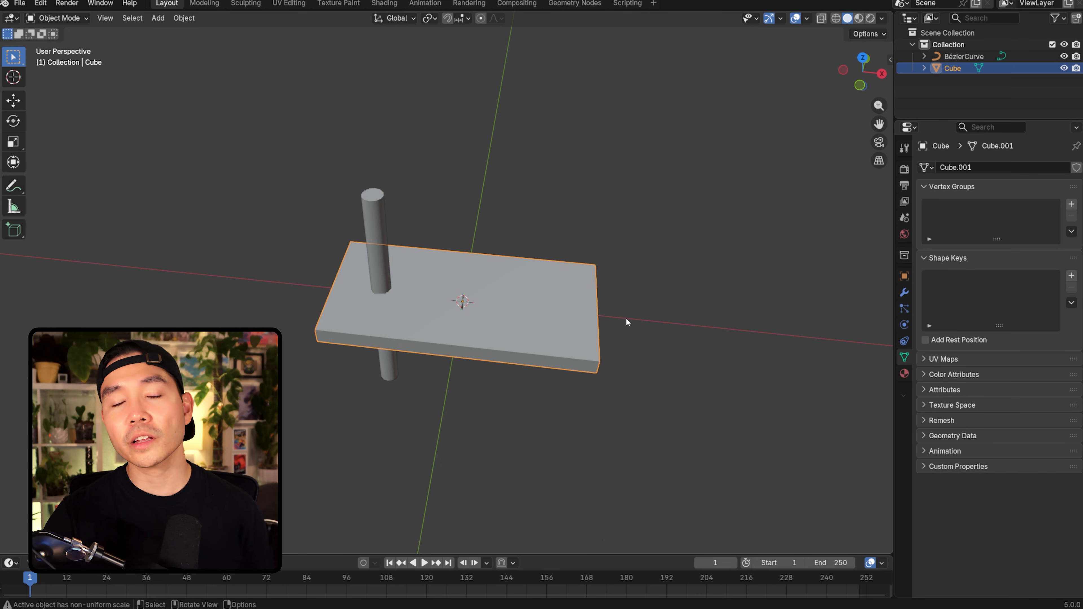
{"action": "mouse_move", "coordinate": [372, 214]}
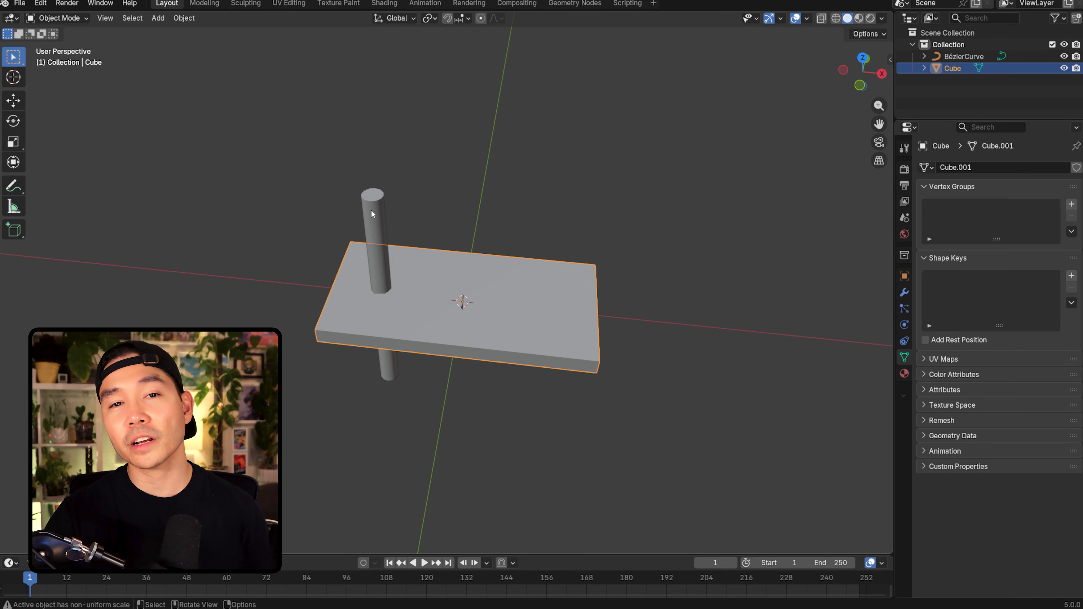
{"action": "right_click", "coordinate": [461, 301]}
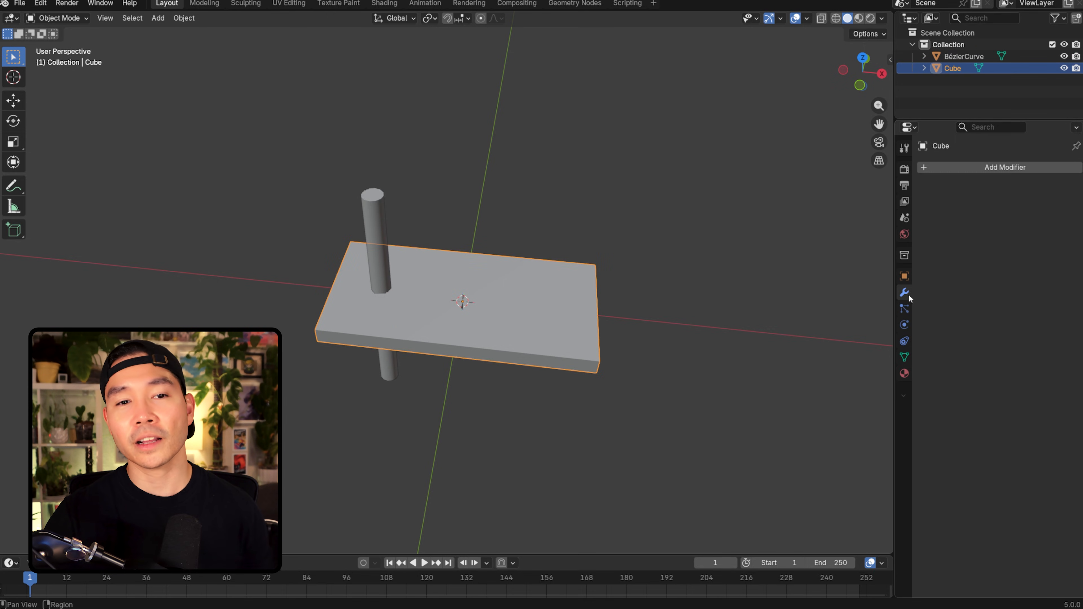
{"action": "left_click", "coordinate": [1005, 167]}
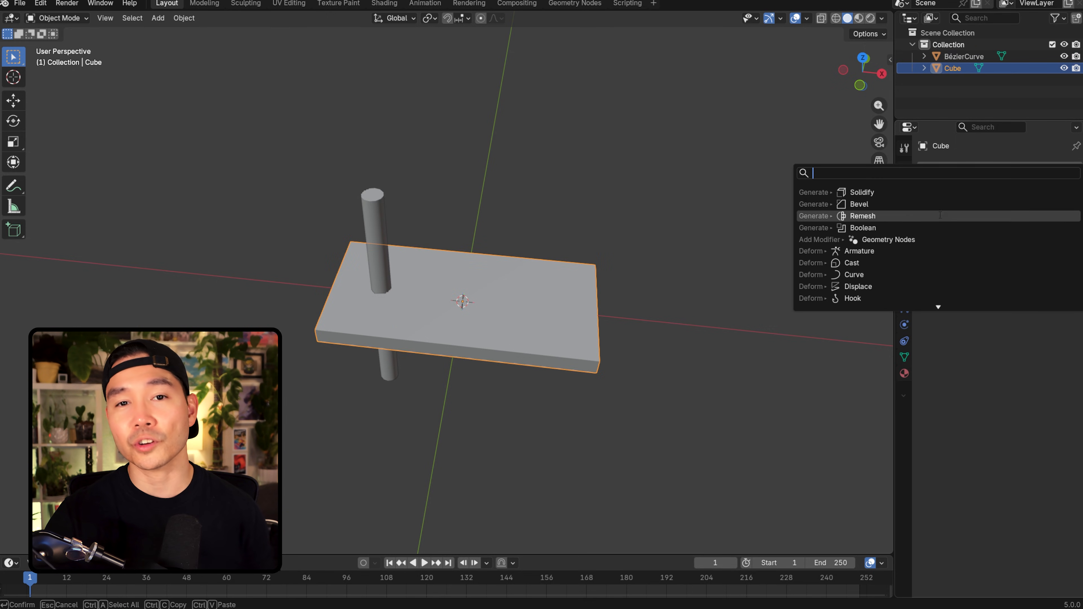
{"action": "left_click", "coordinate": [863, 227]}
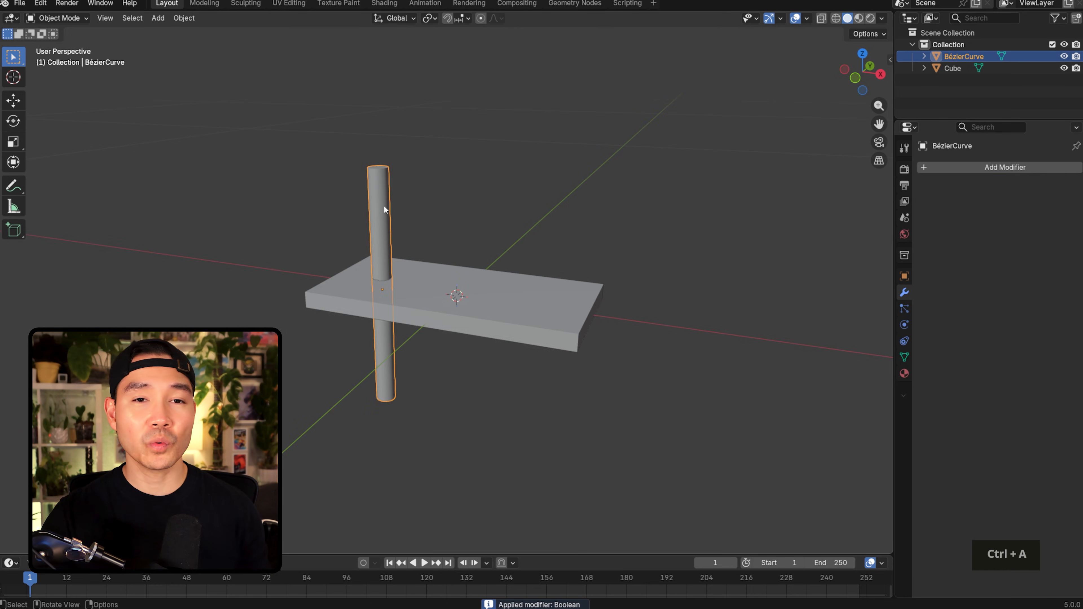
- Enable the Face Orientation overlay, then select all of the curve's points in Edit Mode
{"action": "left_click_drag", "start_coordinate": [456, 297], "coordinate": [390, 318]}
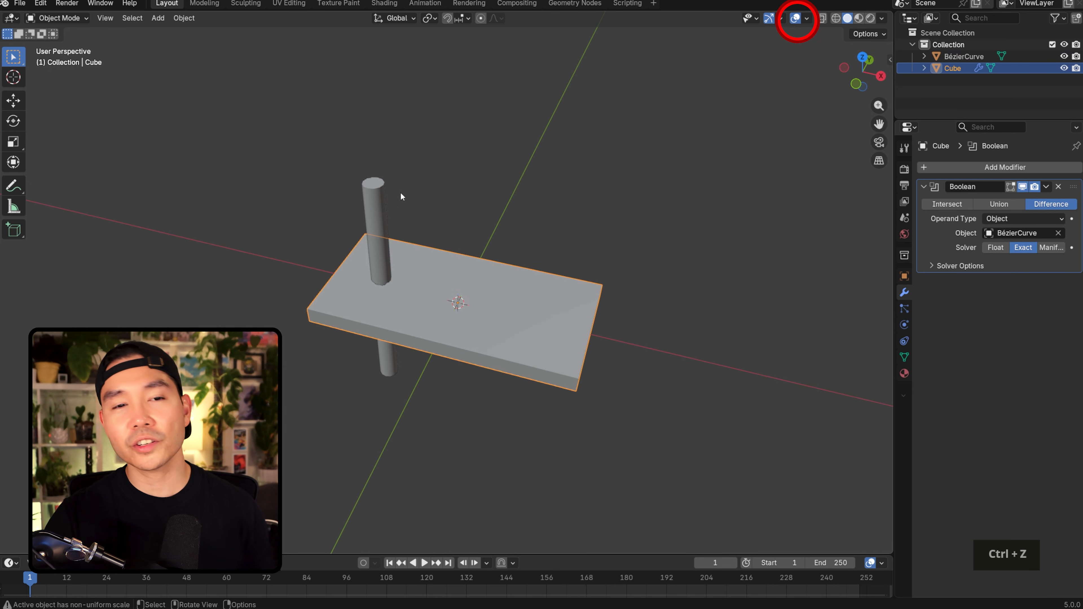
{"action": "left_click", "coordinate": [806, 19]}
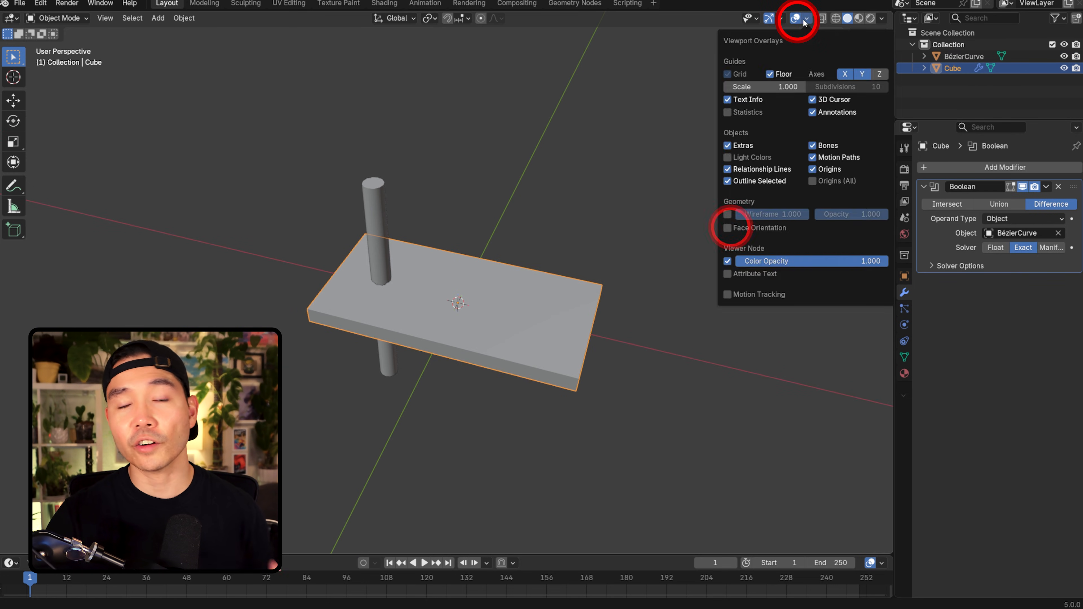
{"action": "left_click", "coordinate": [727, 228]}
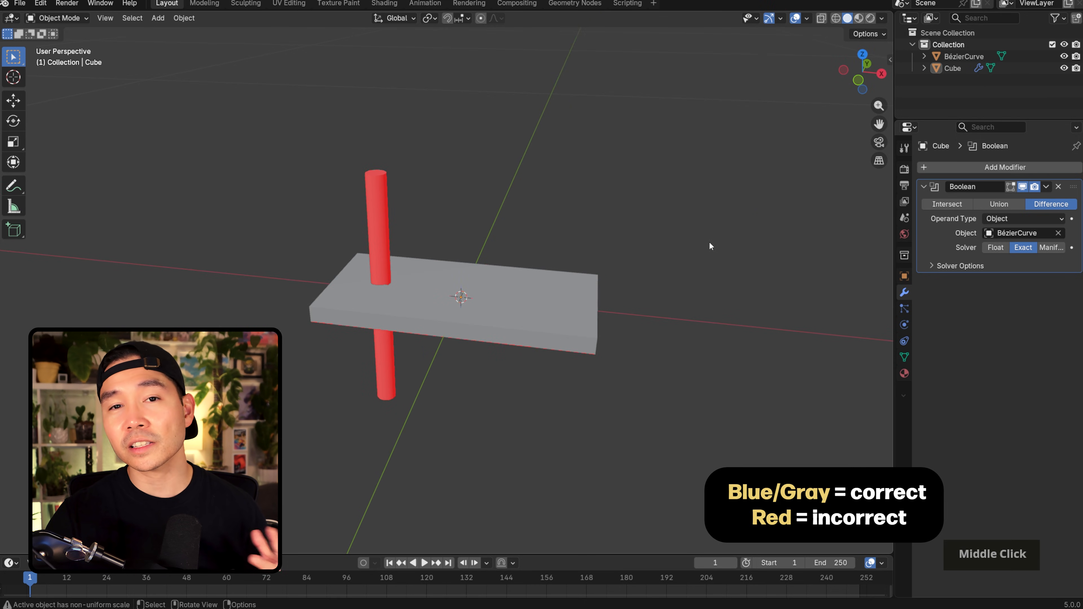
{"action": "mouse_move", "coordinate": [397, 225]}
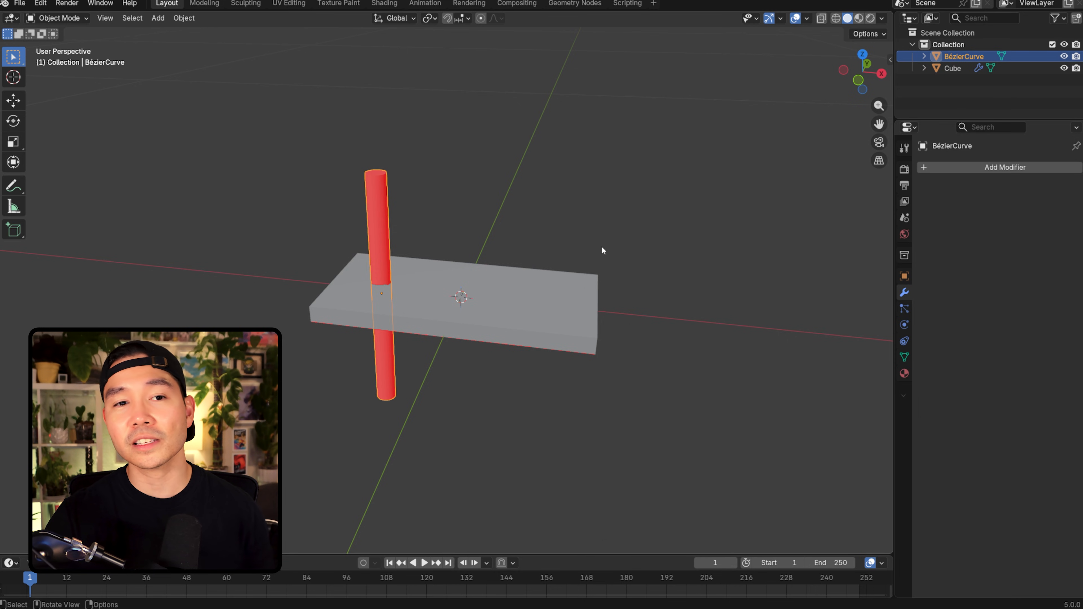
{"action": "key", "text": "Tab"}
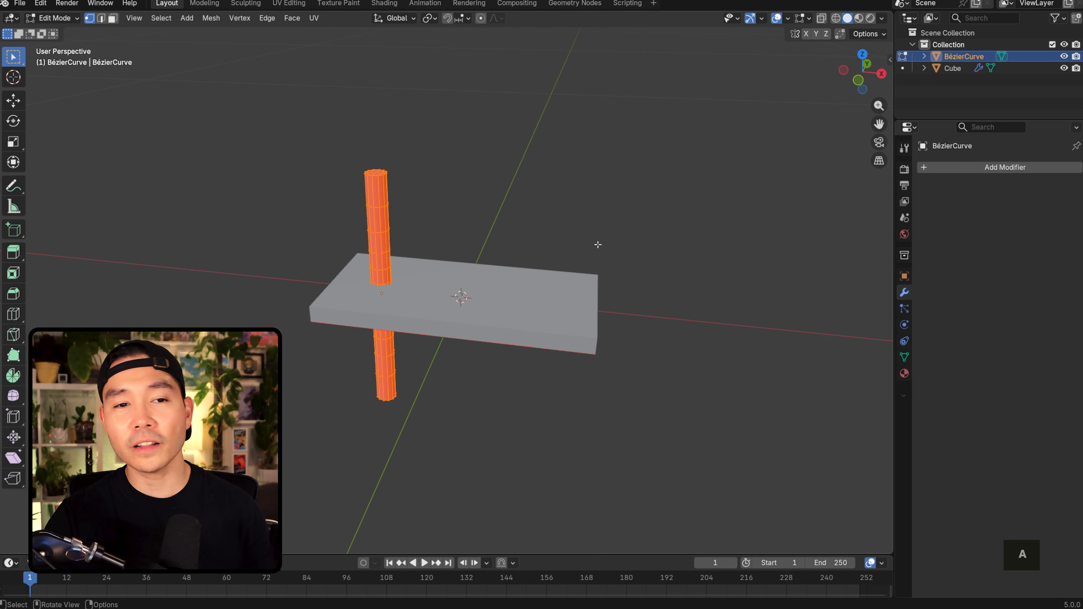
{"action": "key", "text": "Tab"}
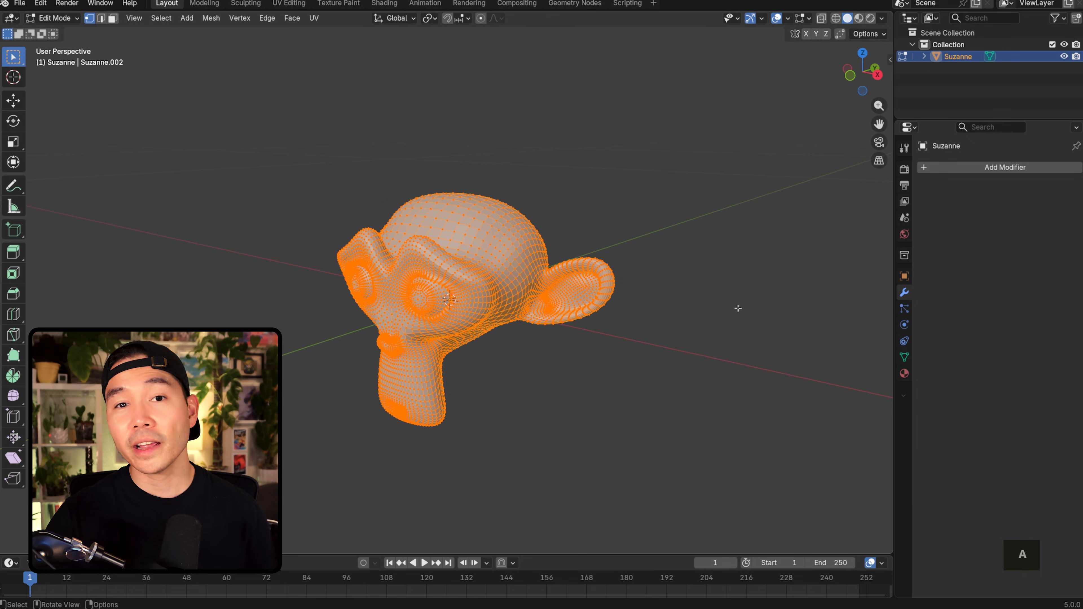
- Merge all of Suzanne's selected vertices by distance to remove near-duplicates
{"action": "key", "text": "m"}
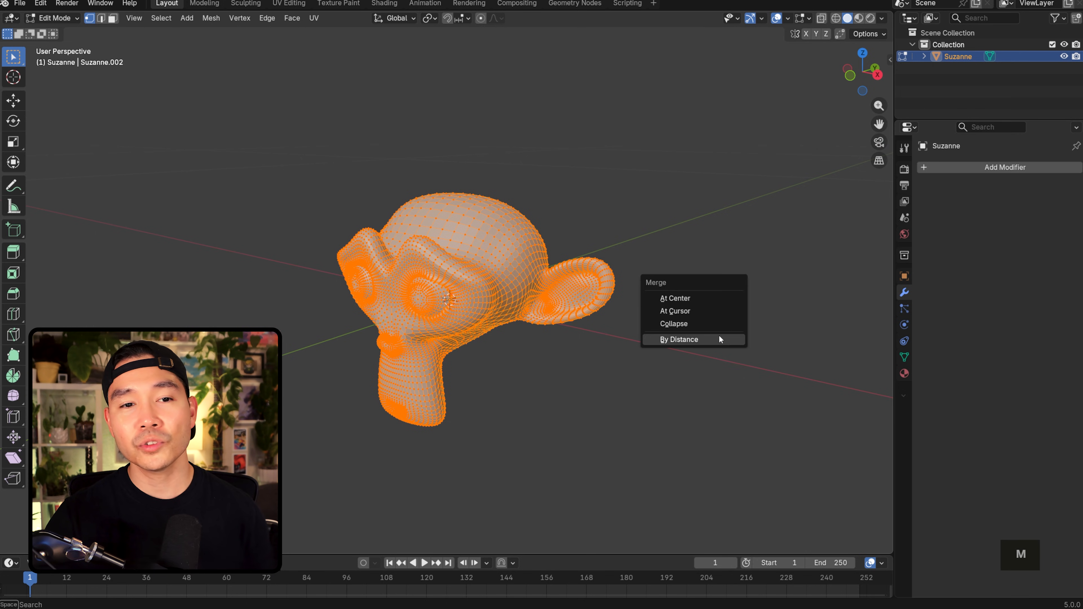
{"action": "left_click", "coordinate": [679, 339]}
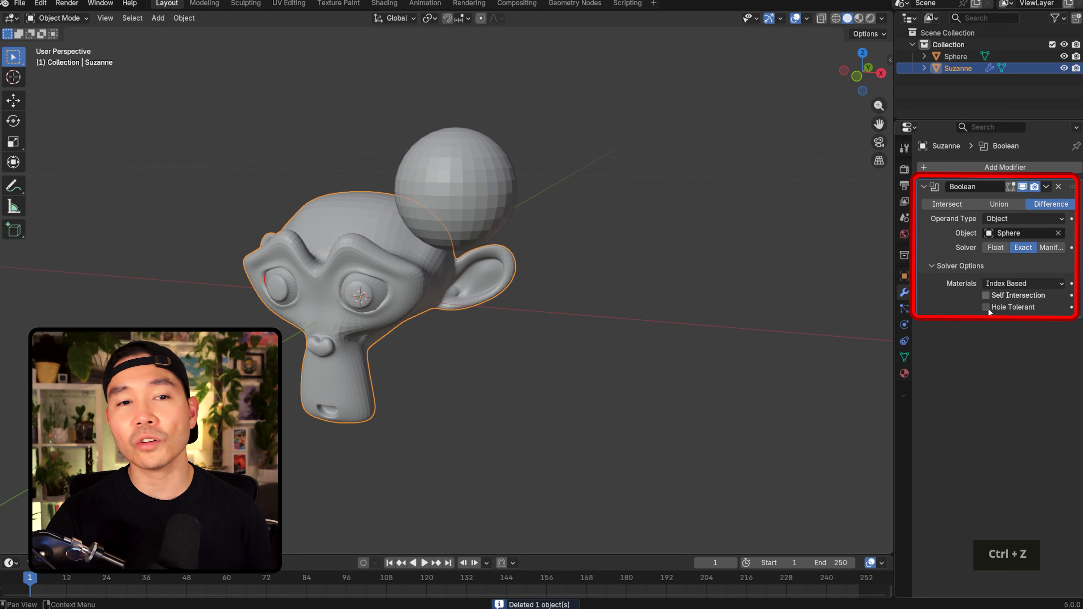
- Enable Self Intersection in the Boolean modifier's solver options for the sphere cut
{"action": "left_click", "coordinate": [986, 295]}
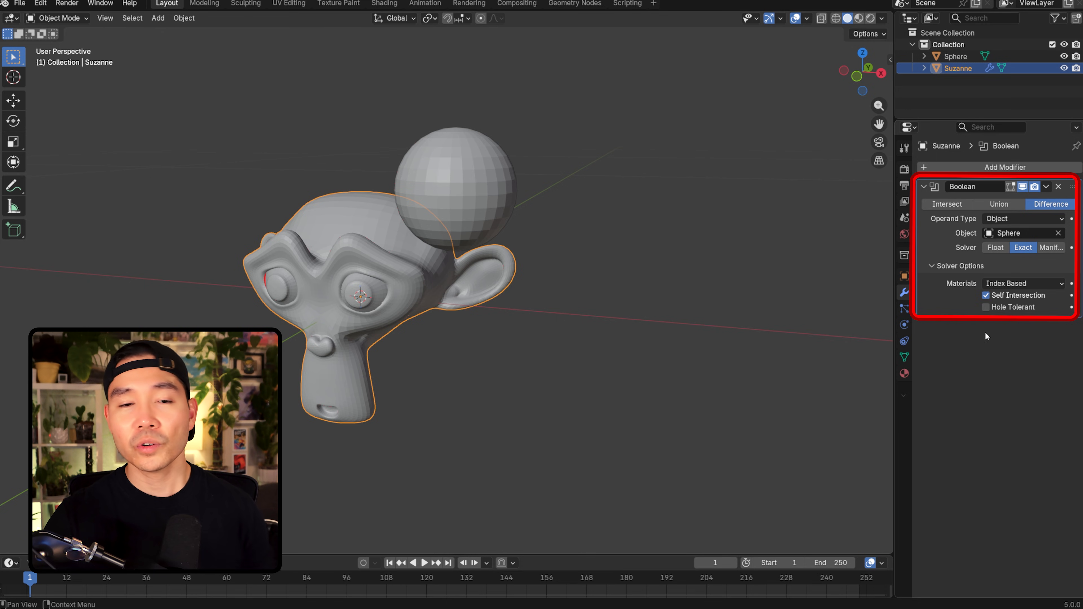
{"action": "left_click", "coordinate": [986, 307]}
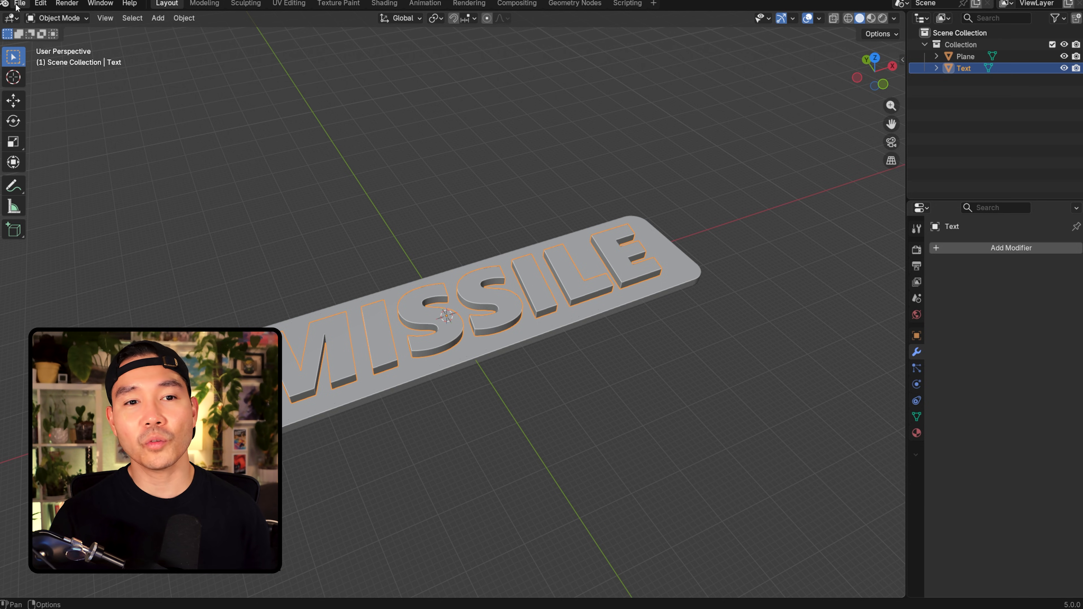
- Begin exporting the finished MISSILE keychain plate from the File menu
{"action": "left_click", "coordinate": [18, 4]}
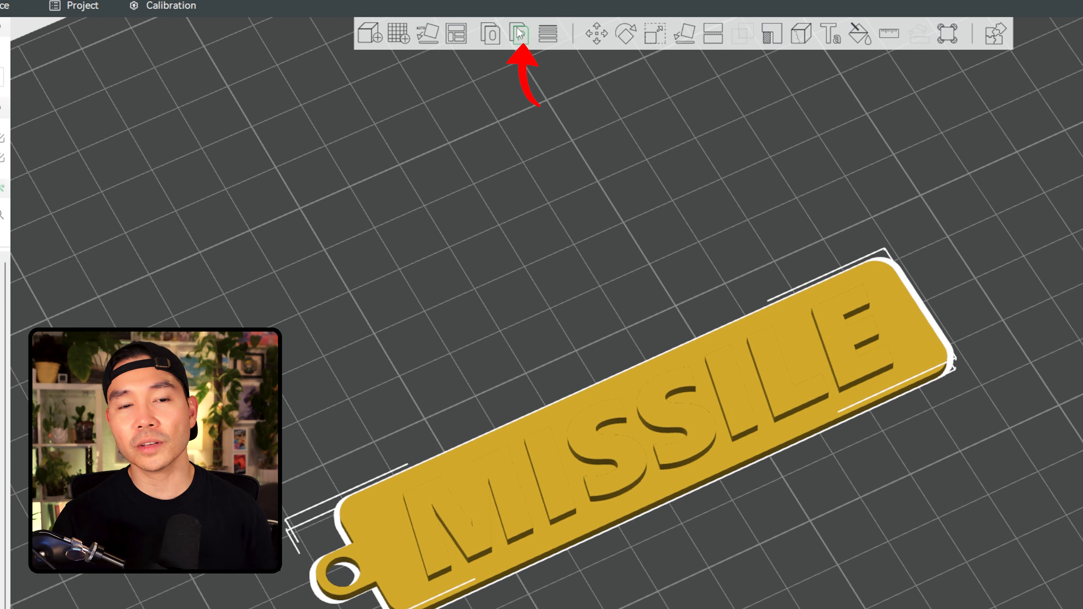
- Split the MISSILE keychain into parts and switch Process settings from Global to Objects
{"action": "left_click", "coordinate": [518, 33]}
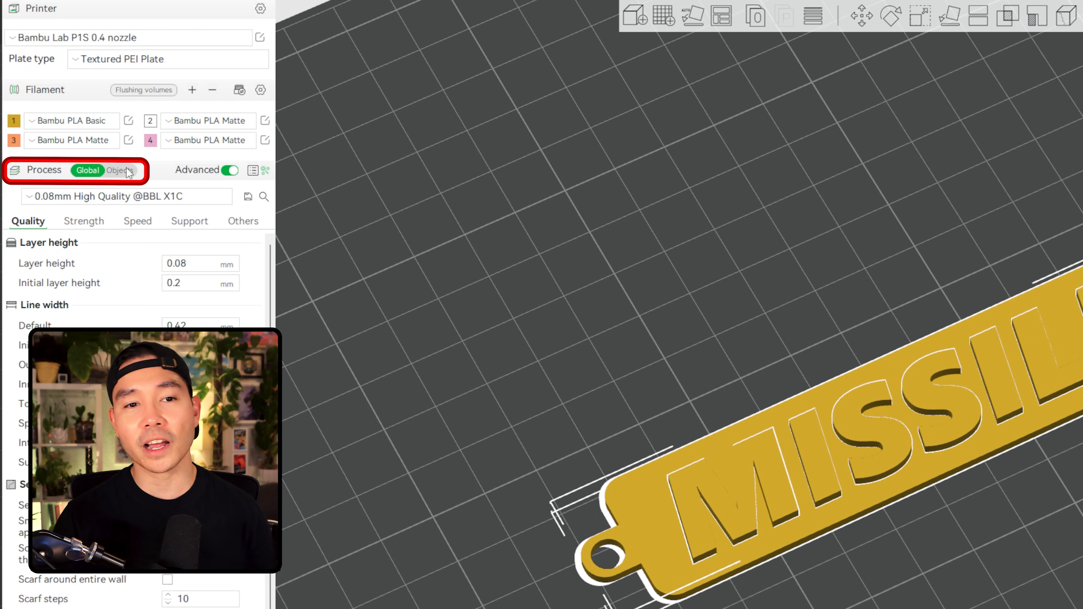
{"action": "left_click", "coordinate": [120, 170]}
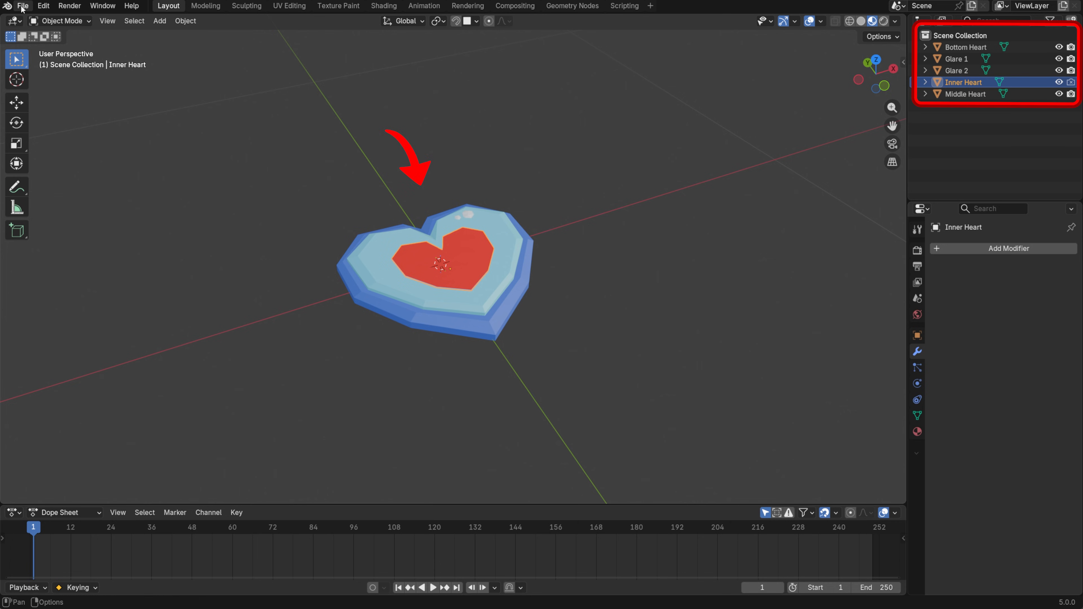
- Export the heart parts as STL with Batch on so each object gets its own file
{"action": "left_click", "coordinate": [23, 6]}
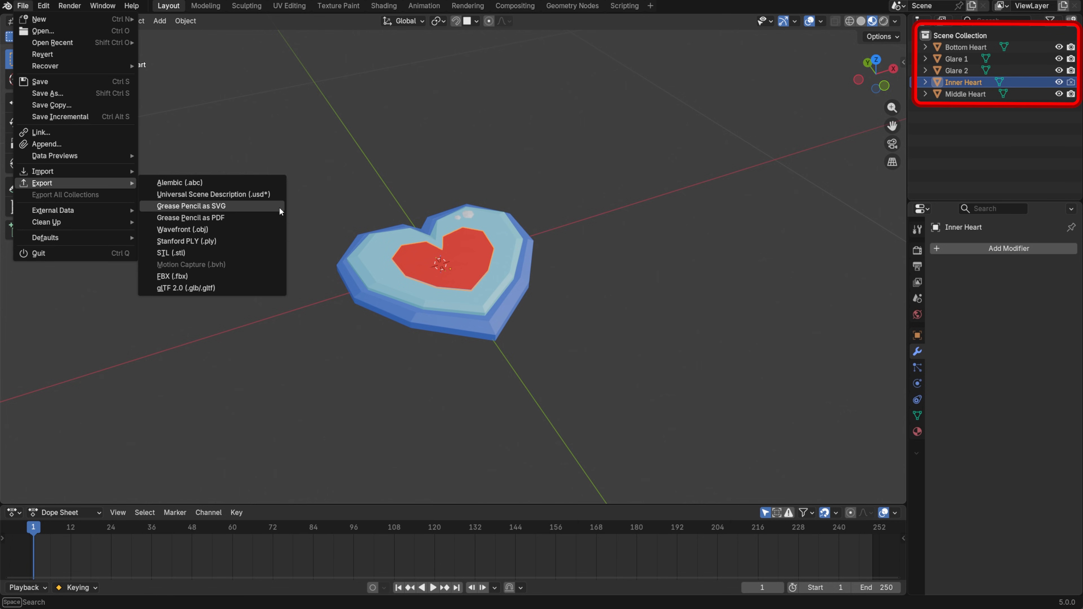
{"action": "left_click", "coordinate": [172, 252]}
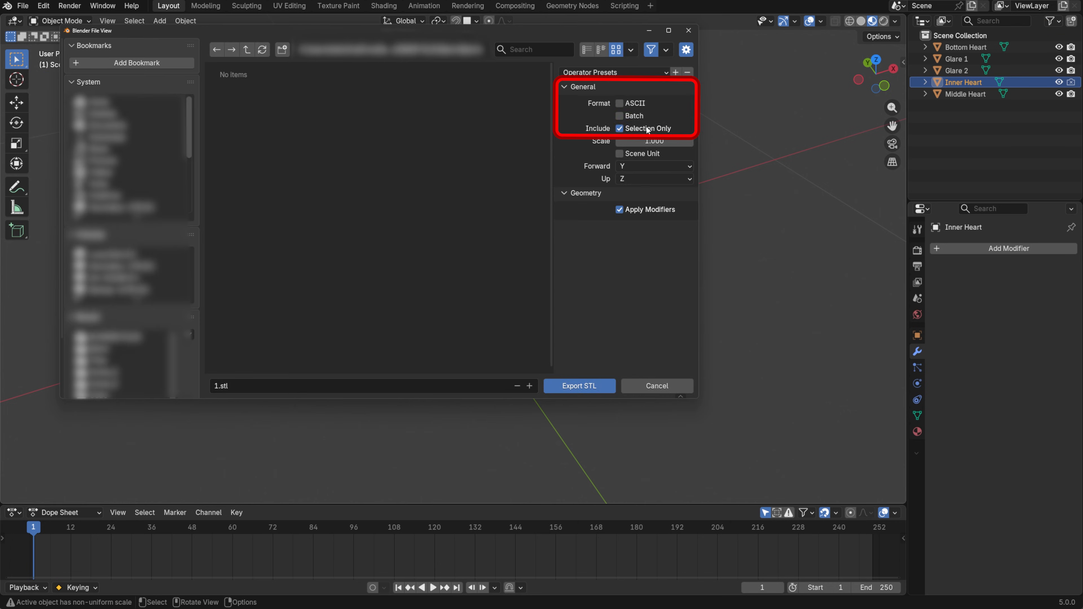
{"action": "mouse_move", "coordinate": [647, 129]}
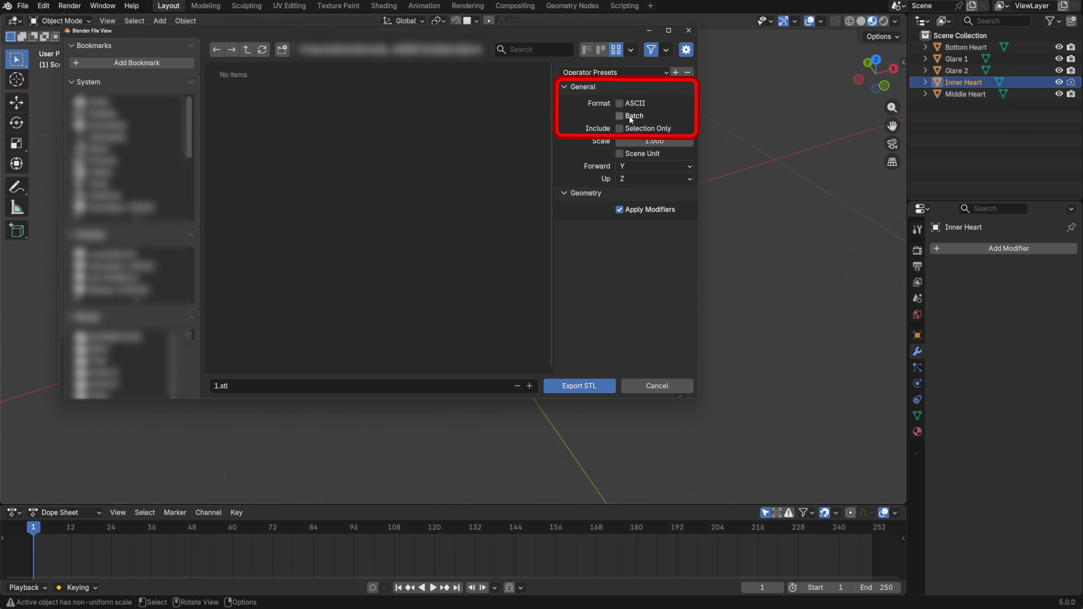
{"action": "left_click", "coordinate": [620, 115]}
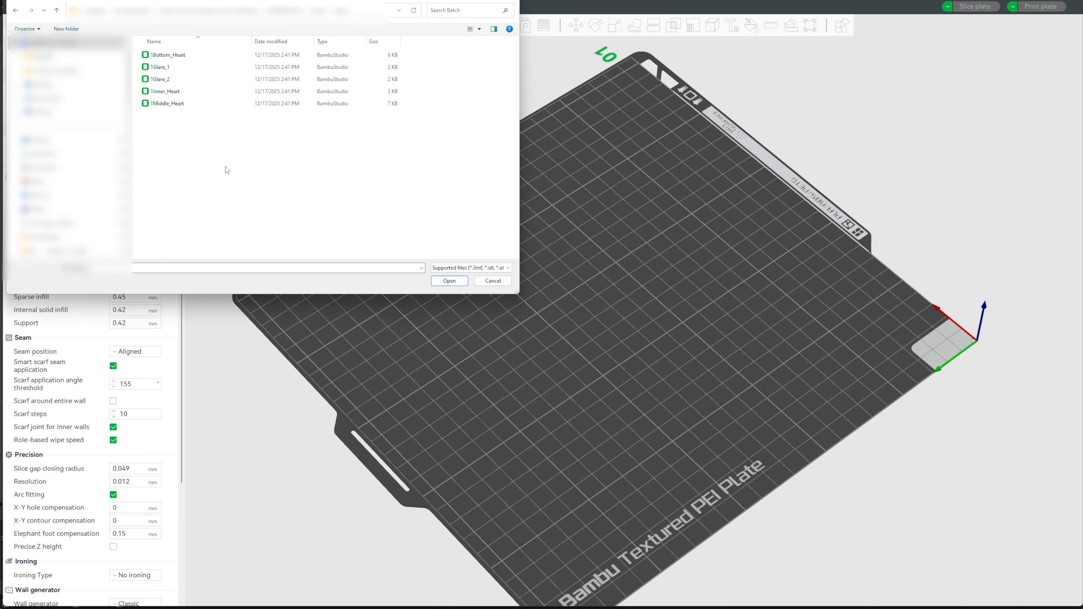
- Import the five heart STL files, 1Bottom_Heart through the last, as one multi-part object
{"action": "left_click", "coordinate": [168, 55]}
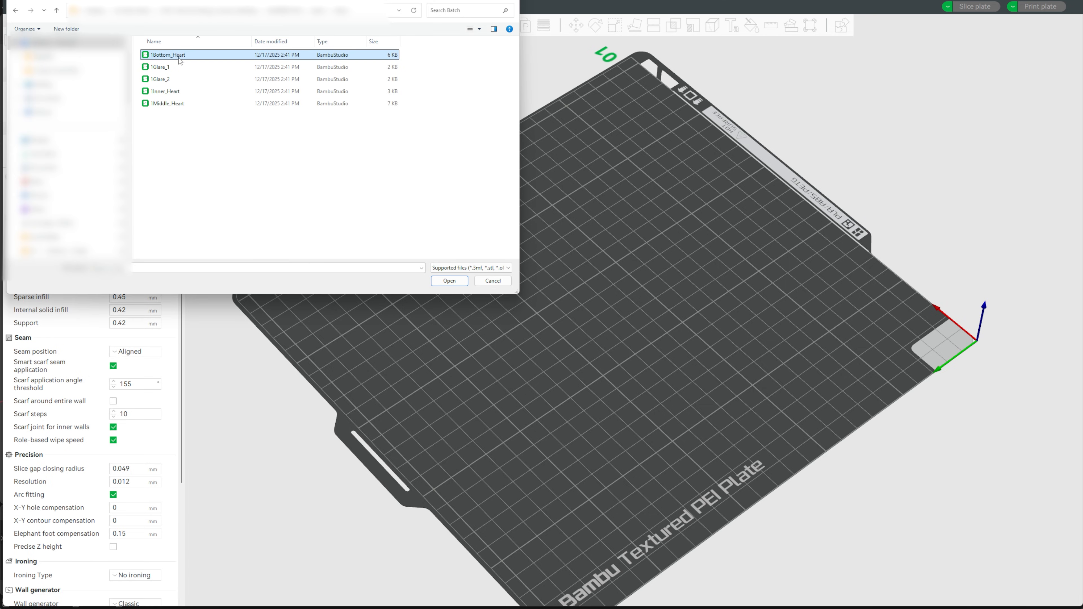
{"action": "left_click", "coordinate": [166, 103]}
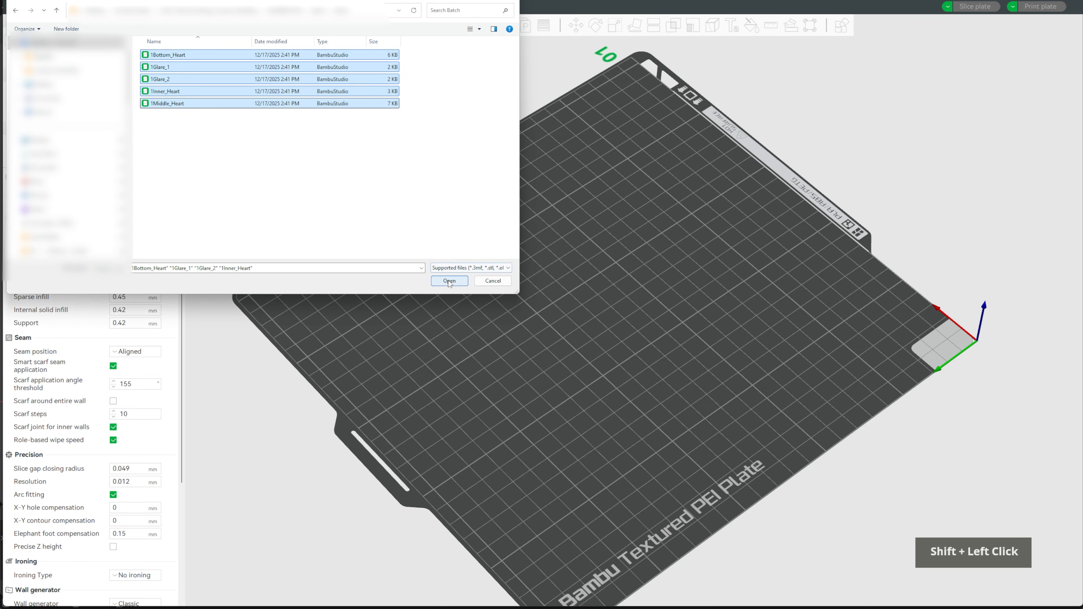
{"action": "left_click", "coordinate": [448, 281]}
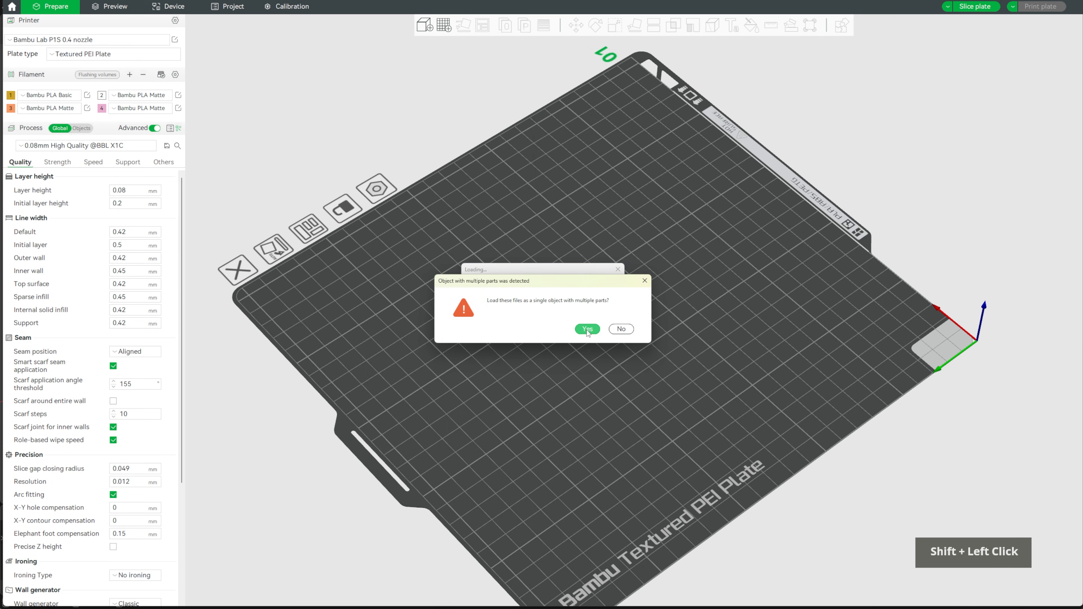
{"action": "left_click", "coordinate": [587, 329]}
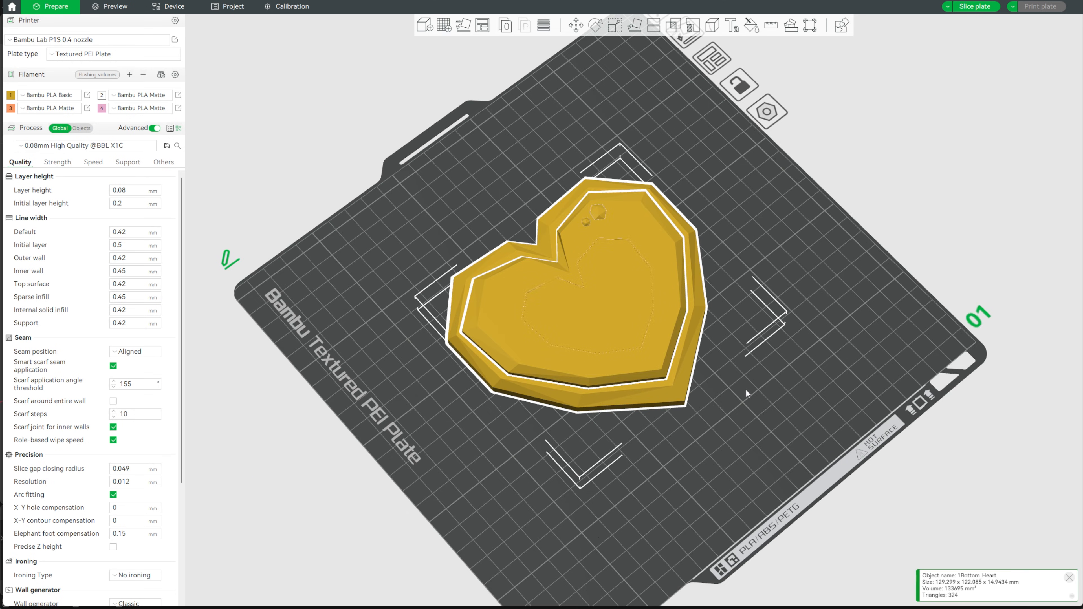
- Delete the imported heart and re-import the files again as a single multi-part object
{"action": "key", "text": "Delete"}
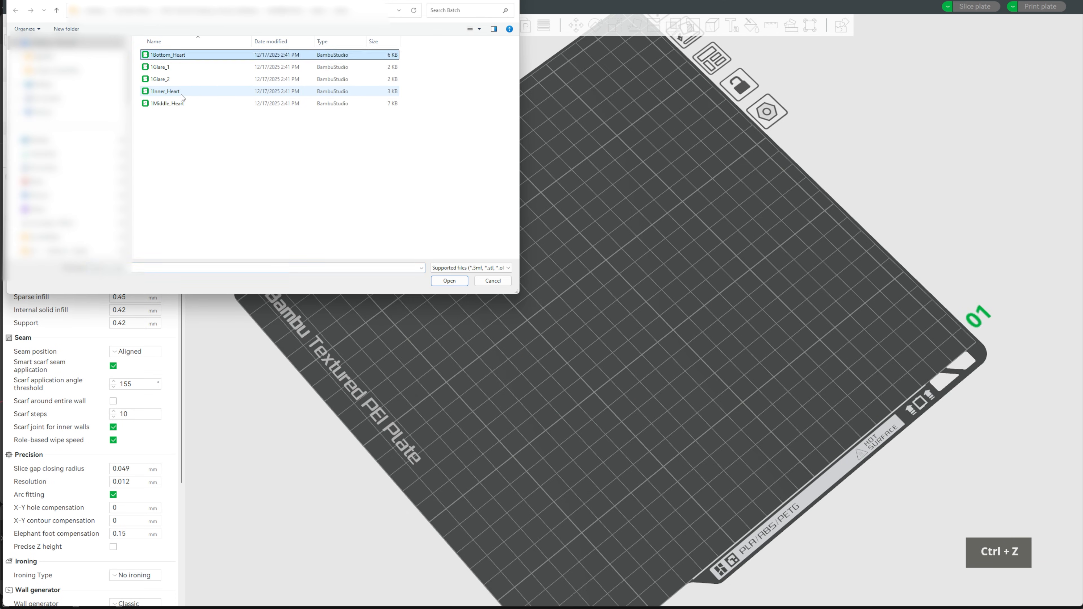
{"action": "left_click", "coordinate": [449, 280]}
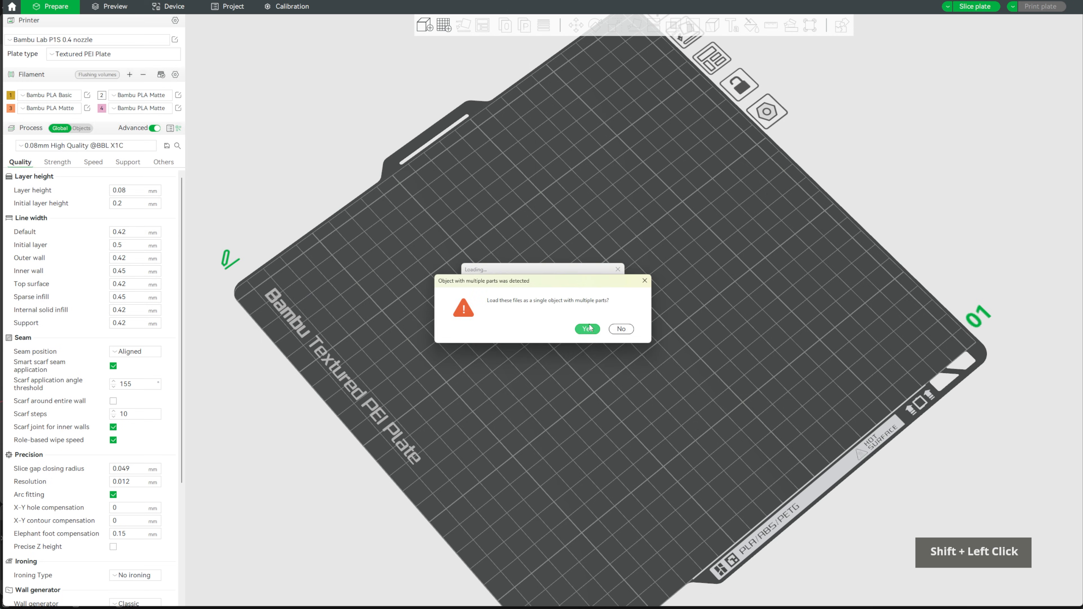
{"action": "left_click", "coordinate": [587, 329]}
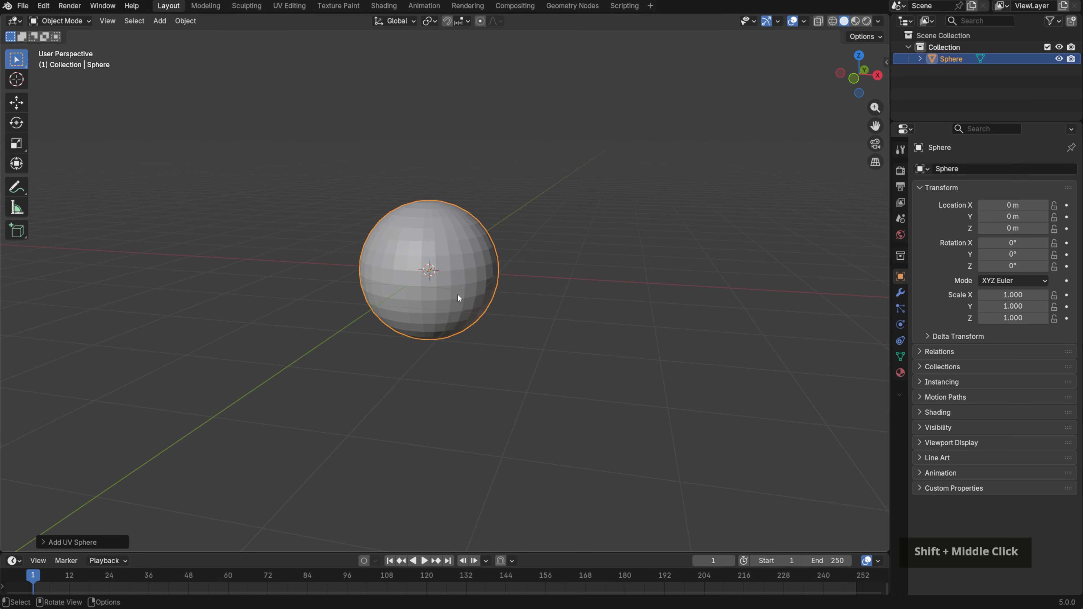
- Scale the sphere's lower-half vertices to 0 along Z into a flat base, then undo it
{"action": "key", "text": "Tab"}
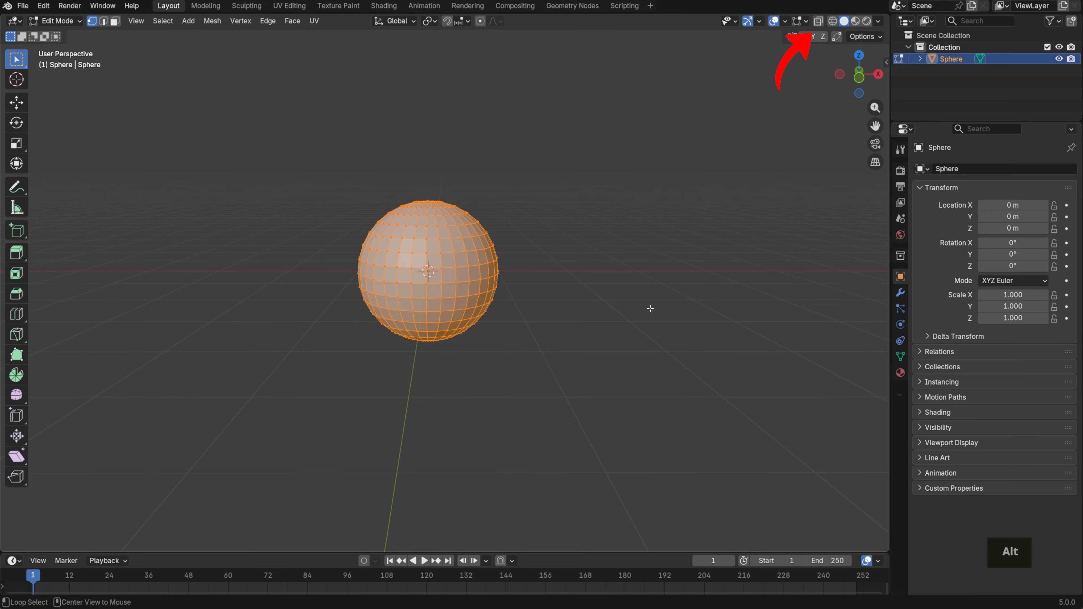
{"action": "key", "text": "KP_1"}
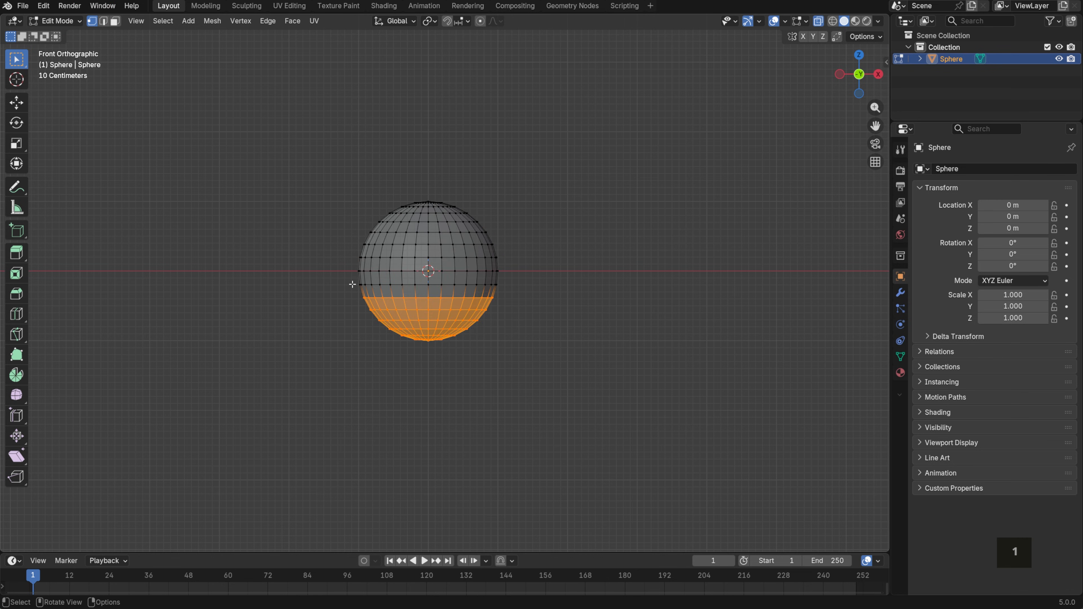
{"action": "key", "text": "s"}
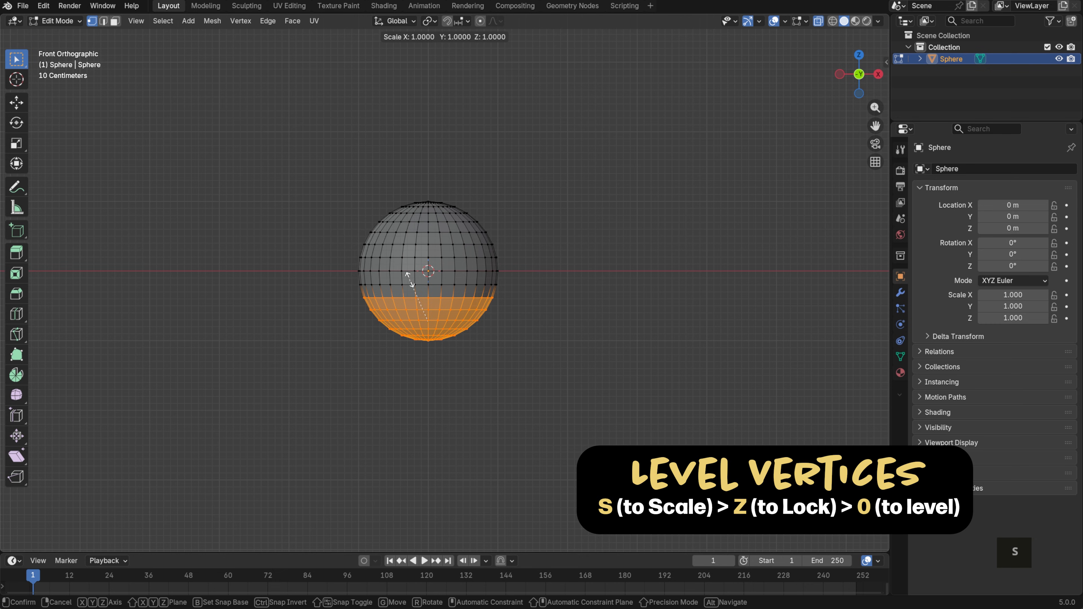
{"action": "key", "text": "z"}
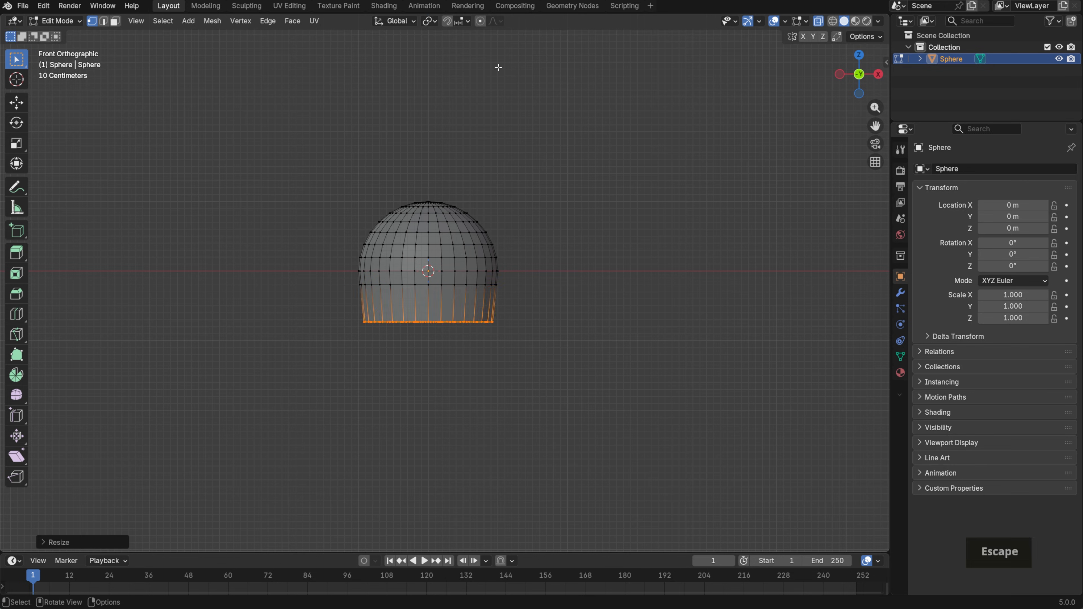
{"action": "left_click", "coordinate": [428, 21]}
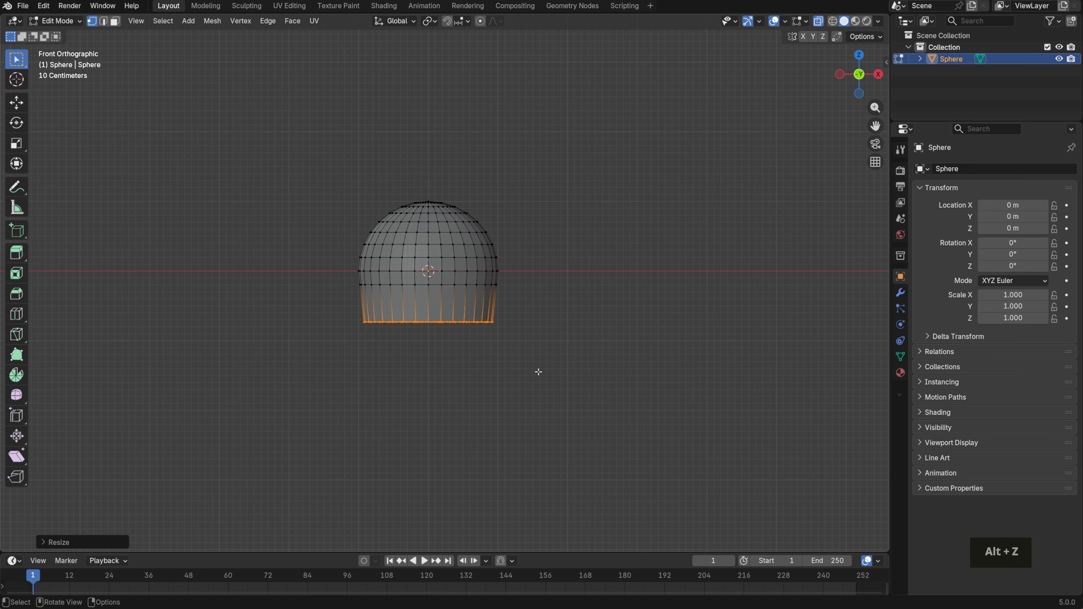
{"action": "scroll", "scroll_direction": "up", "scroll_amount": 3}
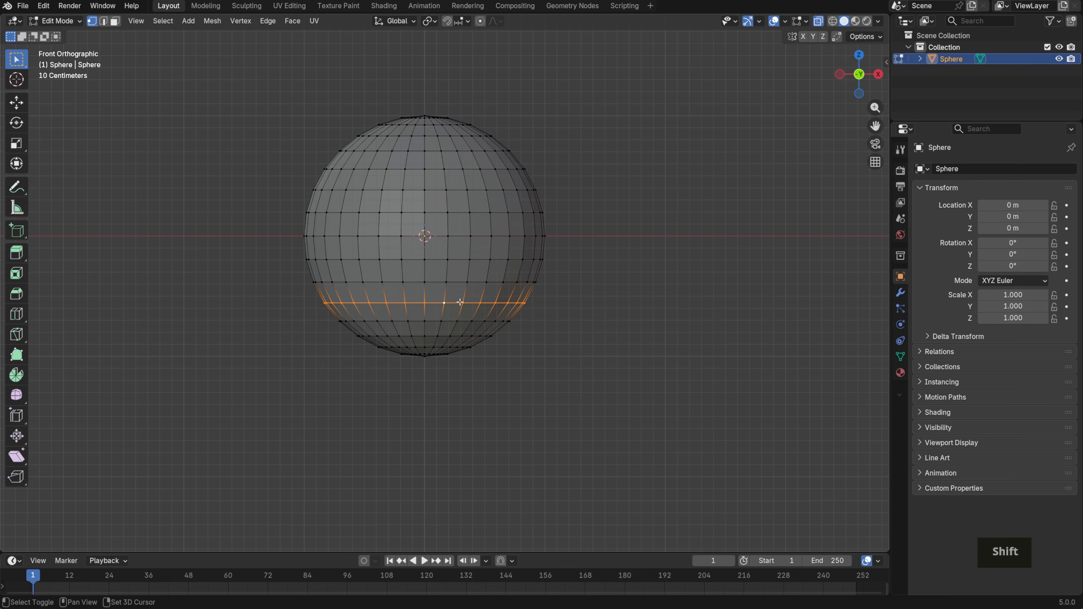
- Snap the 3D cursor to the selected lower edge loop and set it as the transform pivot
{"action": "key", "text": "shift+s"}
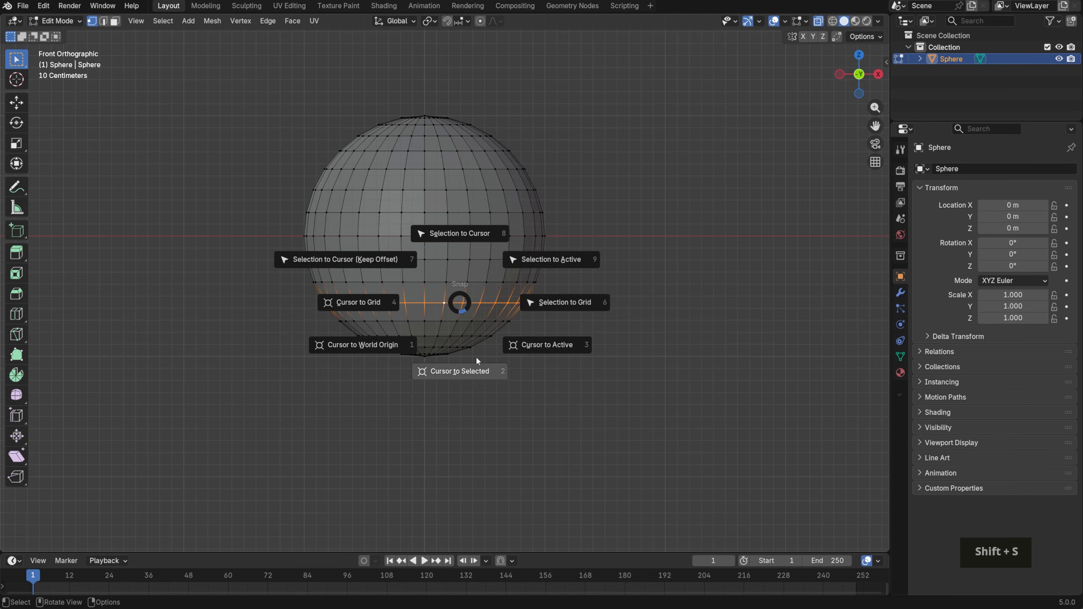
{"action": "left_click", "coordinate": [459, 371]}
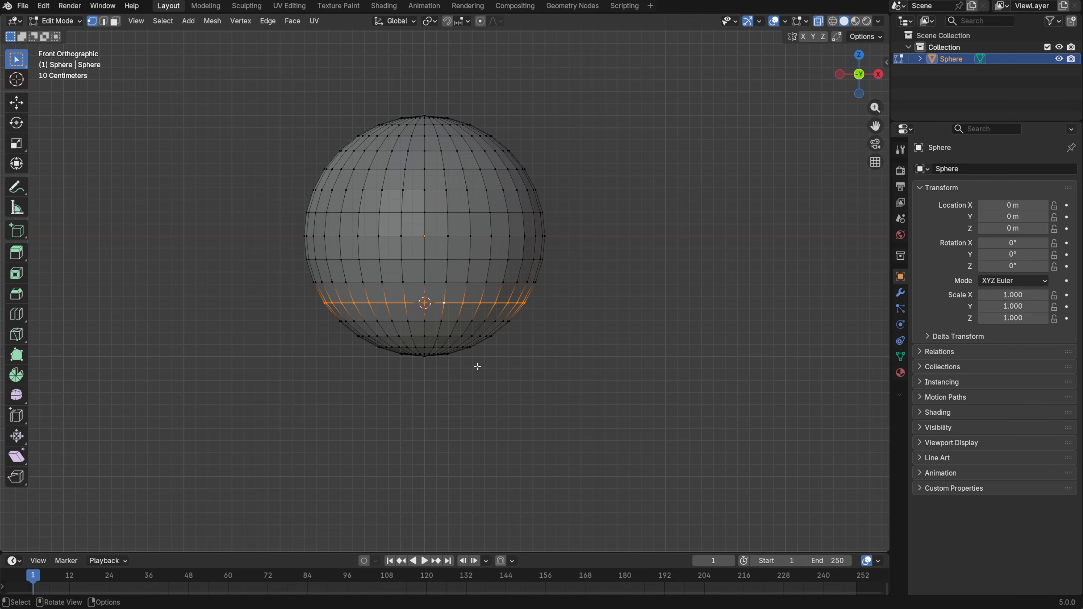
{"action": "mouse_move", "coordinate": [552, 384]}
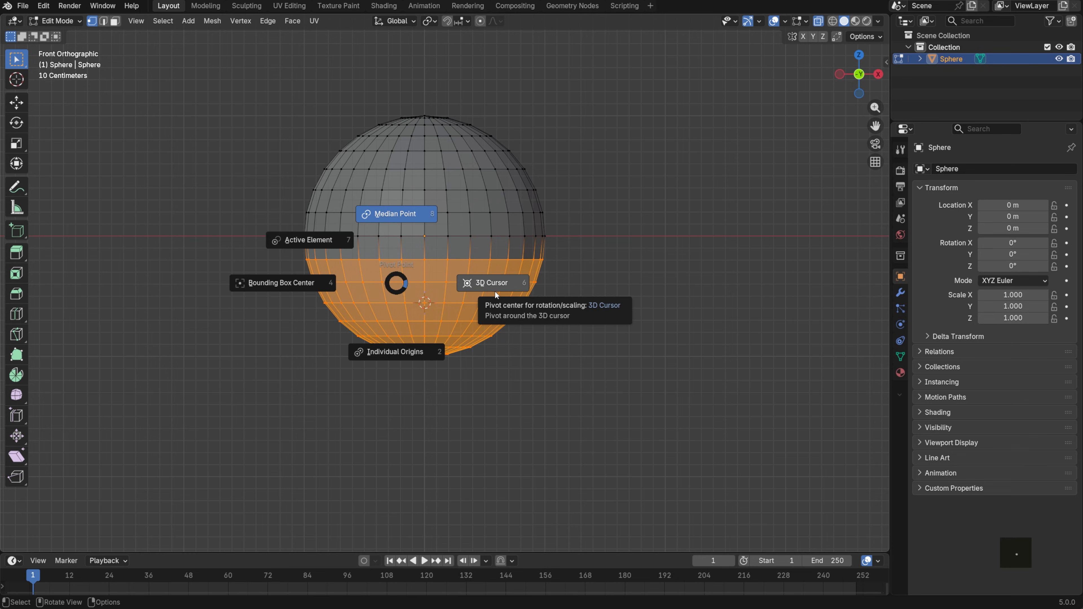
{"action": "key", "text": "s"}
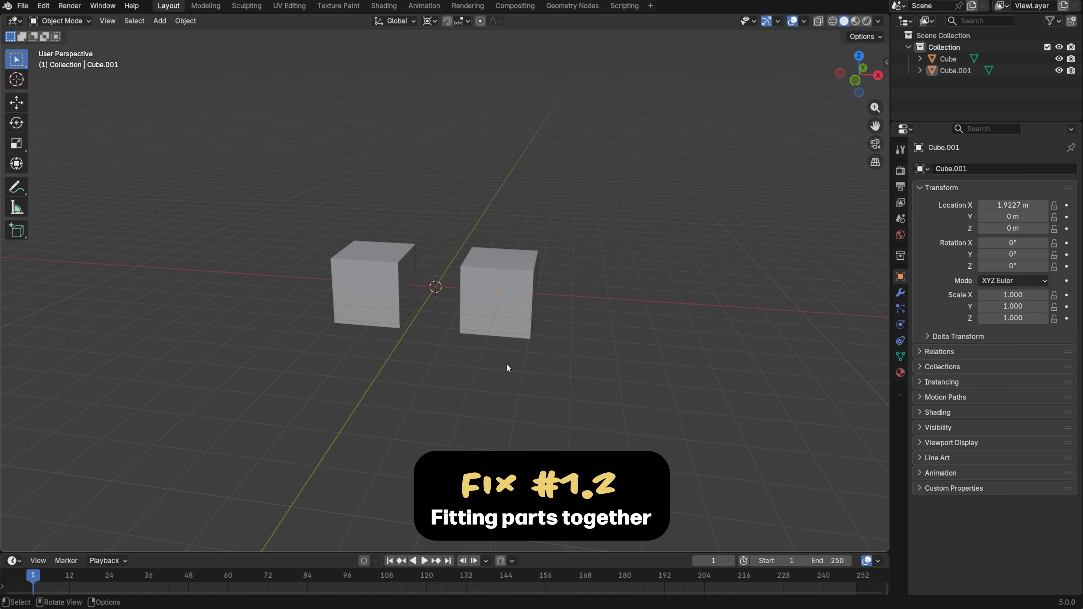
{"action": "mouse_move", "coordinate": [611, 387]}
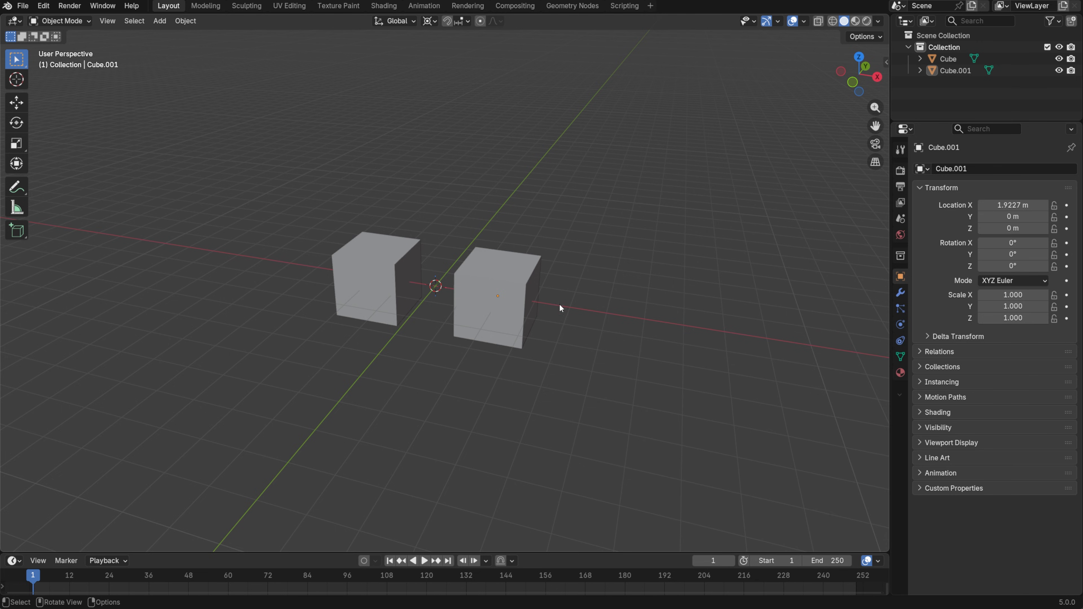
{"action": "mouse_move", "coordinate": [376, 262]}
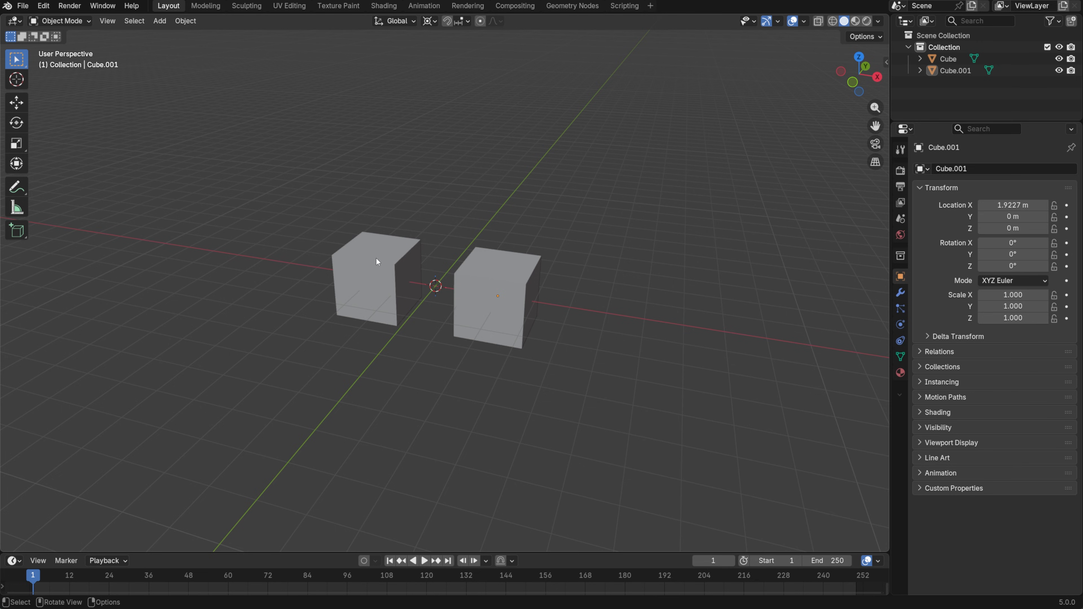
- Reposition Cube.001's origin to stack it on Cube, then set both origins to geometry
{"action": "left_click", "coordinate": [498, 297]}
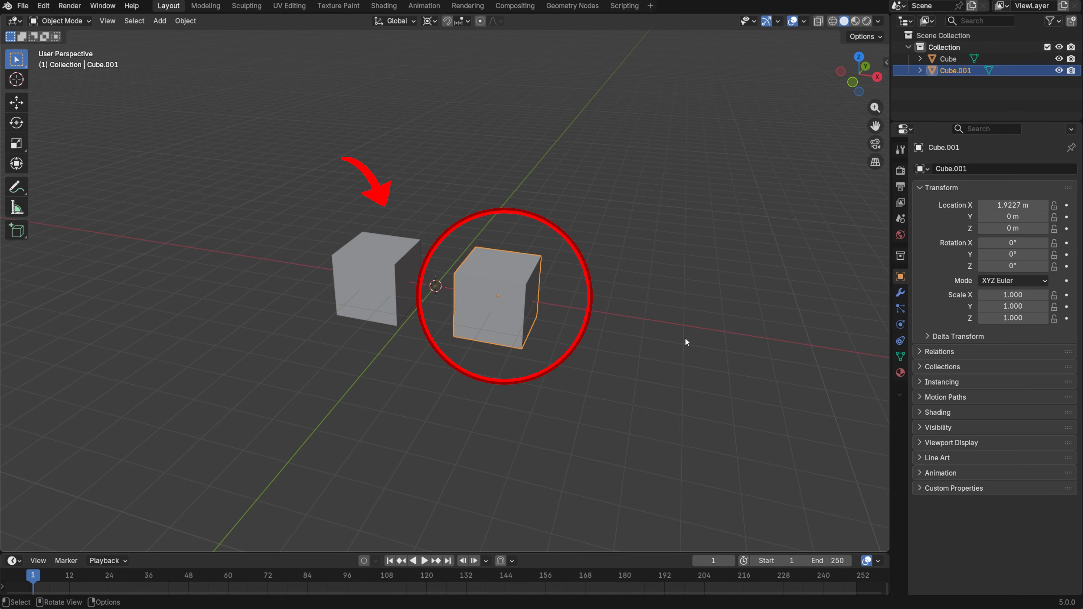
{"action": "left_click_drag", "start_coordinate": [680, 342], "coordinate": [681, 247]}
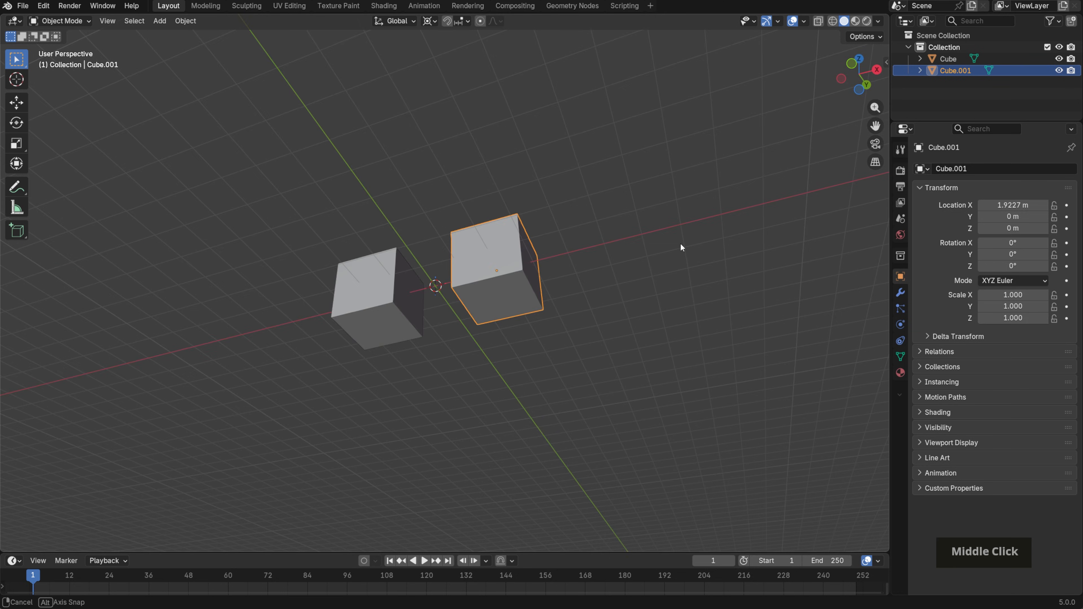
{"action": "right_click", "coordinate": [497, 296]}
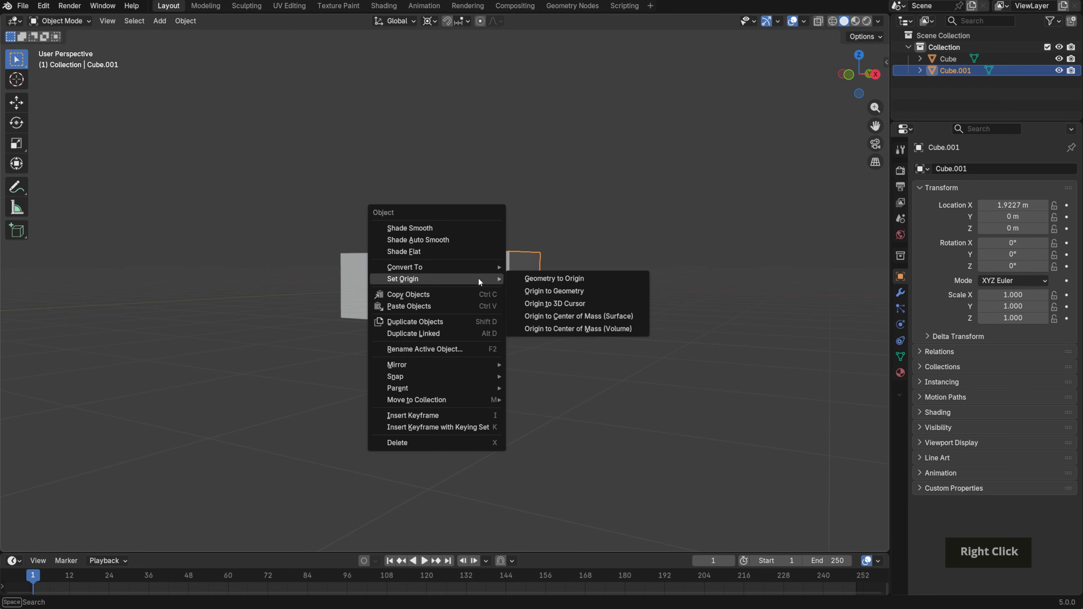
{"action": "left_click", "coordinate": [554, 304]}
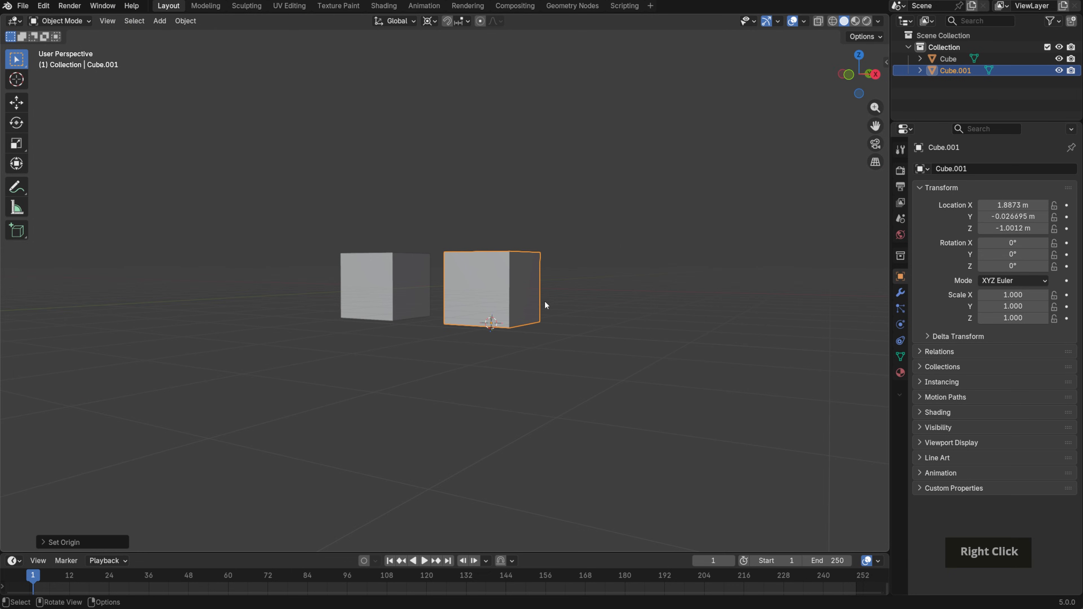
{"action": "mouse_move", "coordinate": [661, 274]}
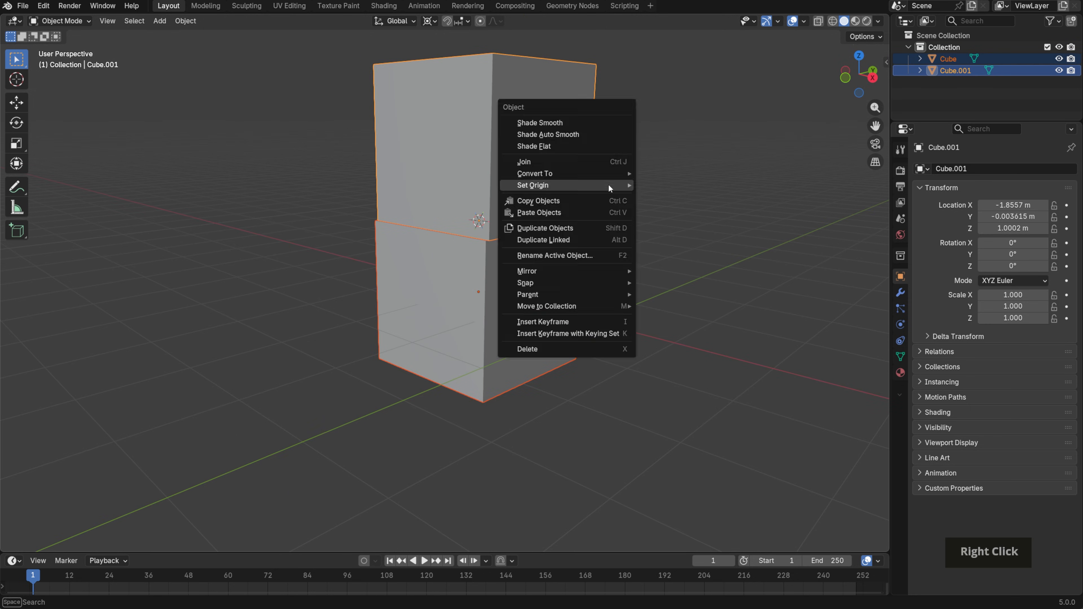
{"action": "mouse_move", "coordinate": [532, 185]}
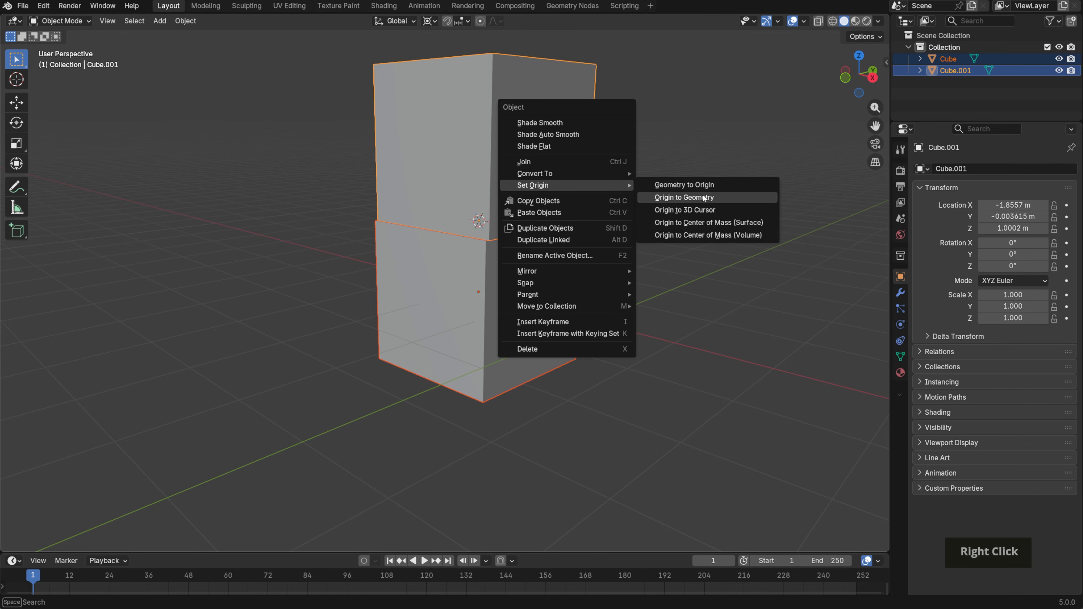
{"action": "left_click", "coordinate": [685, 197]}
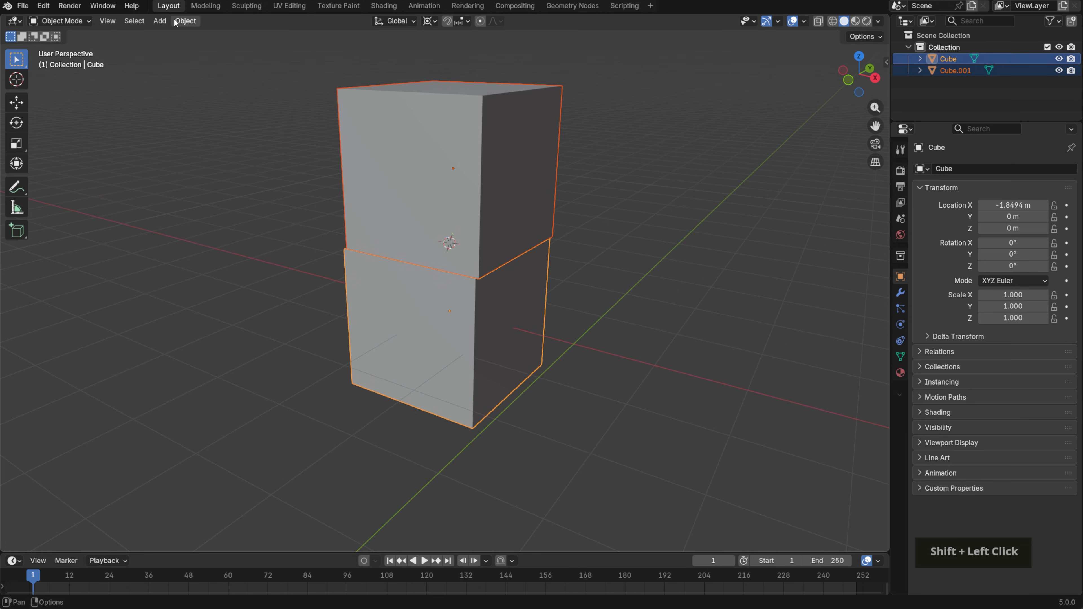
- Select both cubes and enable snapping to seat the upper cube exactly on the lower one
{"action": "left_click", "coordinate": [185, 21]}
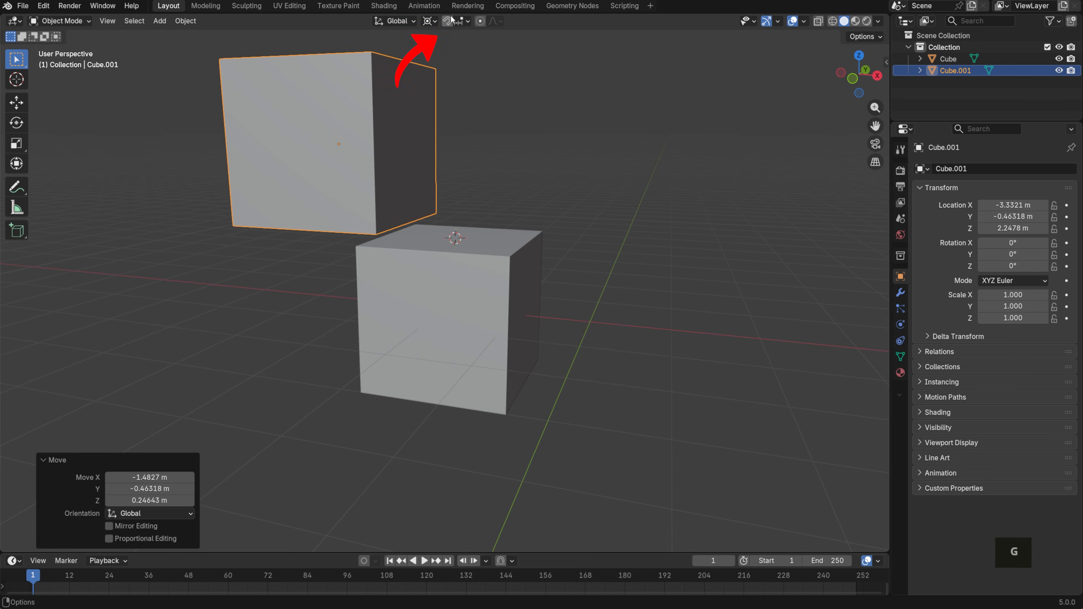
{"action": "mouse_move", "coordinate": [447, 21]}
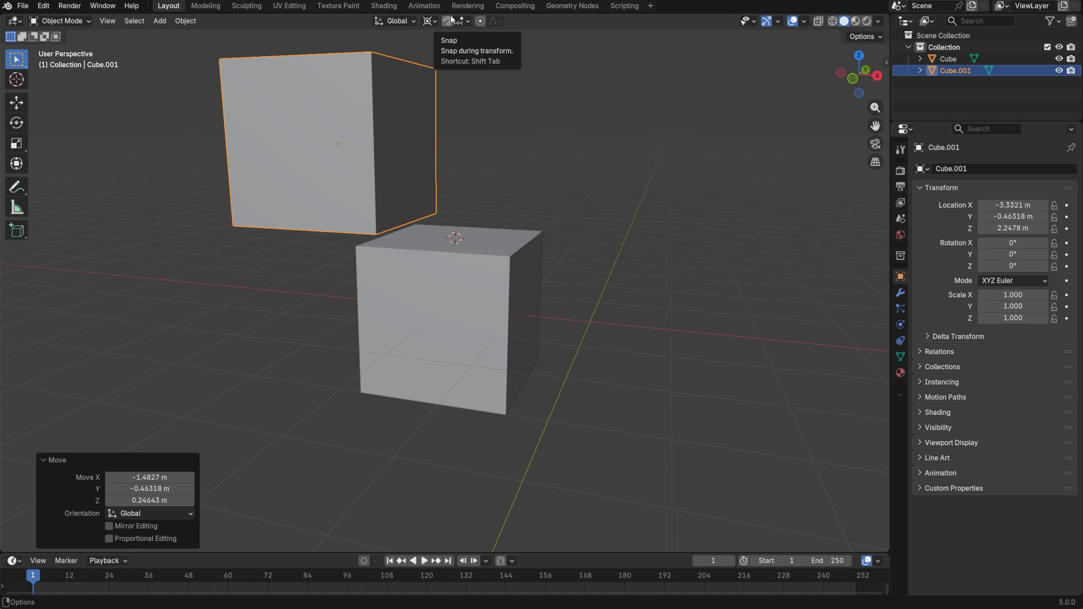
{"action": "left_click", "coordinate": [459, 21]}
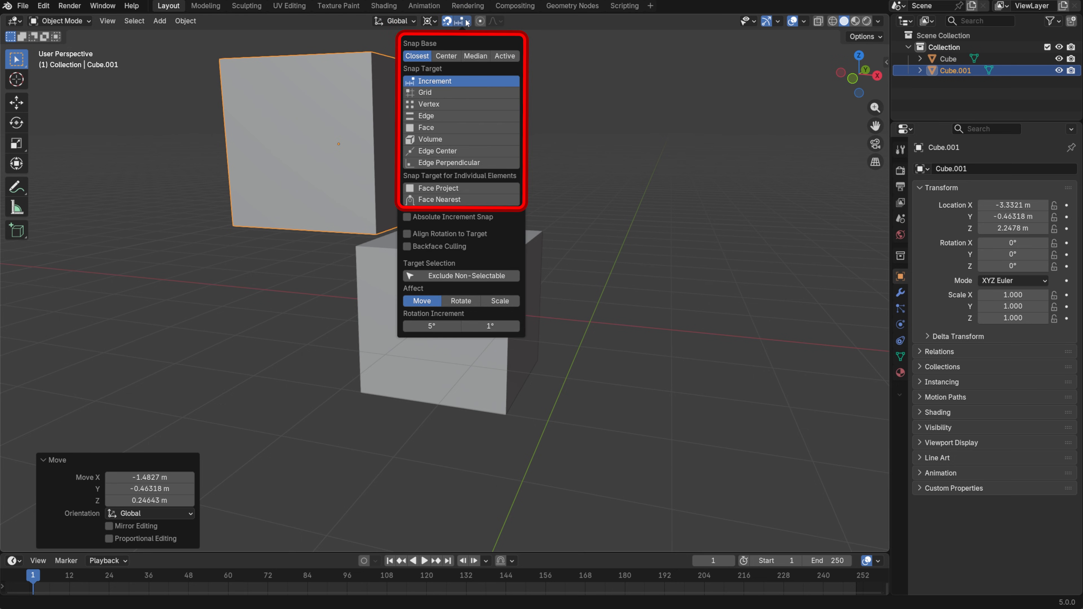
{"action": "mouse_move", "coordinate": [426, 126]}
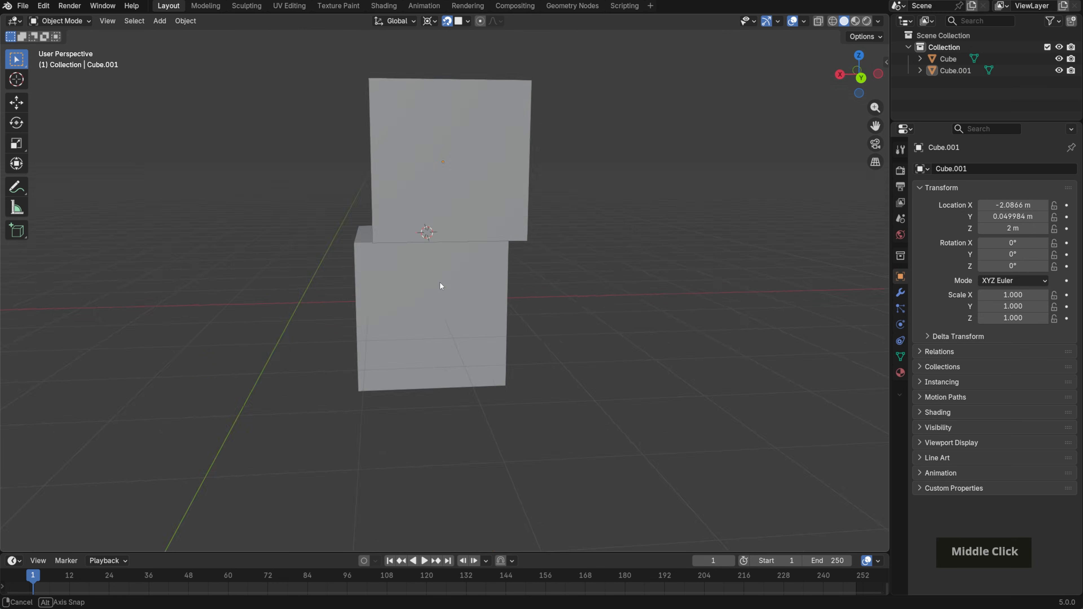
{"action": "left_click_drag", "start_coordinate": [440, 286], "coordinate": [674, 292]}
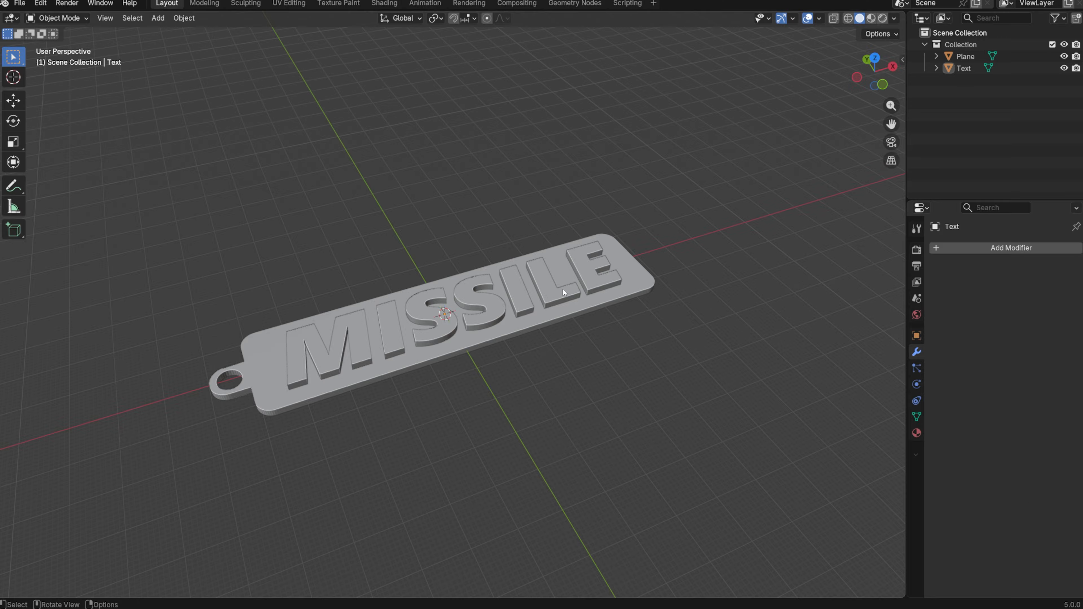
- Add a filled circle, squash it to Y 0.544 into an oval plate and extrude it downward
{"action": "left_click_drag", "start_coordinate": [563, 292], "coordinate": [577, 327]}
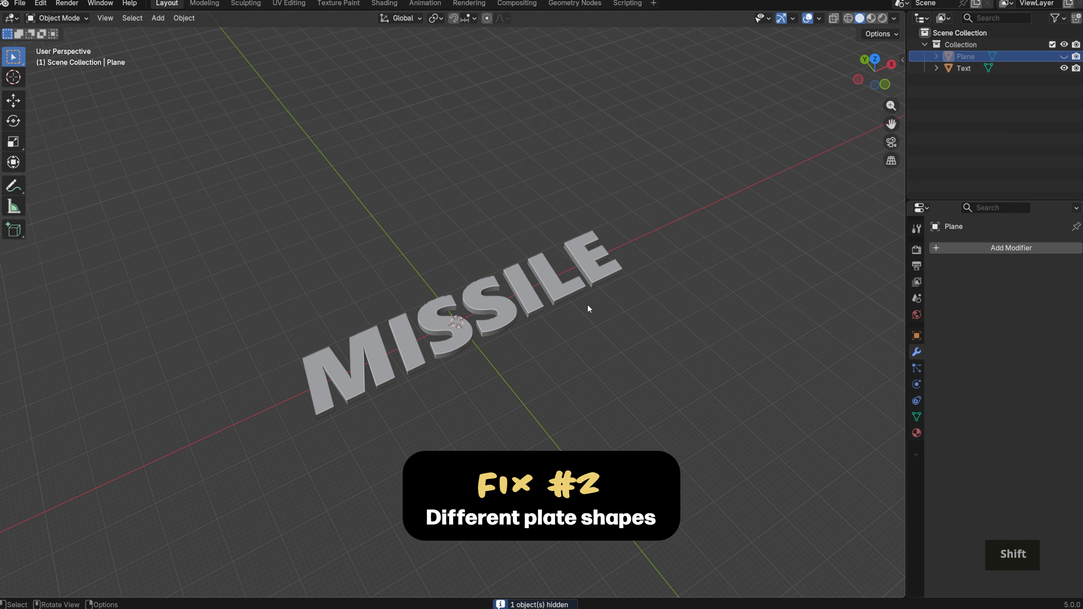
{"action": "key", "text": "shift+a"}
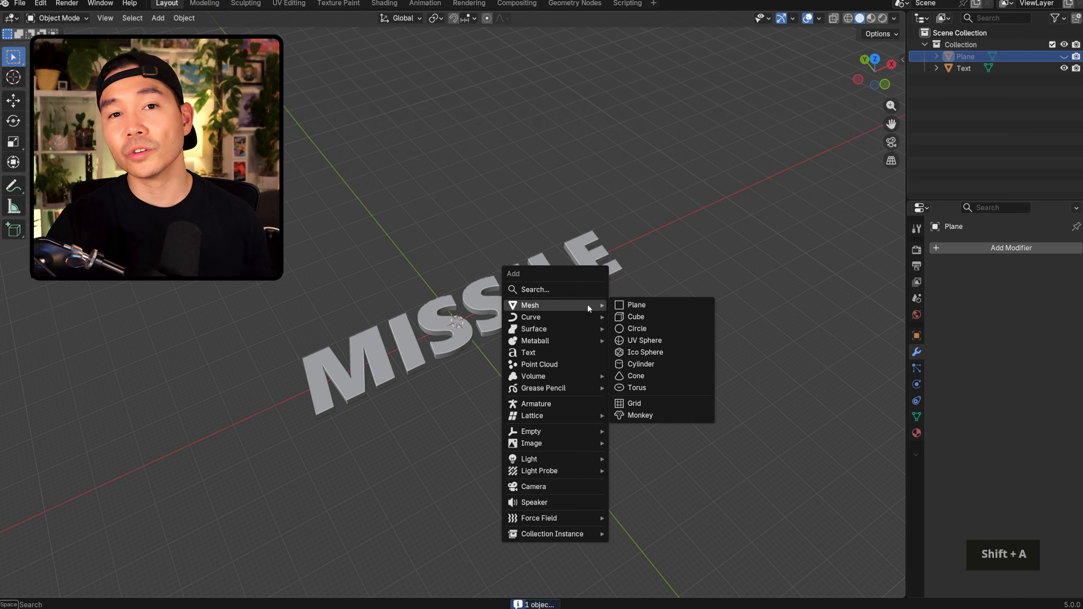
{"action": "left_click", "coordinate": [636, 329]}
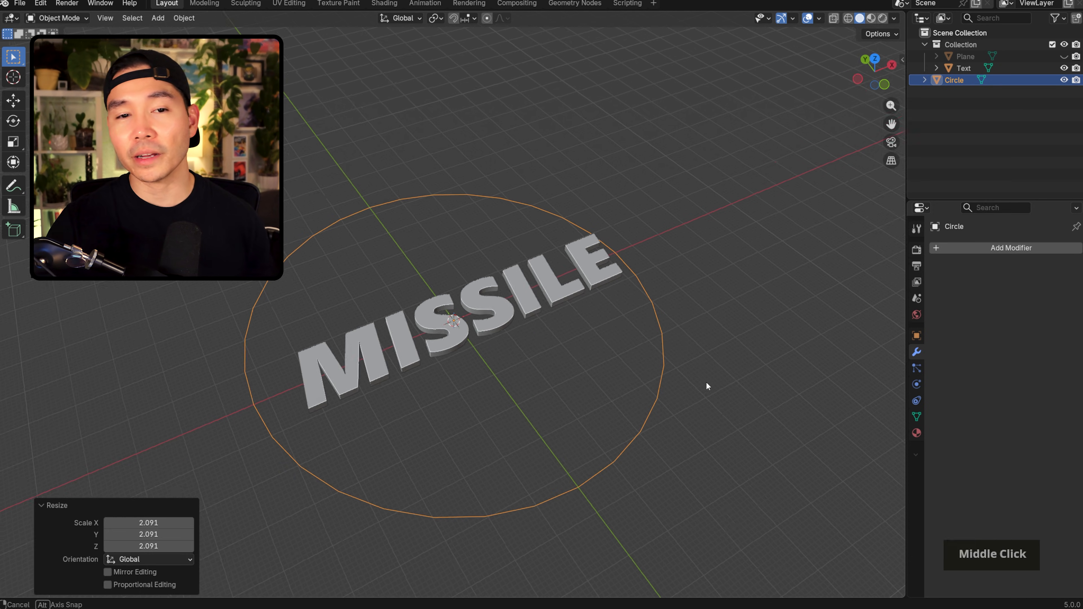
{"action": "key", "text": "Tab"}
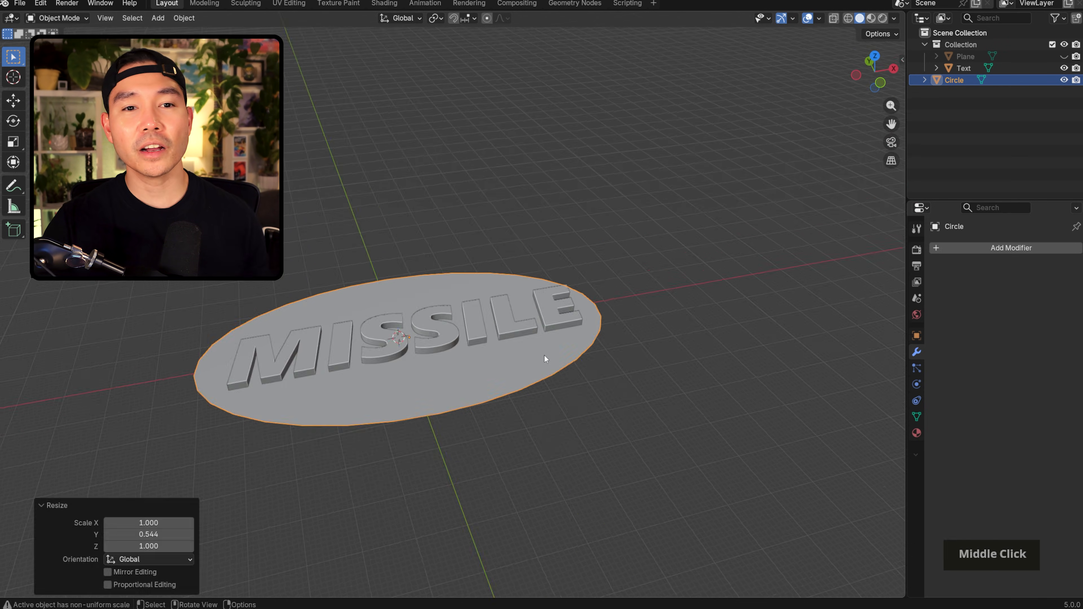
{"action": "key", "text": "Tab"}
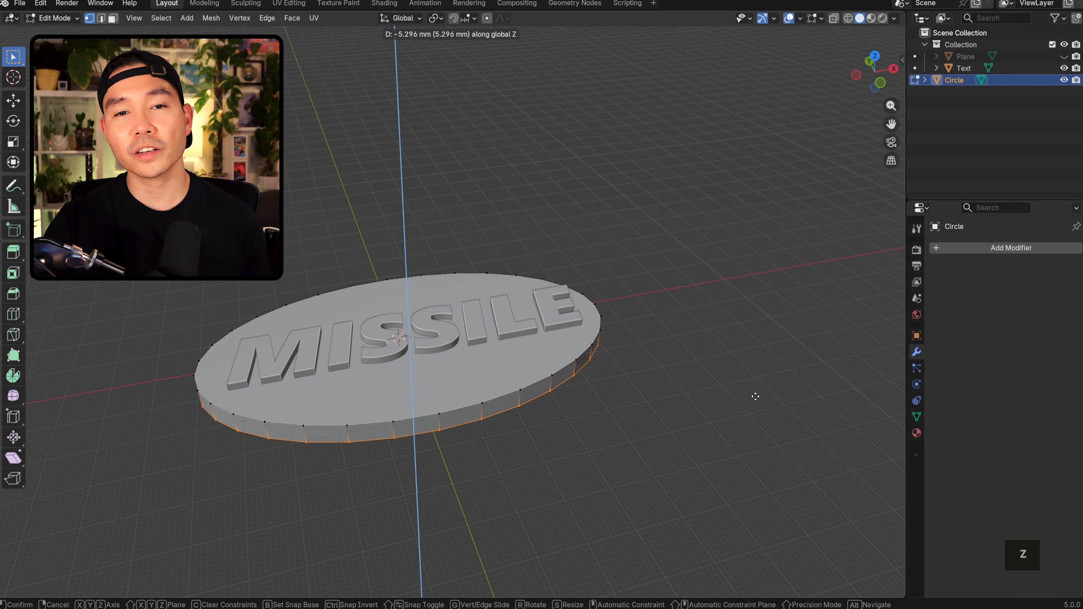
- Add a new text object reading MISSILE and give it a slight extrusion depth
{"action": "key", "text": "shift+a"}
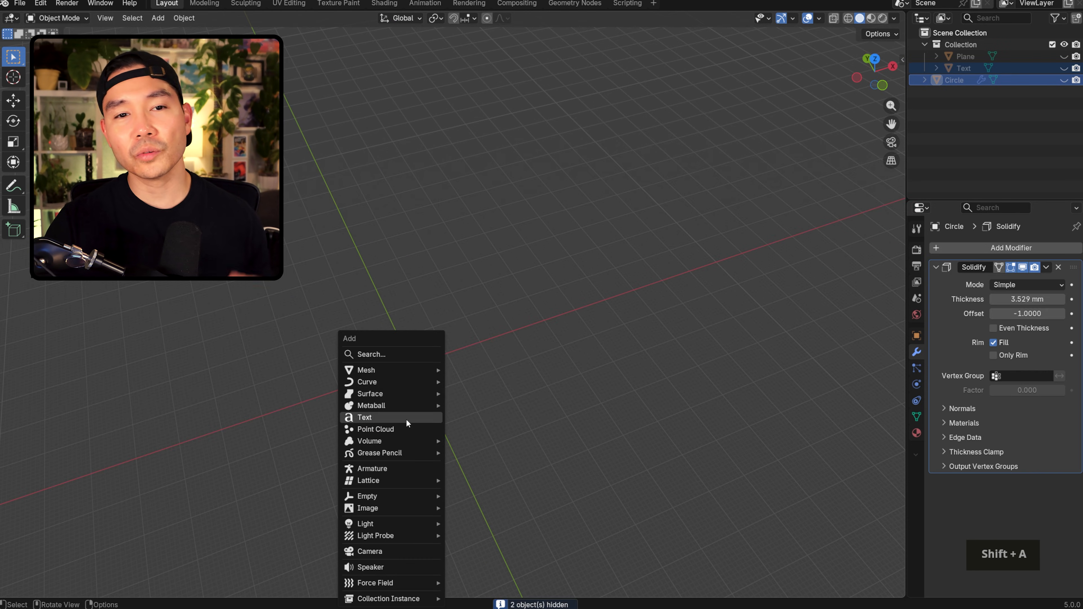
{"action": "left_click", "coordinate": [365, 417]}
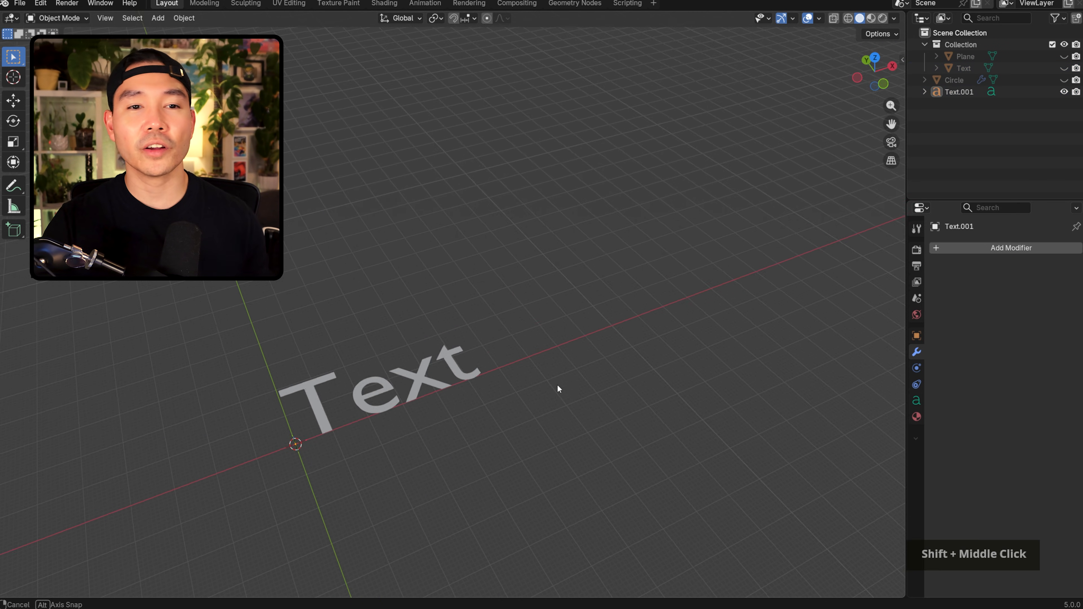
{"action": "left_click", "coordinate": [387, 384]}
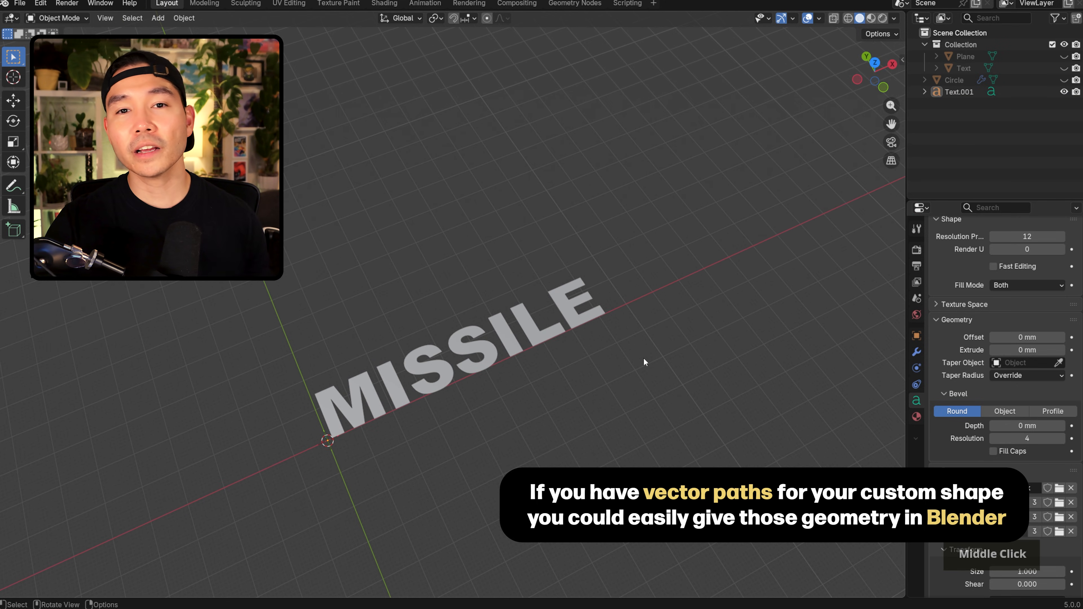
{"action": "scroll", "scroll_direction": "up", "scroll_amount": 3}
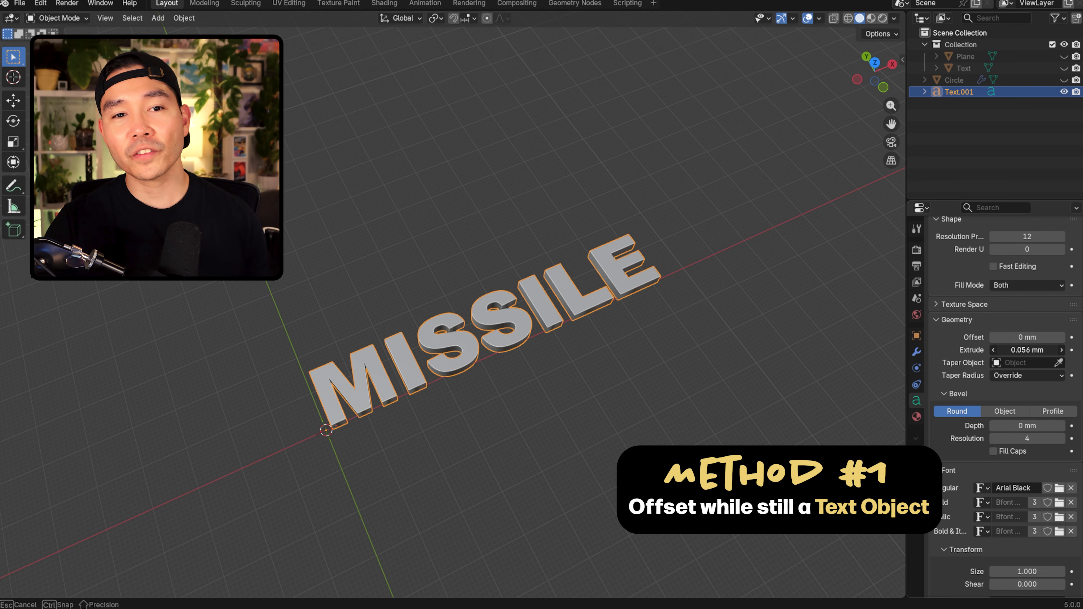
{"action": "key", "text": "ctrl+z"}
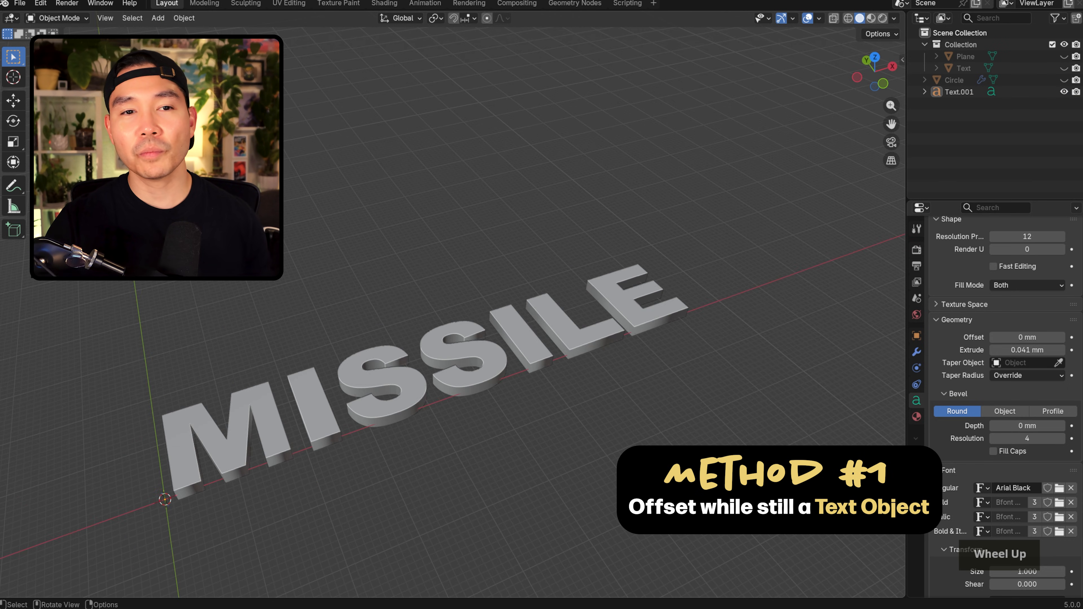
- Duplicate the text downward with an offset outline and convert it to a mesh
{"action": "scroll", "scroll_direction": "down", "scroll_amount": 3}
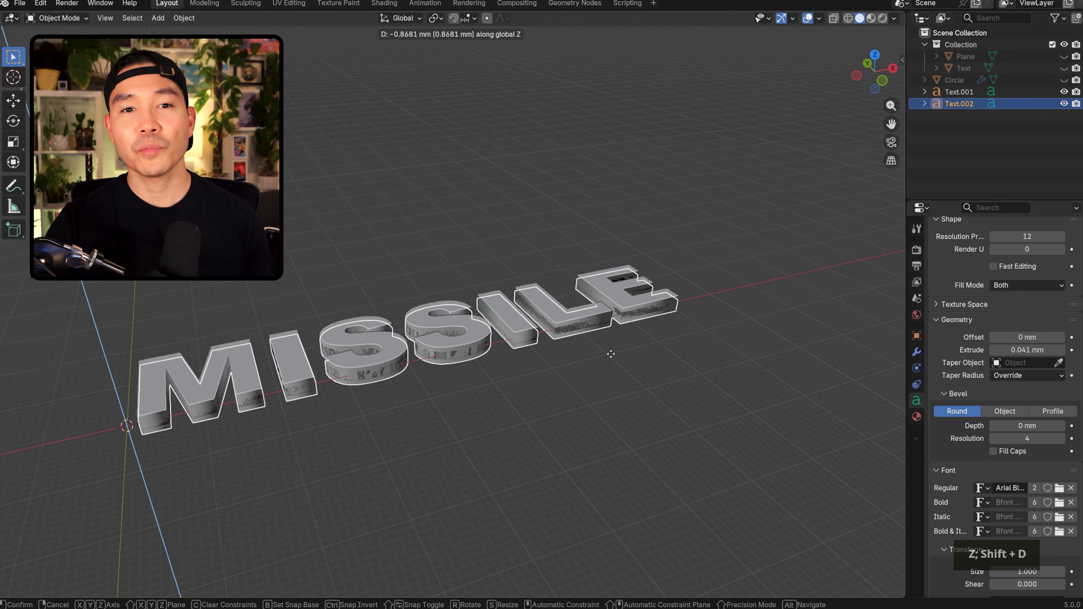
{"action": "left_click", "coordinate": [610, 355]}
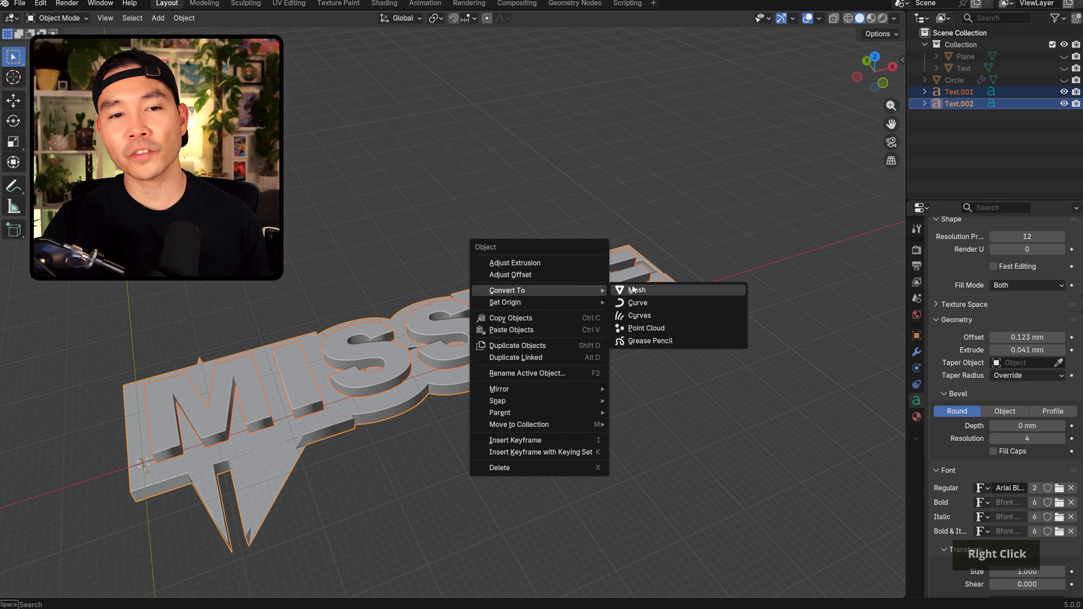
{"action": "left_click", "coordinate": [635, 290]}
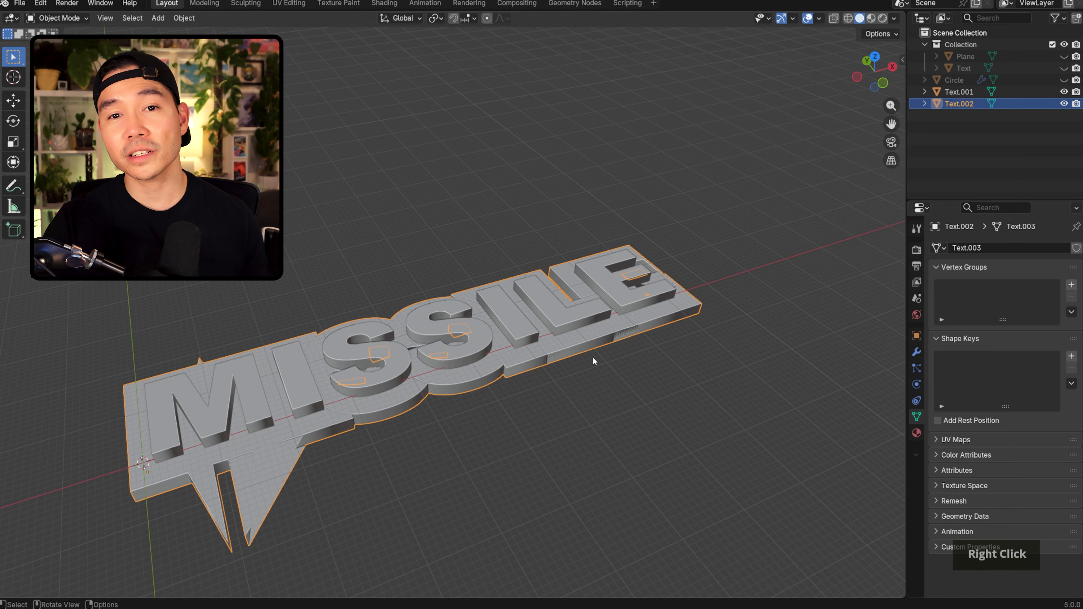
- Add a Solidify modifier to the MISSILE letter mesh and adjust its thickness and offset
{"action": "right_click", "coordinate": [593, 361]}
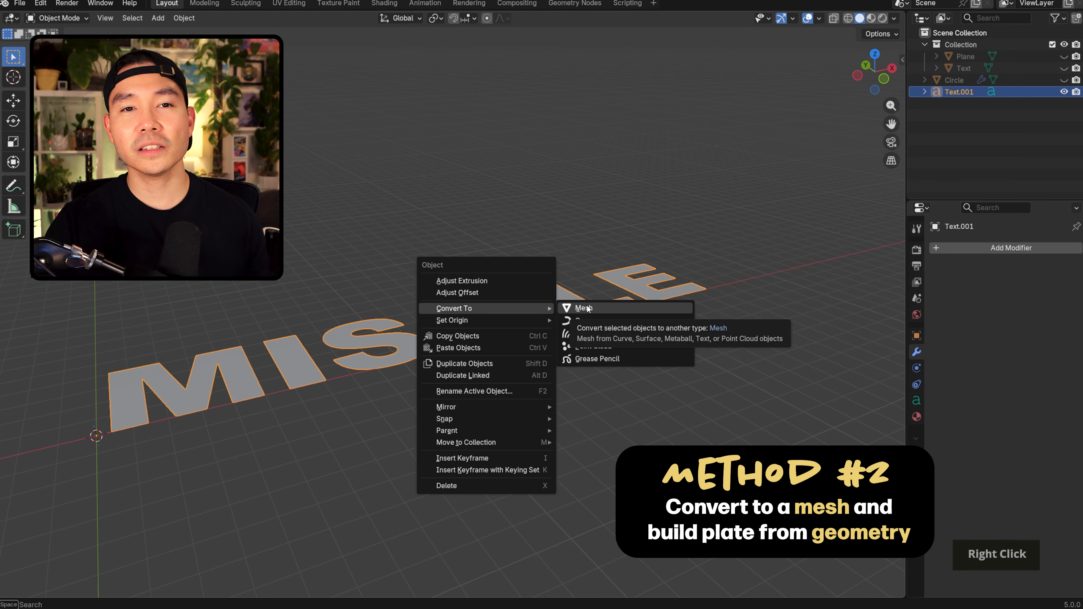
{"action": "left_click", "coordinate": [584, 308]}
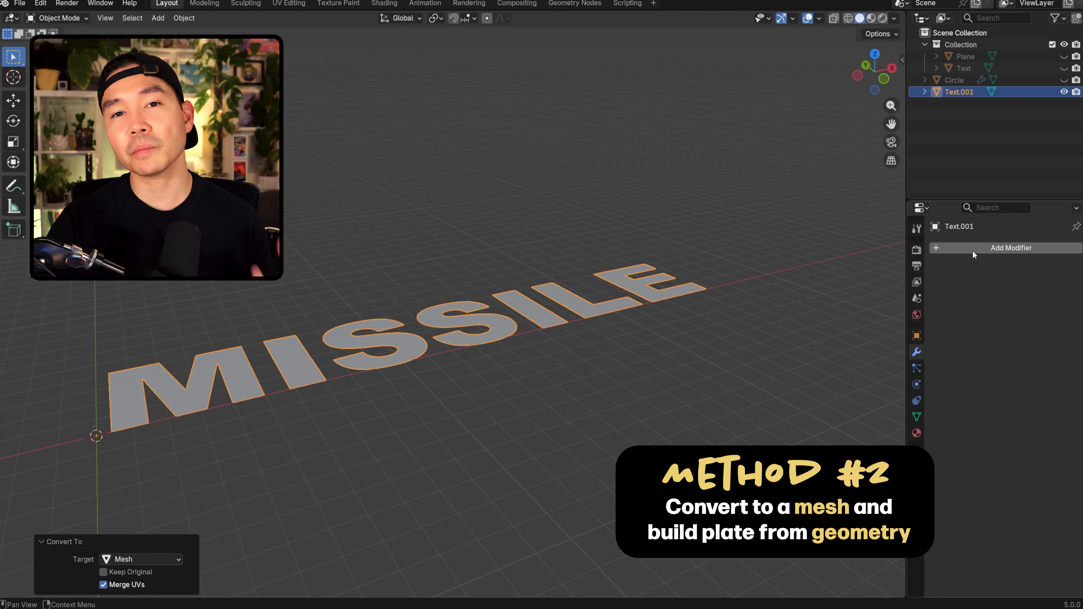
{"action": "left_click", "coordinate": [1010, 247]}
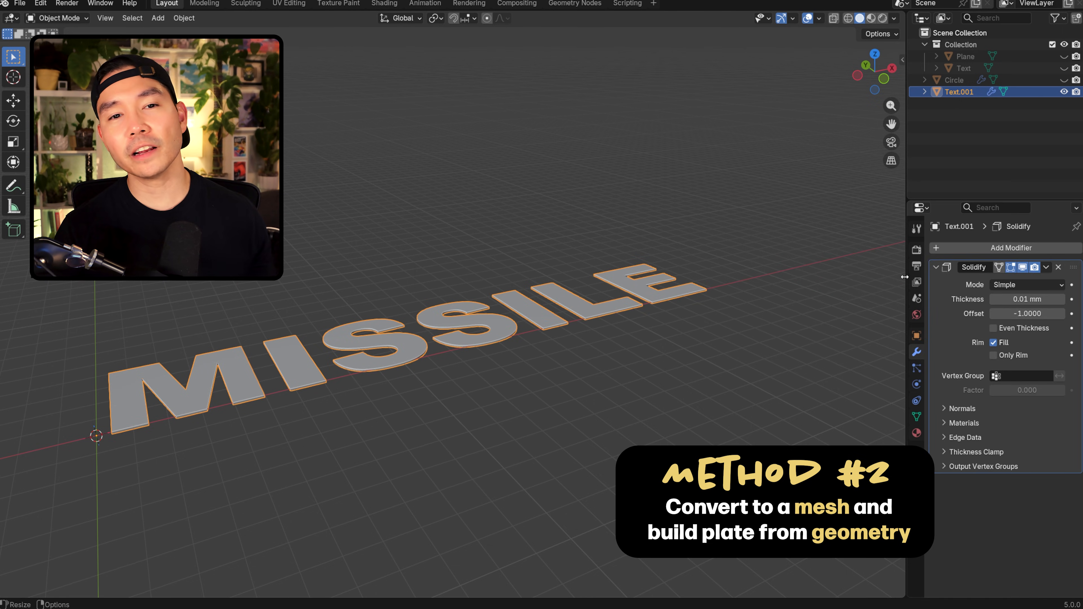
{"action": "left_click_drag", "start_coordinate": [1027, 313], "coordinate": [1050, 314]}
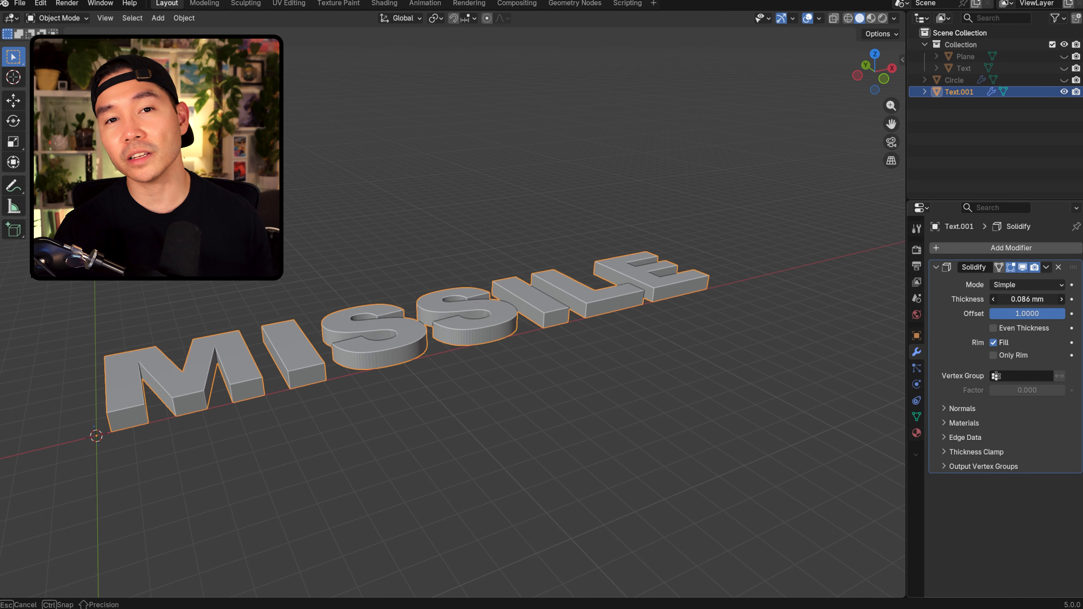
{"action": "left_click_drag", "start_coordinate": [1043, 299], "coordinate": [1029, 299]}
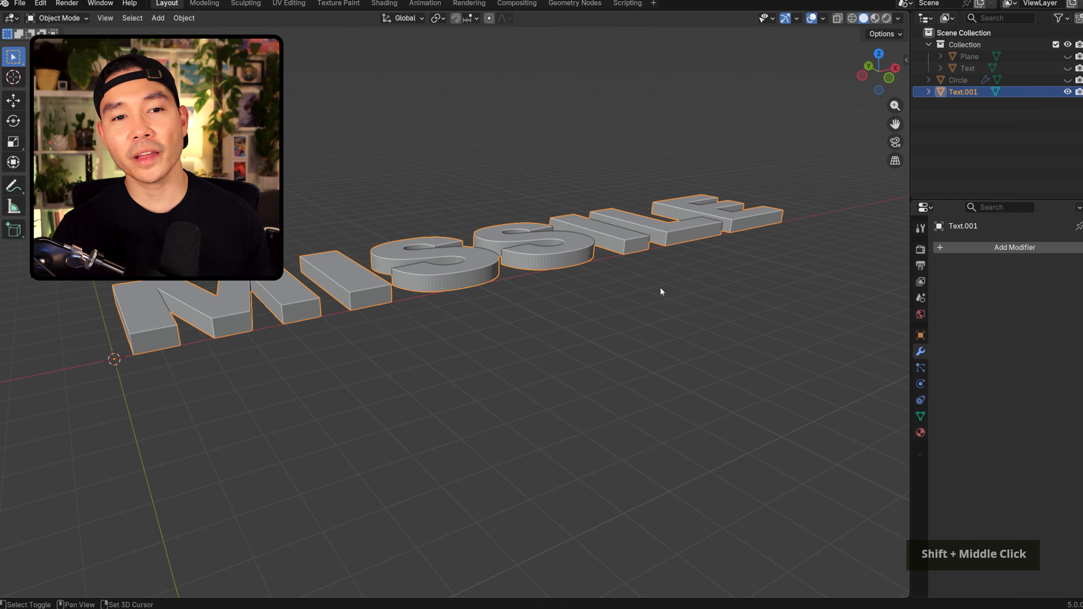
- Duplicate the letters, move the copy down on Z and give it a much deeper solidify
{"action": "key", "text": "shift+d"}
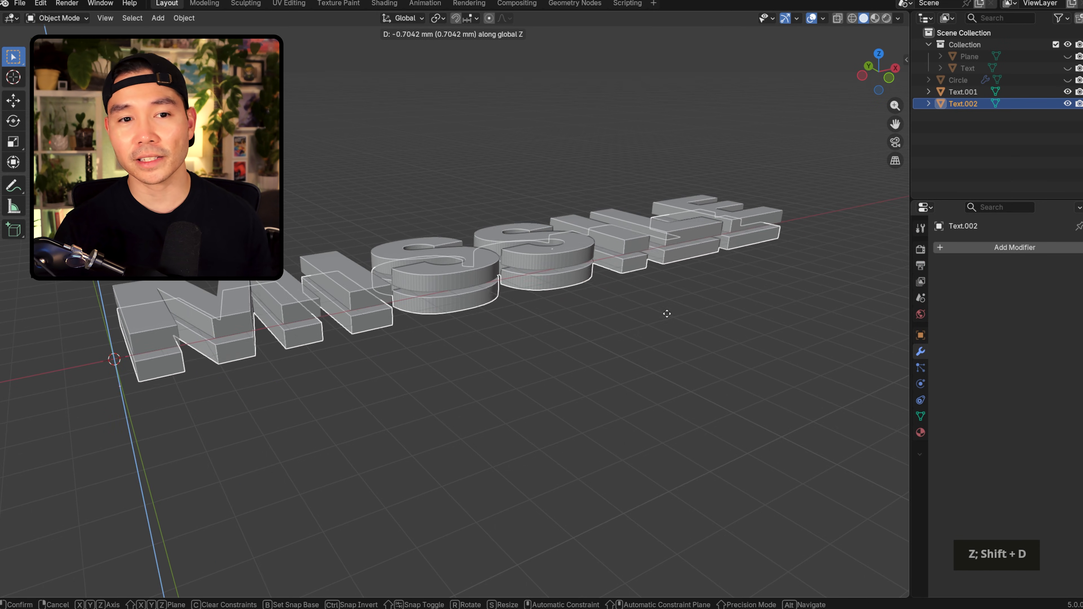
{"action": "mouse_move", "coordinate": [674, 306]}
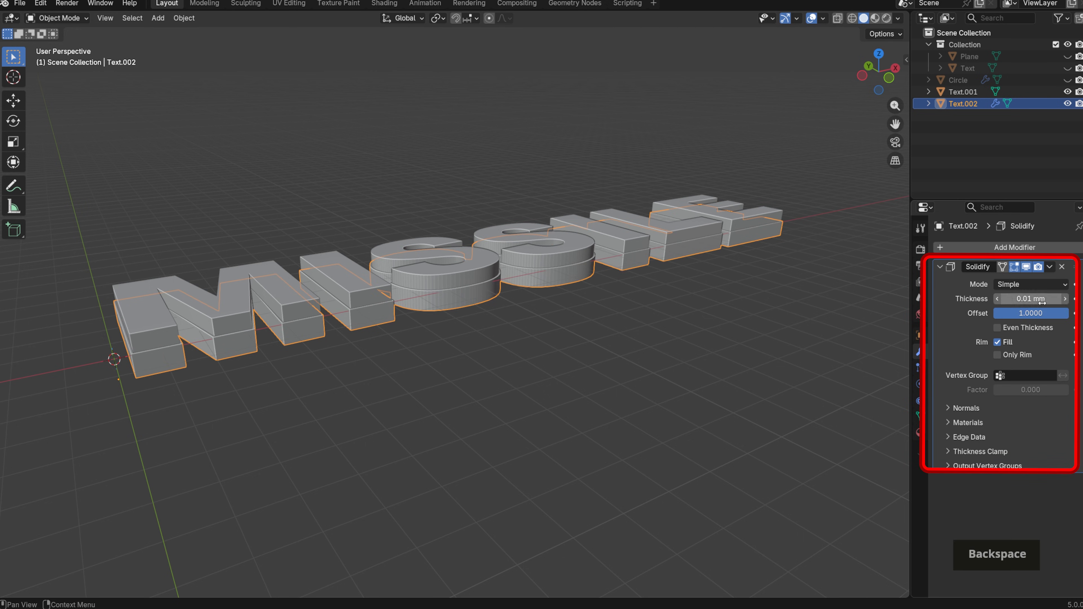
{"action": "left_click_drag", "start_coordinate": [1029, 298], "coordinate": [1056, 298]}
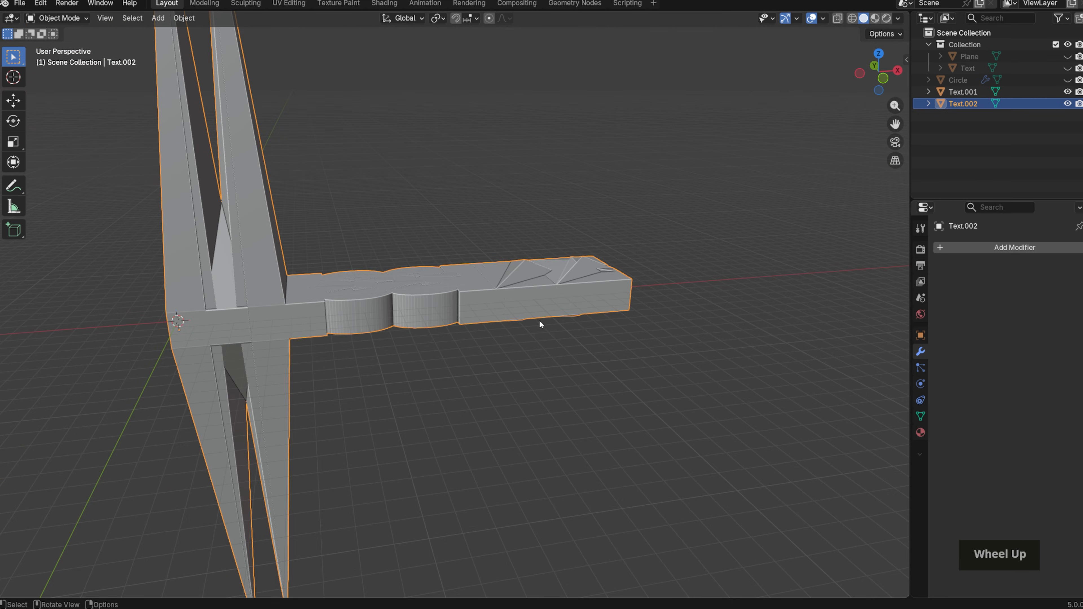
- In Edit Mode with X-ray on, select the copy's upper vertices and scale them flat on Z
{"action": "key", "text": "Tab"}
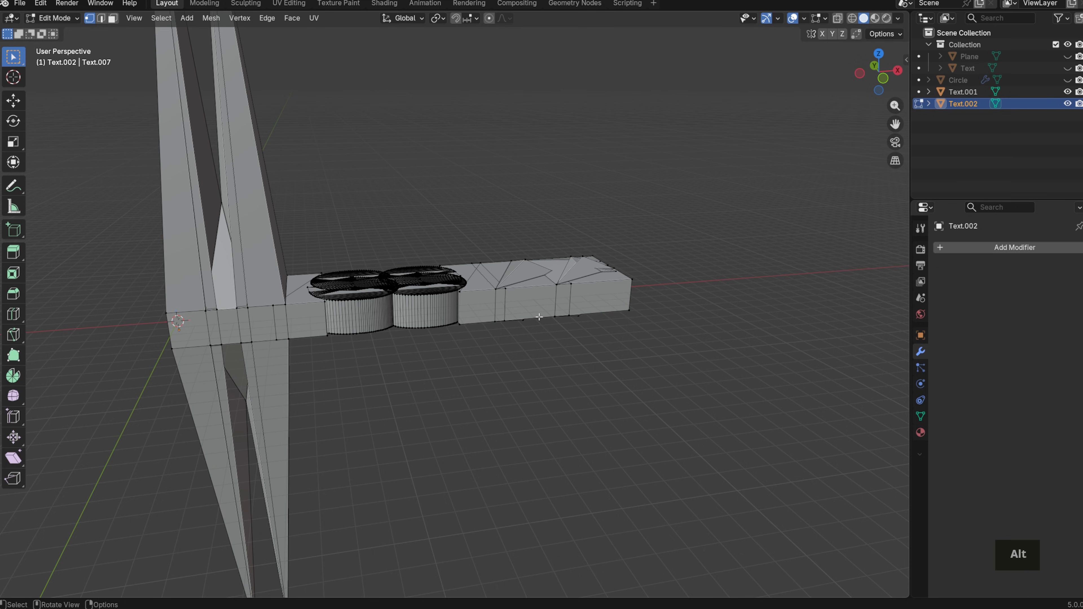
{"action": "left_click", "coordinate": [837, 18]}
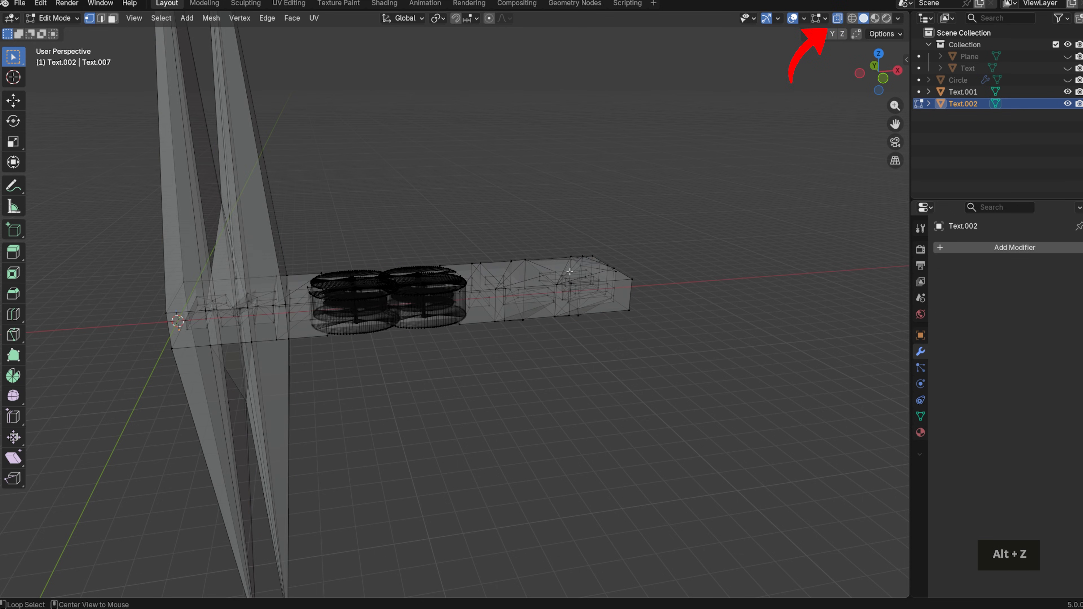
{"action": "mouse_move", "coordinate": [765, 287]}
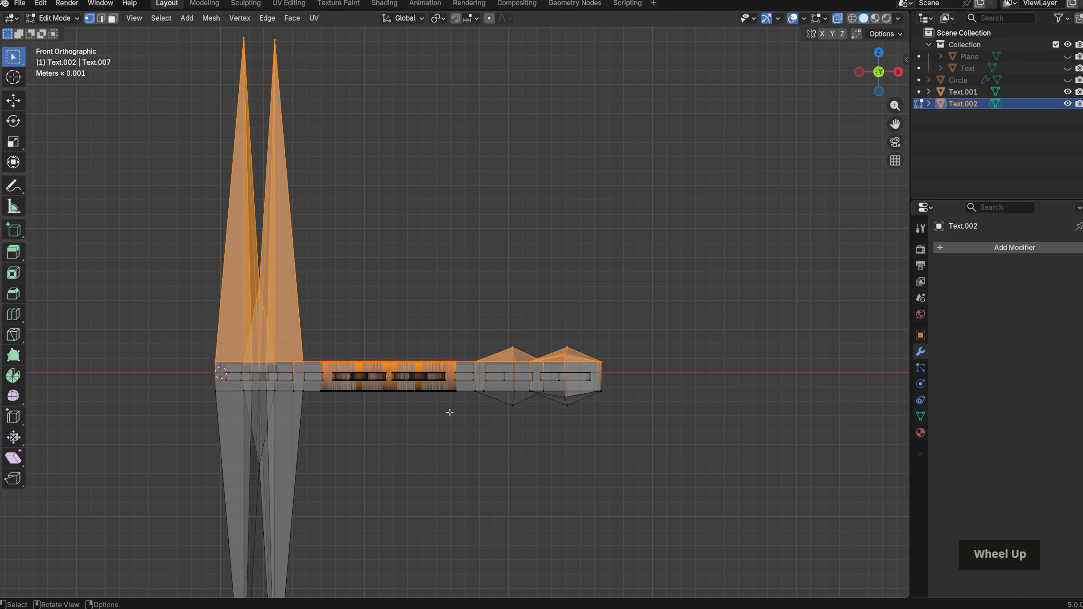
{"action": "scroll", "scroll_direction": "up", "scroll_amount": 3}
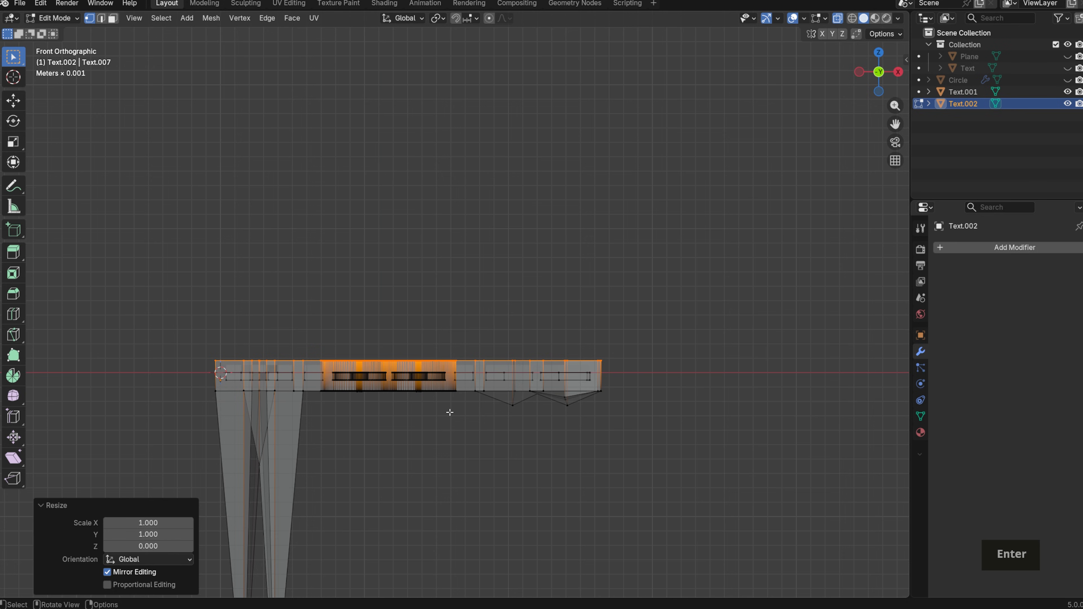
{"action": "mouse_move", "coordinate": [481, 288]}
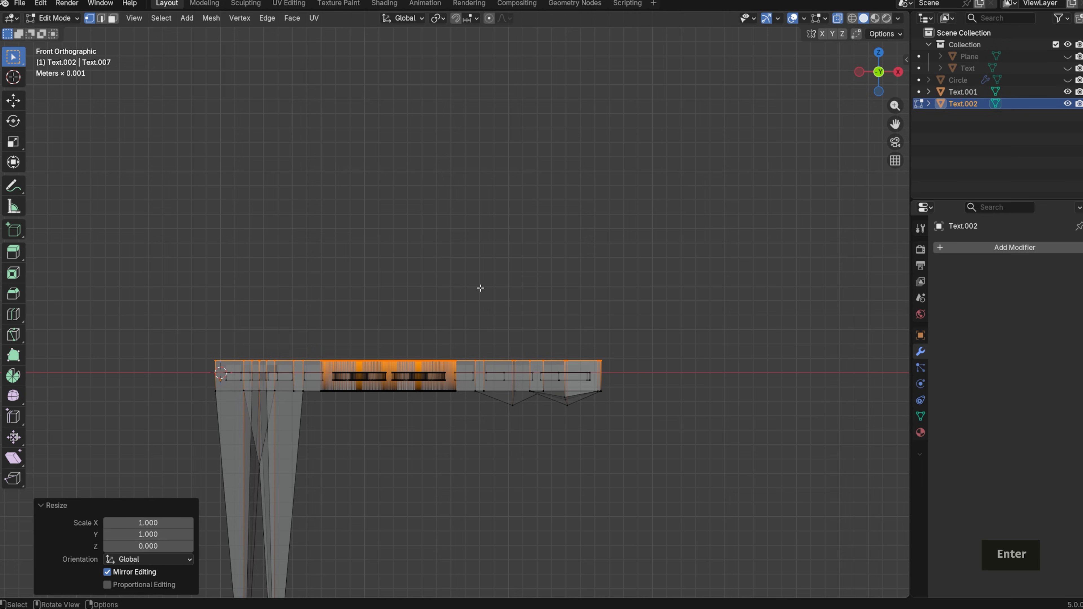
{"action": "left_click", "coordinate": [437, 18]}
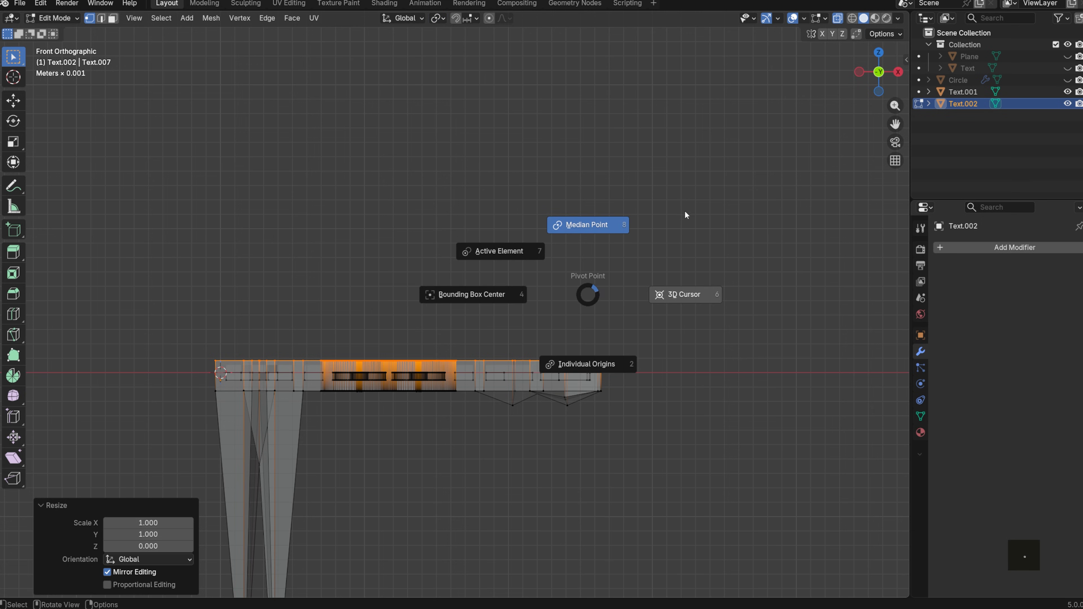
{"action": "scroll", "scroll_direction": "up", "scroll_amount": 3}
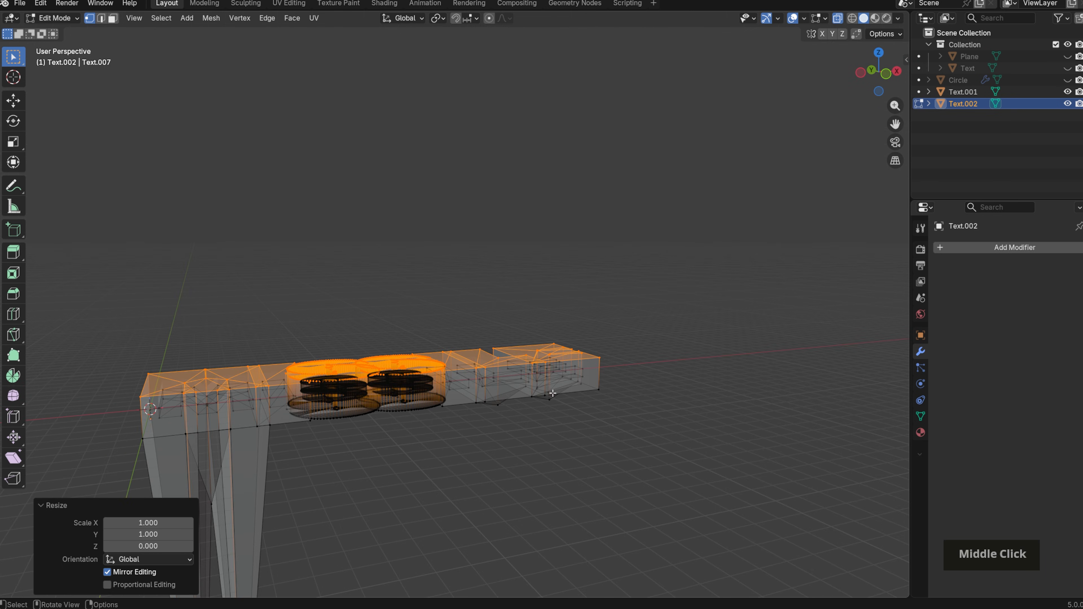
{"action": "mouse_move", "coordinate": [548, 392]}
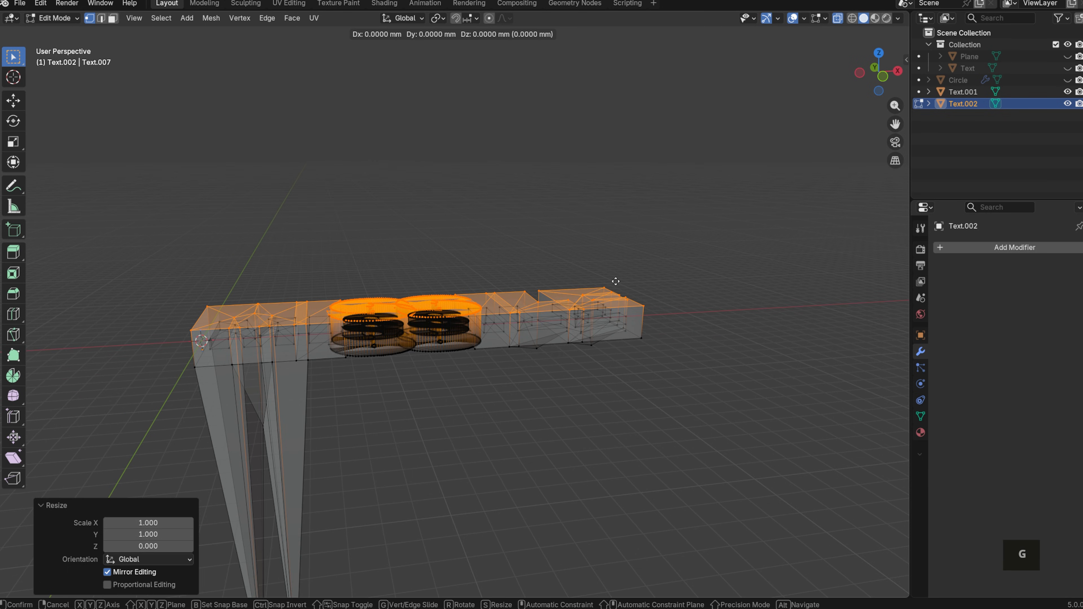
- Raise the flattened top up under the lettering and check it in front view
{"action": "key", "text": "z"}
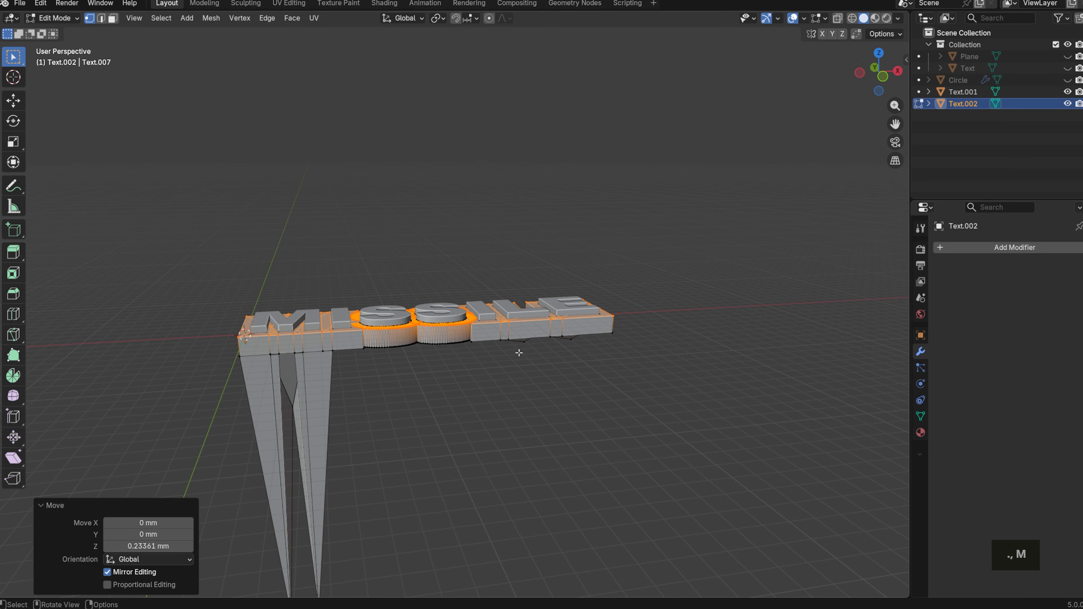
{"action": "key", "text": "KP_1"}
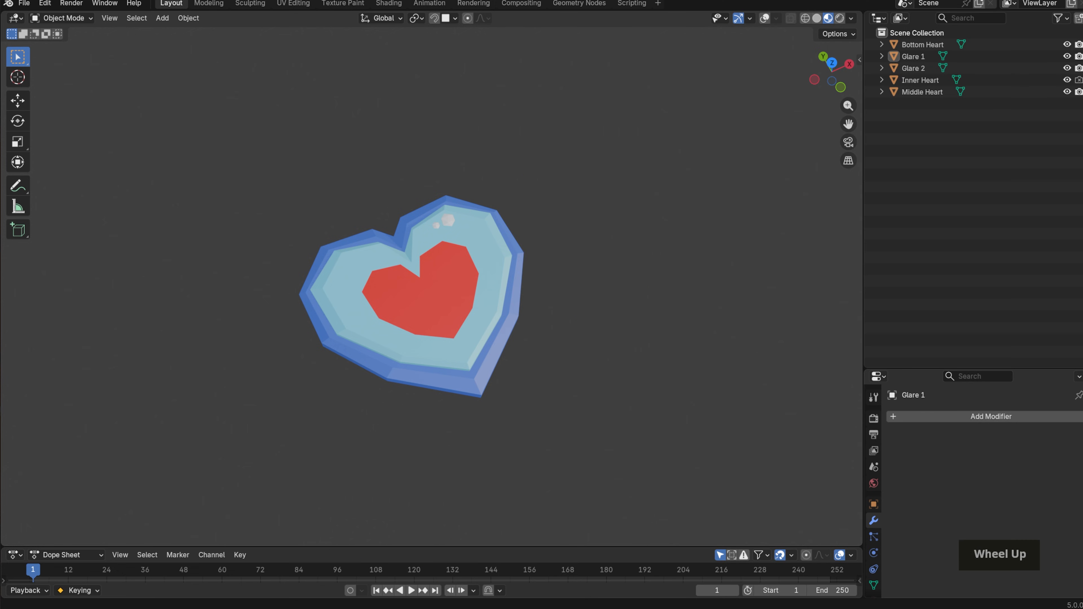
- Orbit around the layered heart model to inspect its blue, light-blue and red parts
{"action": "scroll", "scroll_direction": "down", "scroll_amount": 3}
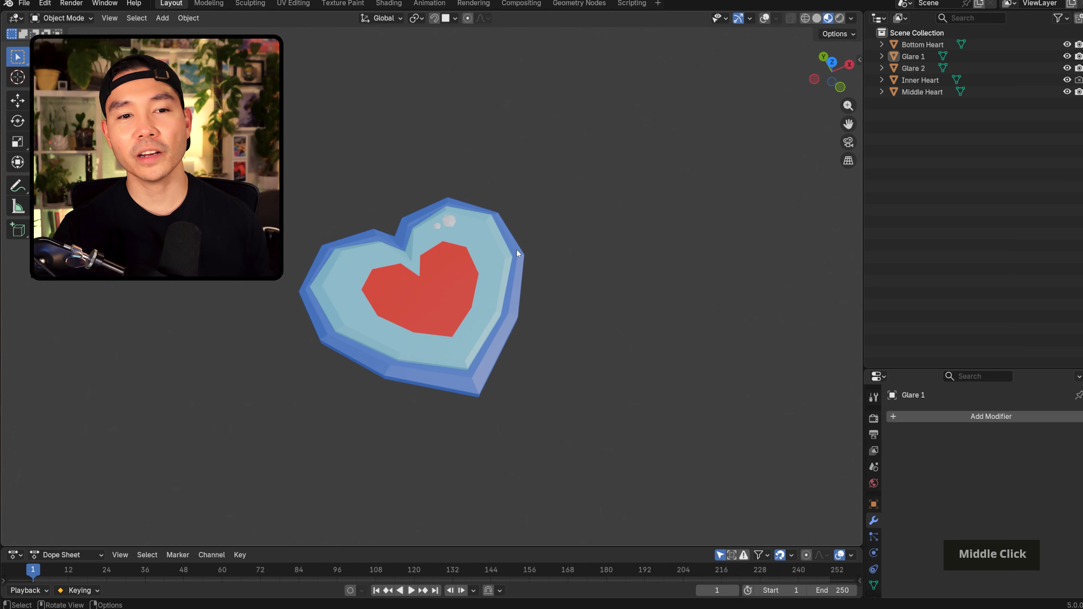
{"action": "left_click_drag", "start_coordinate": [518, 253], "coordinate": [482, 293]}
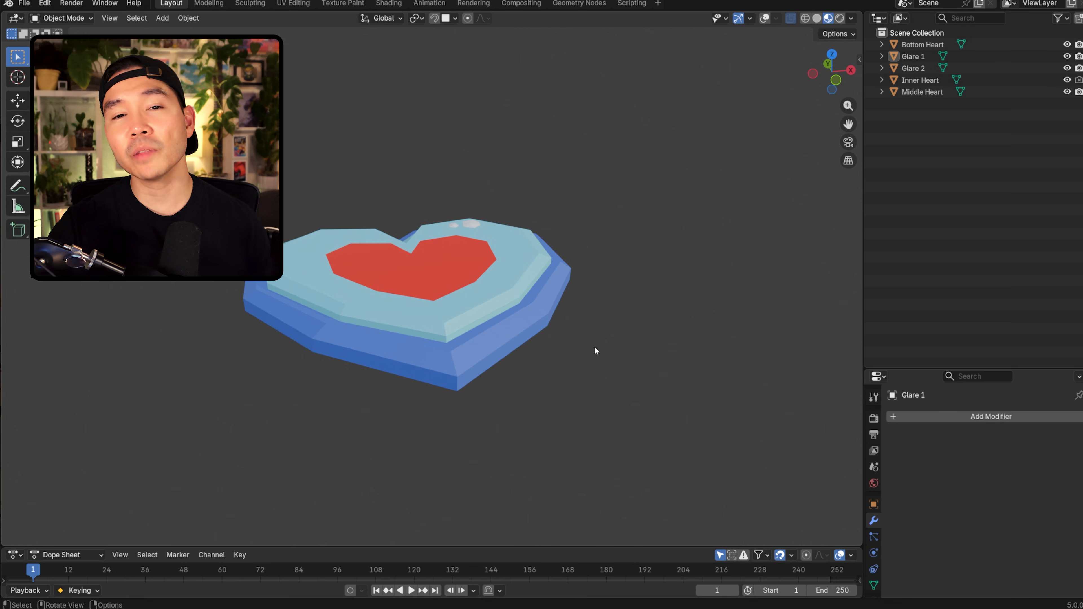
{"action": "left_click_drag", "start_coordinate": [596, 351], "coordinate": [630, 354]}
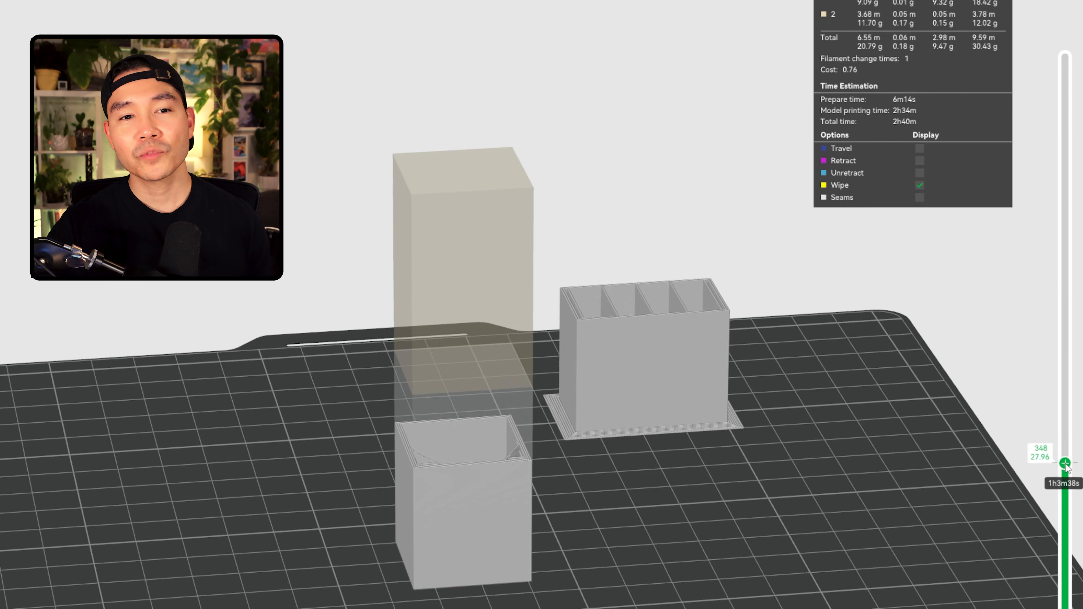
- Scrub the vertical layer slider up and down through the sliced box prints
{"action": "left_click_drag", "start_coordinate": [1064, 462], "coordinate": [1064, 107]}
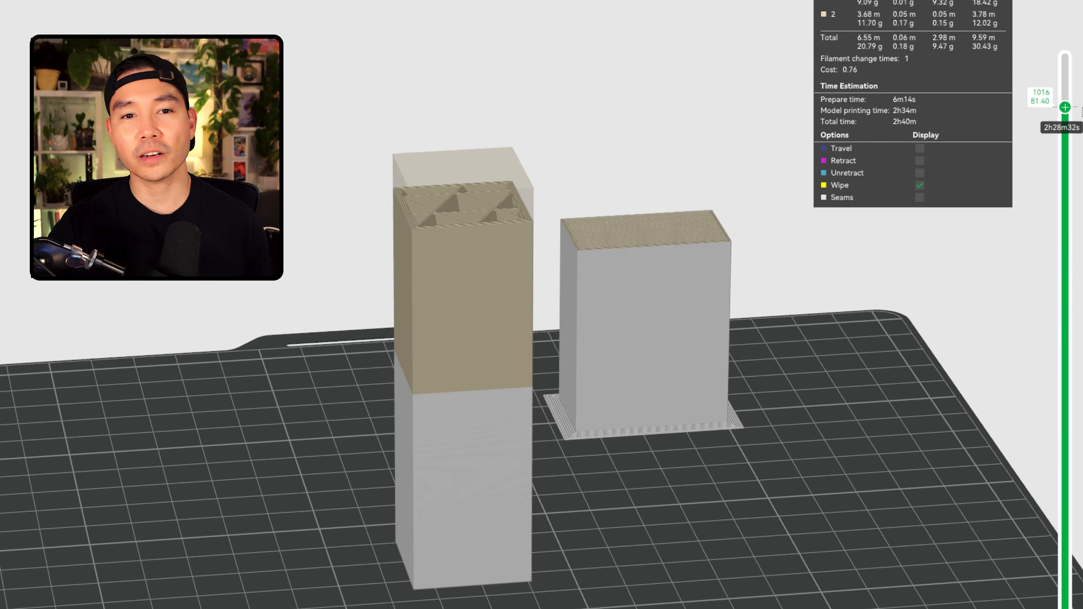
{"action": "left_click_drag", "start_coordinate": [1064, 107], "coordinate": [1064, 276]}
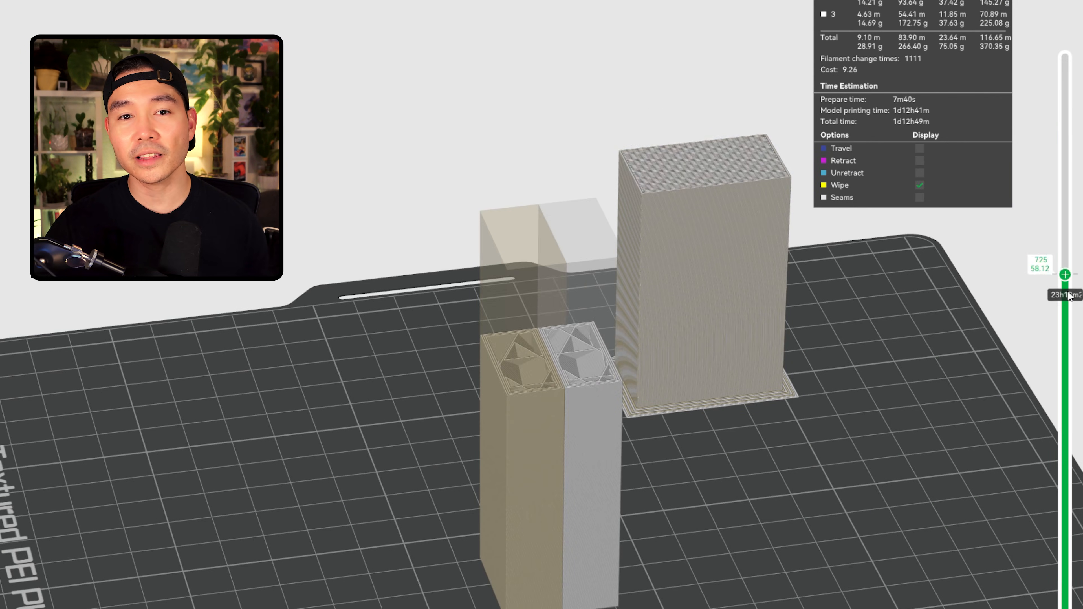
{"action": "left_click_drag", "start_coordinate": [1064, 275], "coordinate": [1065, 454]}
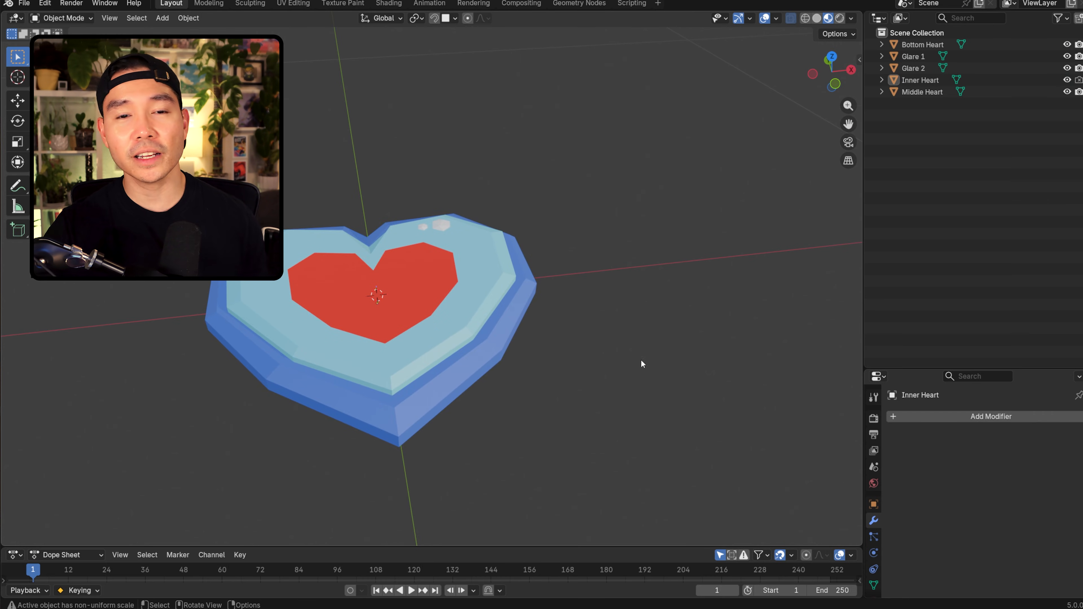
{"action": "mouse_move", "coordinate": [677, 369]}
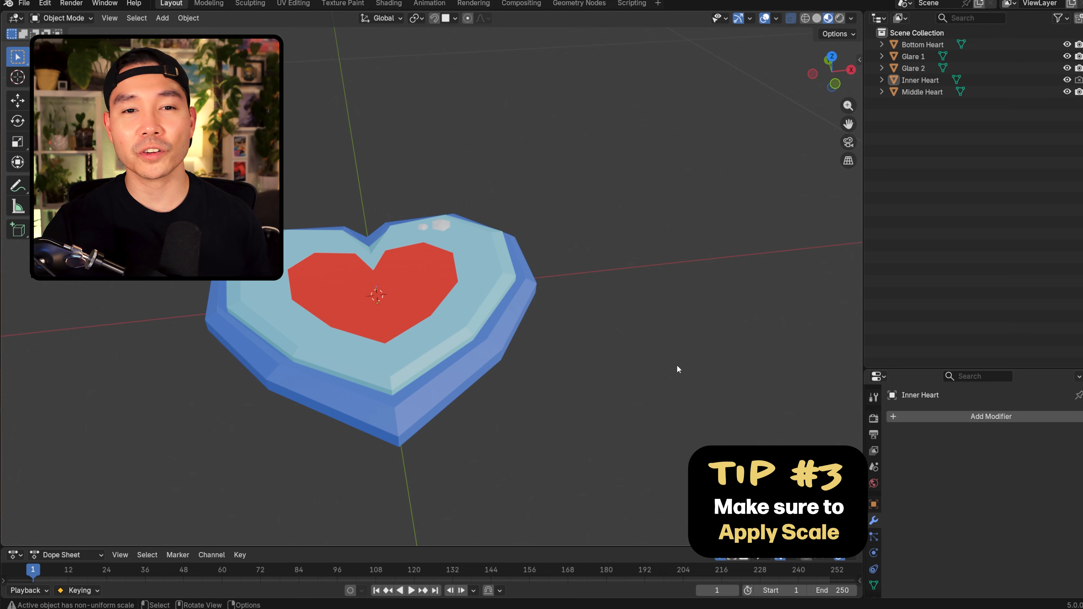
{"action": "mouse_move", "coordinate": [674, 409]}
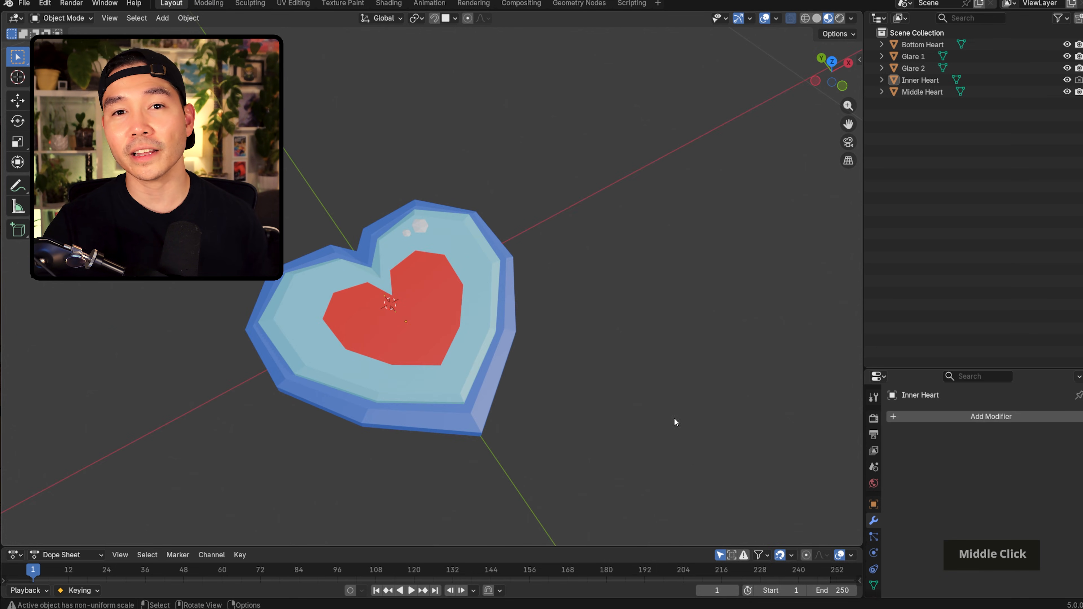
- Show the Inner Heart's sidebar transform values, revealing its scale of 1, 1, 0.99
{"action": "key", "text": "n"}
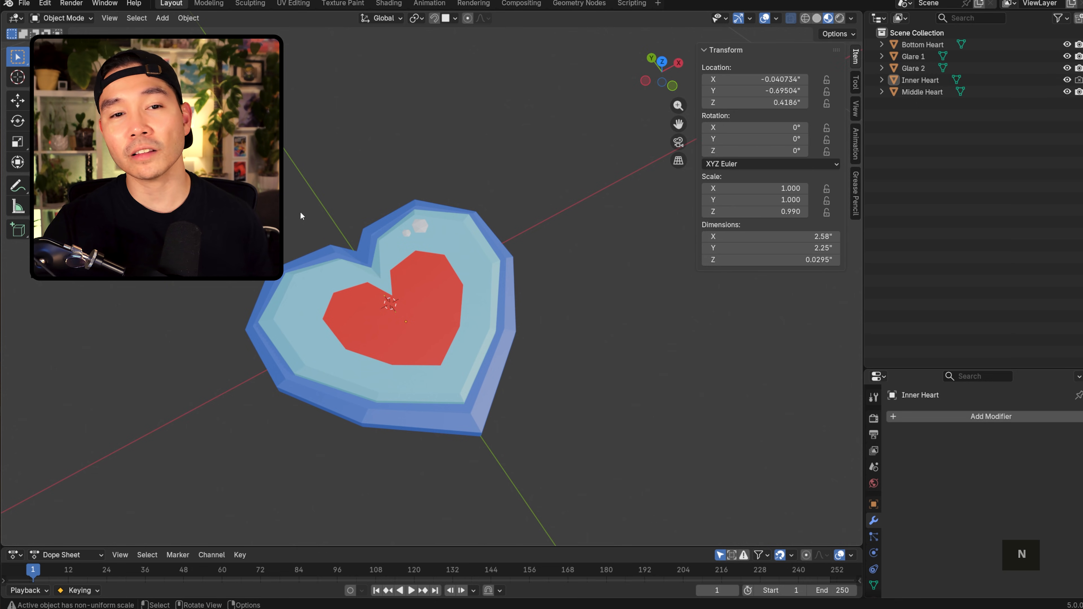